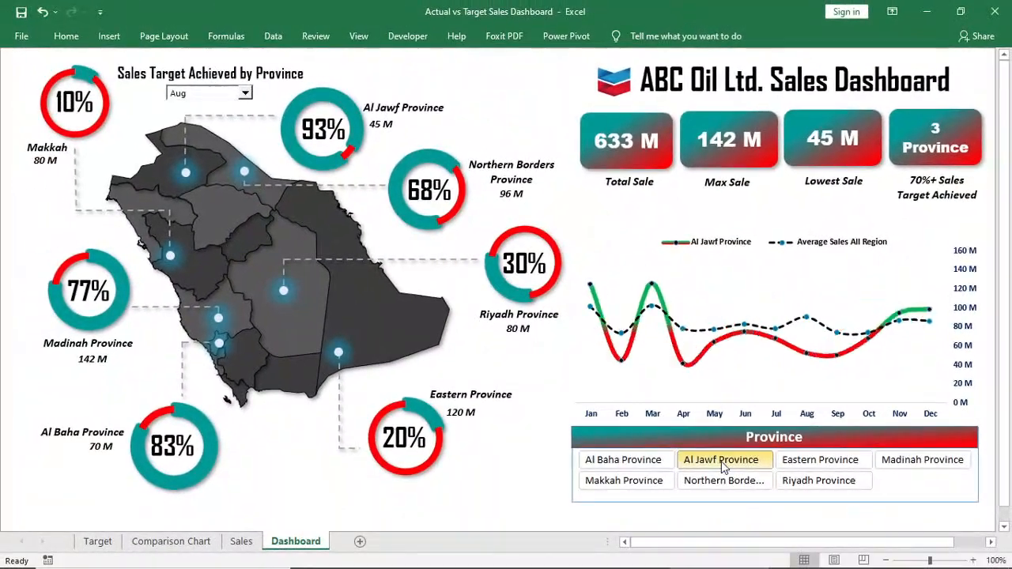
Switch the dashboard month to June, then to November.
left_click(819, 459)
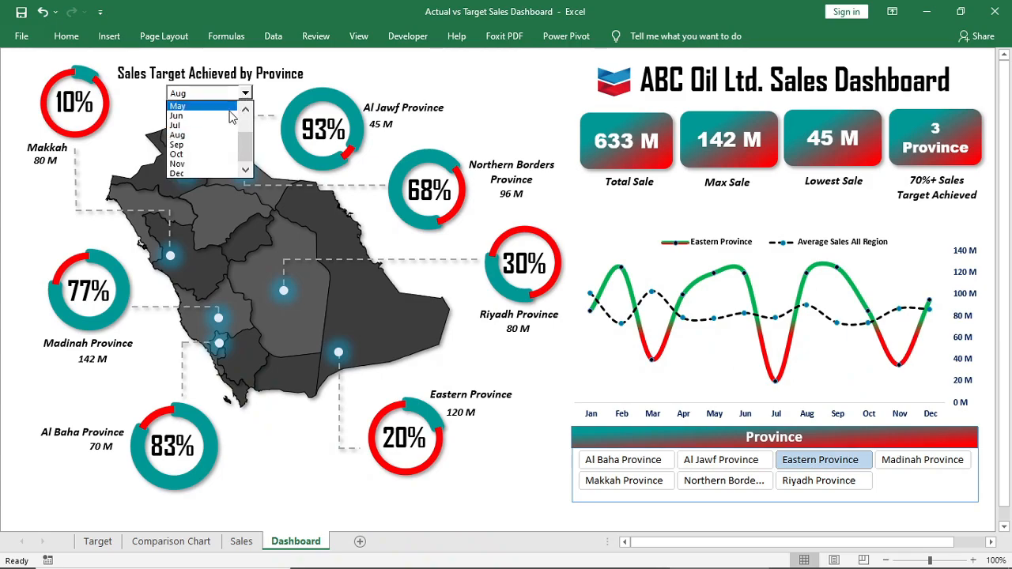
left_click(177, 115)
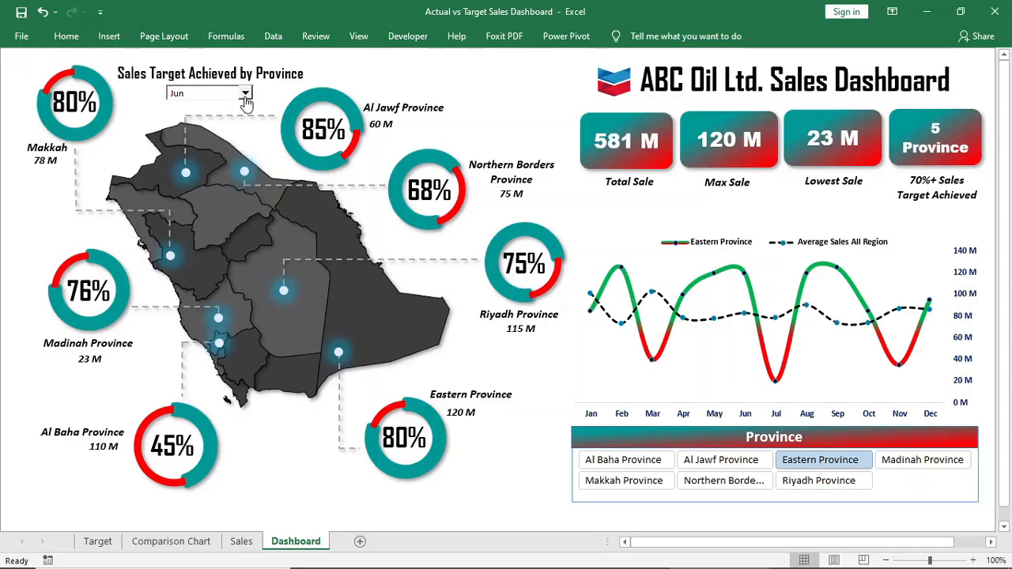
left_click(244, 92)
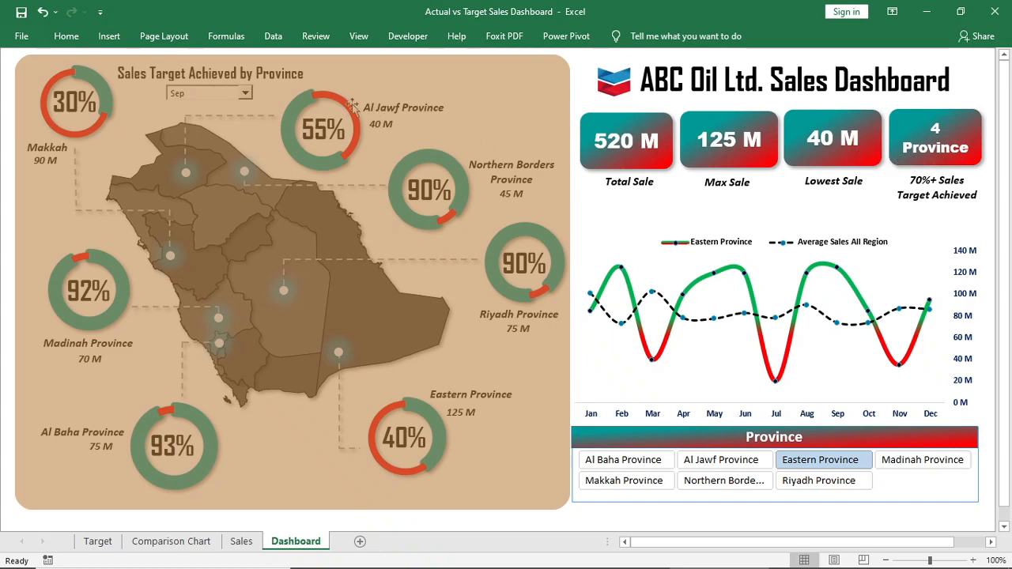
left_click(243, 92)
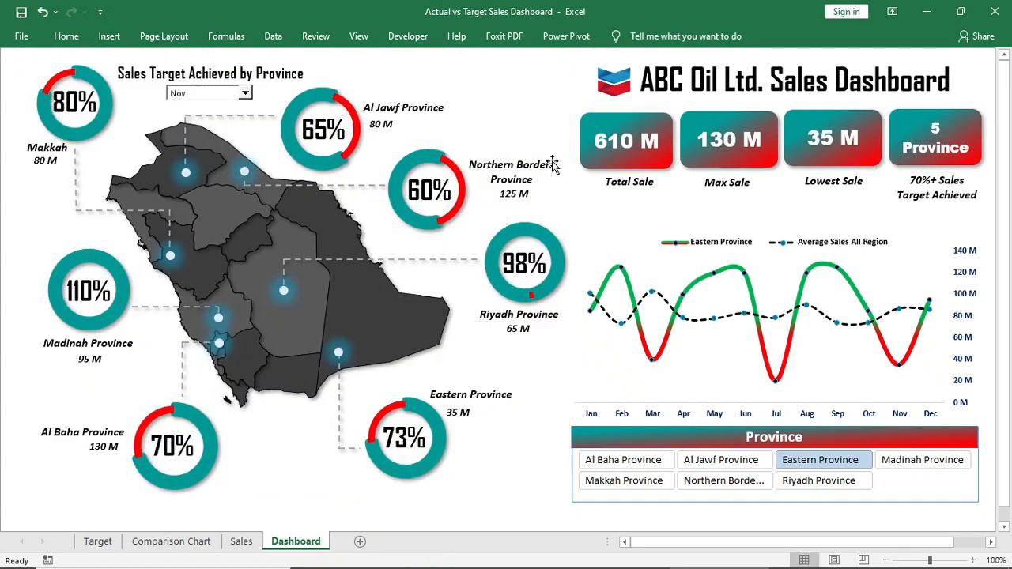
Filter the chart to Northern Borders and Madinah Province and show May figures.
left_click(721, 458)
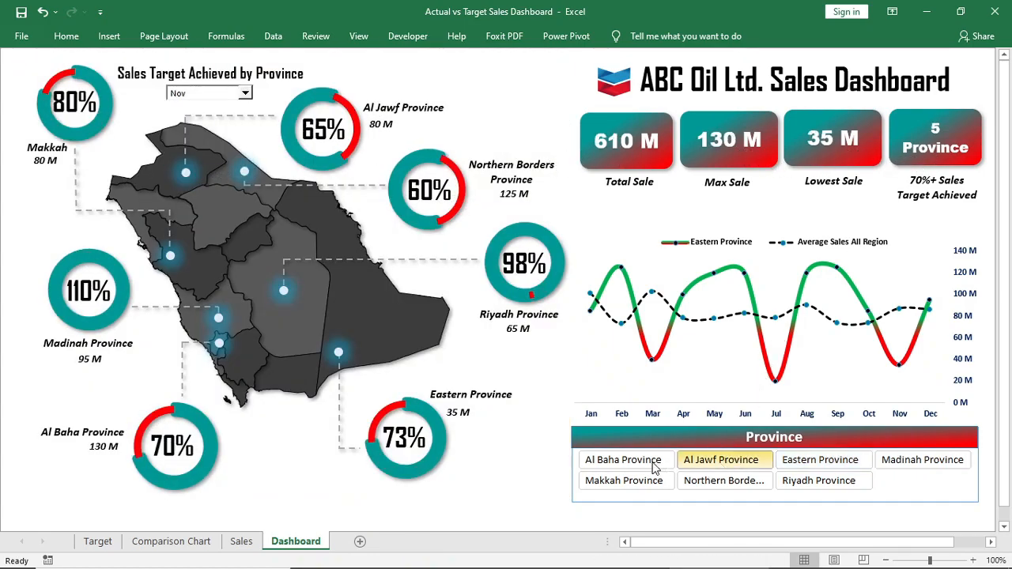
left_click(724, 481)
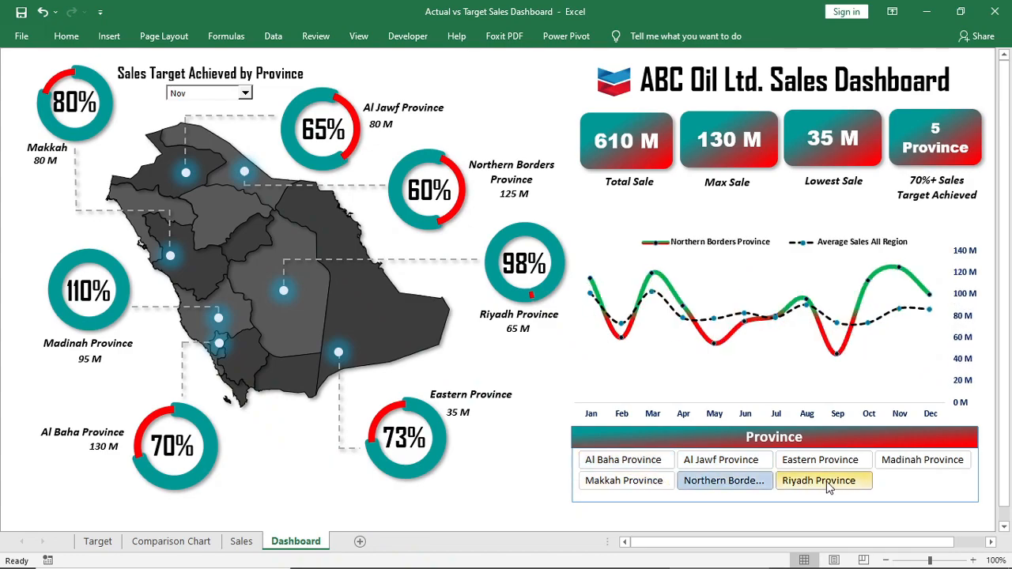
left_click(921, 458)
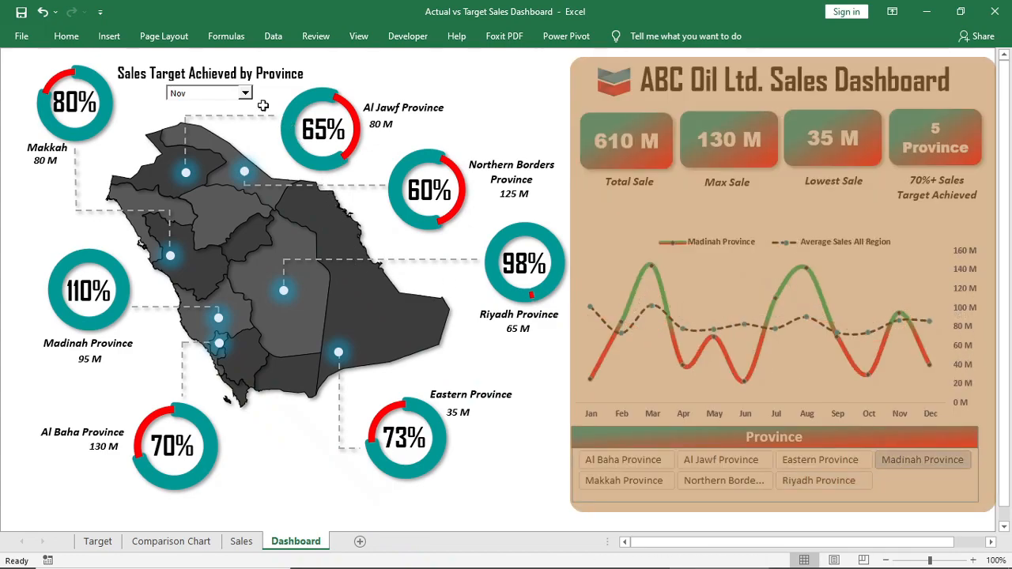
left_click(245, 93)
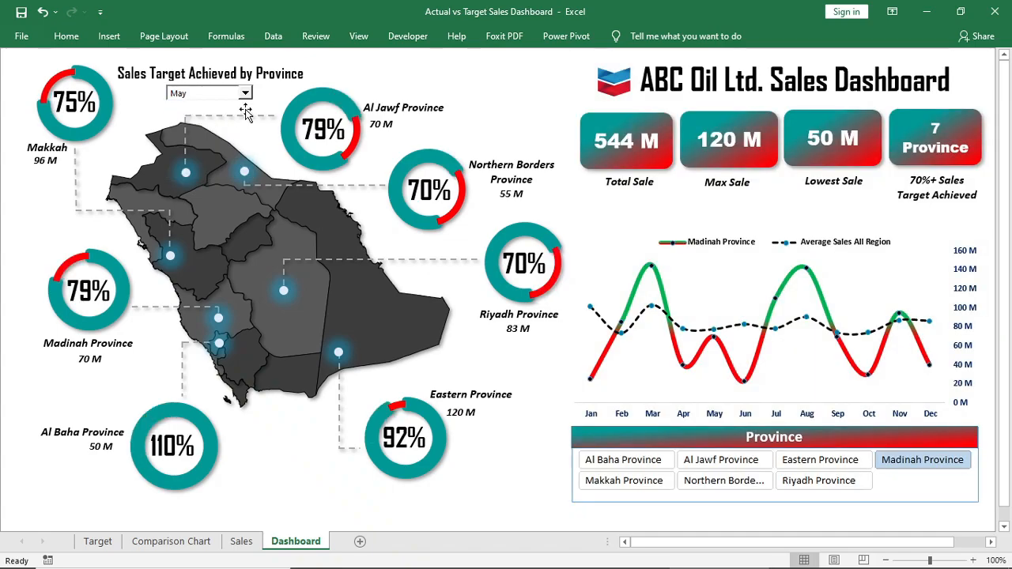
Show January figures for Eastern Province, then go to the raw sales data sheet.
left_click(243, 92)
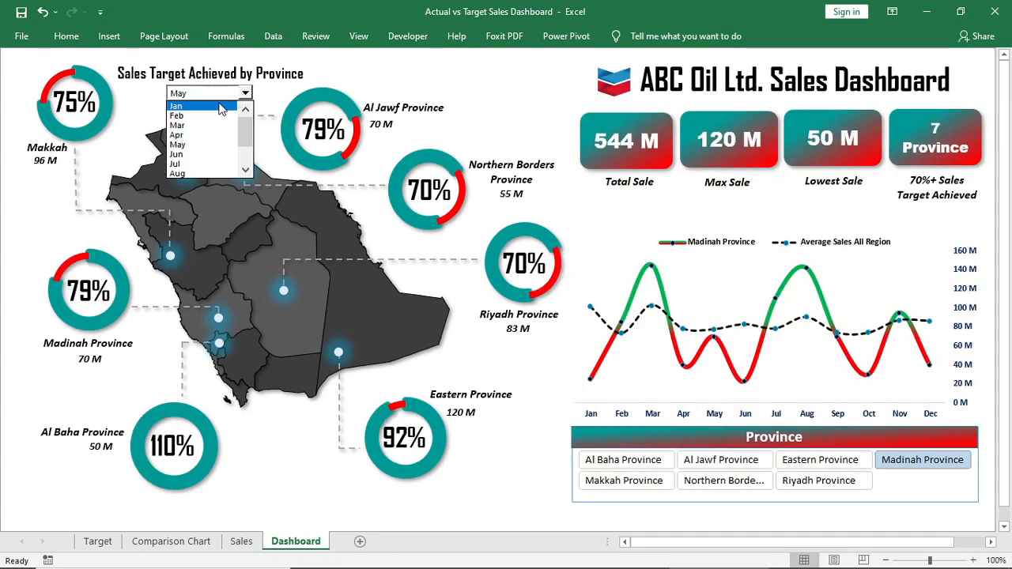
left_click(175, 106)
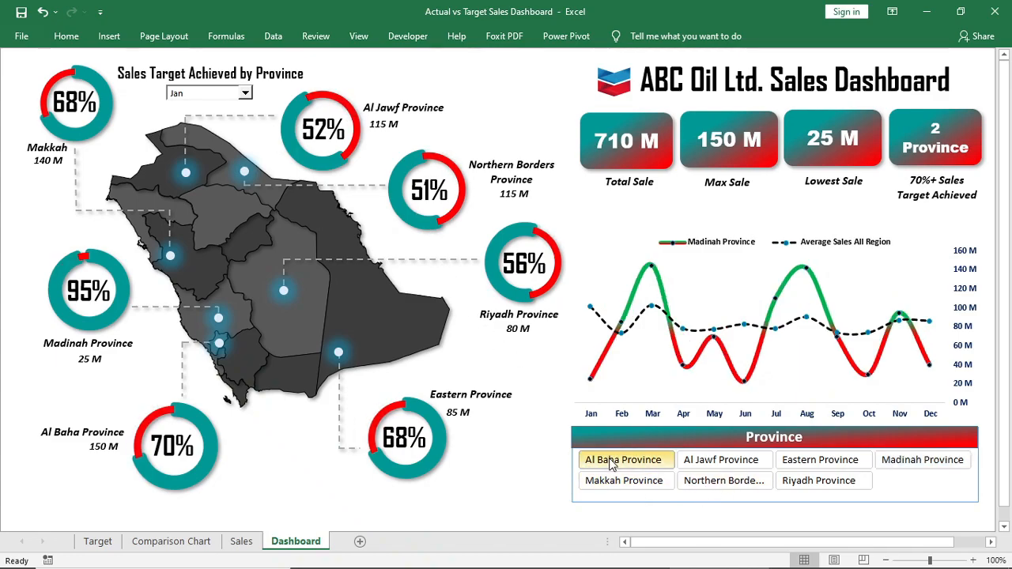
left_click(819, 458)
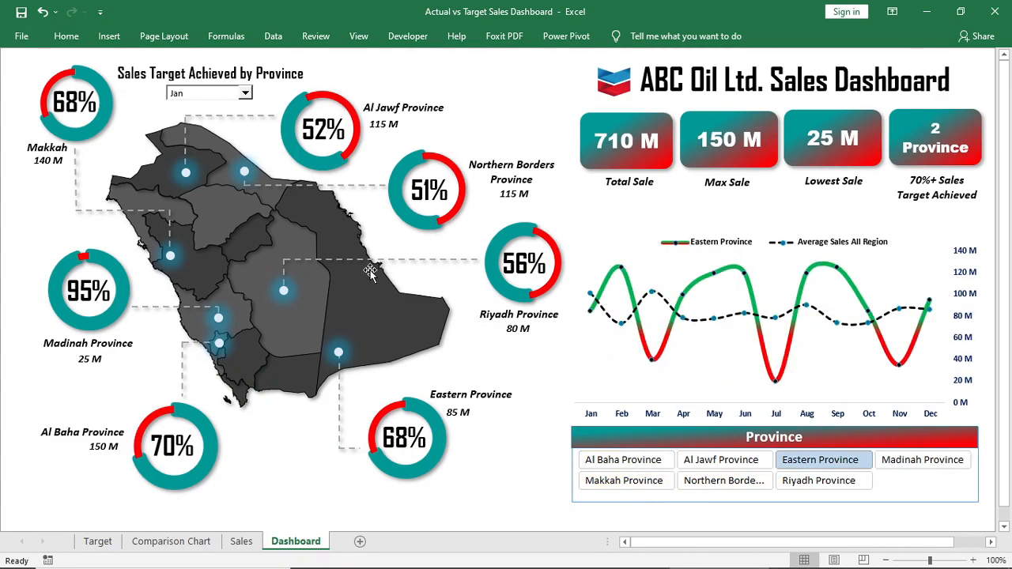
left_click(141, 541)
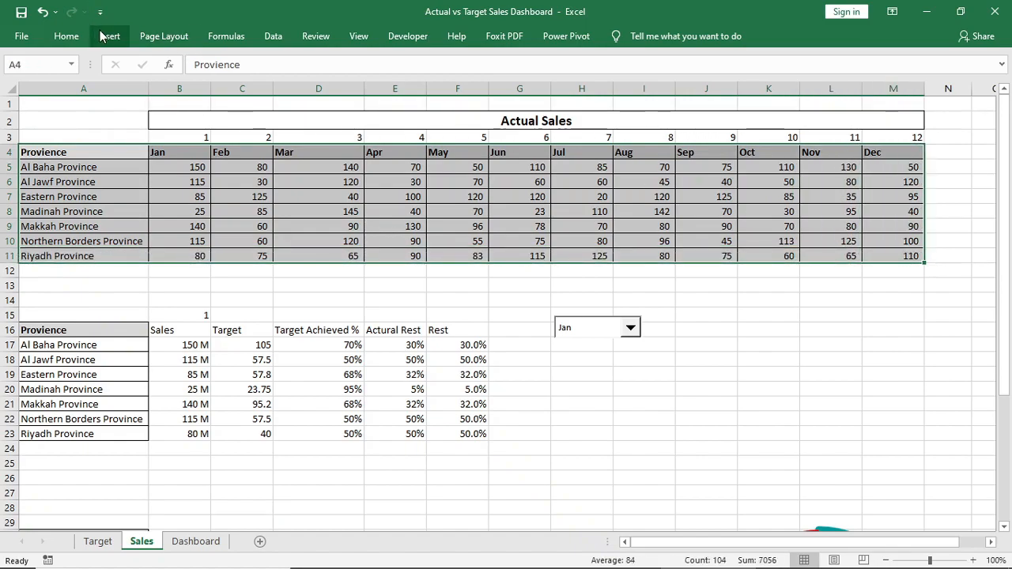
Insert a PivotTable from the sales data on a new sheet renamed Comparison Chart.
left_click(108, 35)
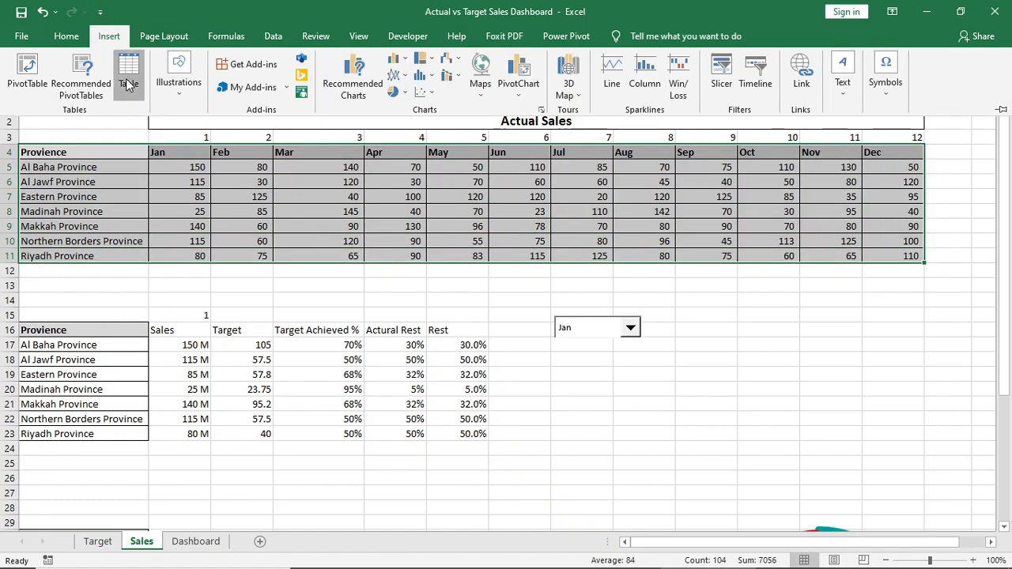
left_click(27, 71)
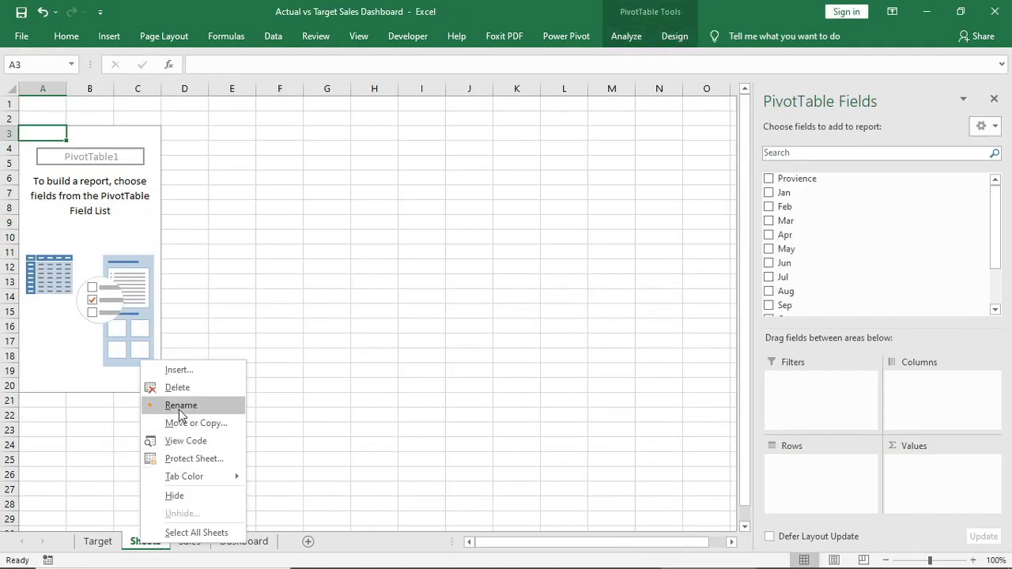
left_click(180, 405)
type("Comparison Chart")
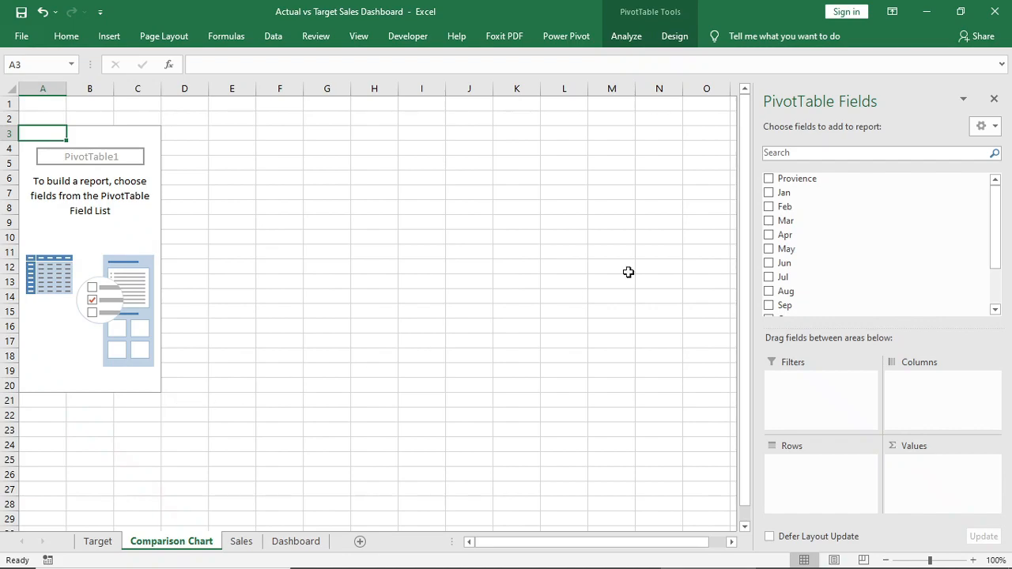
mouse_move(794, 177)
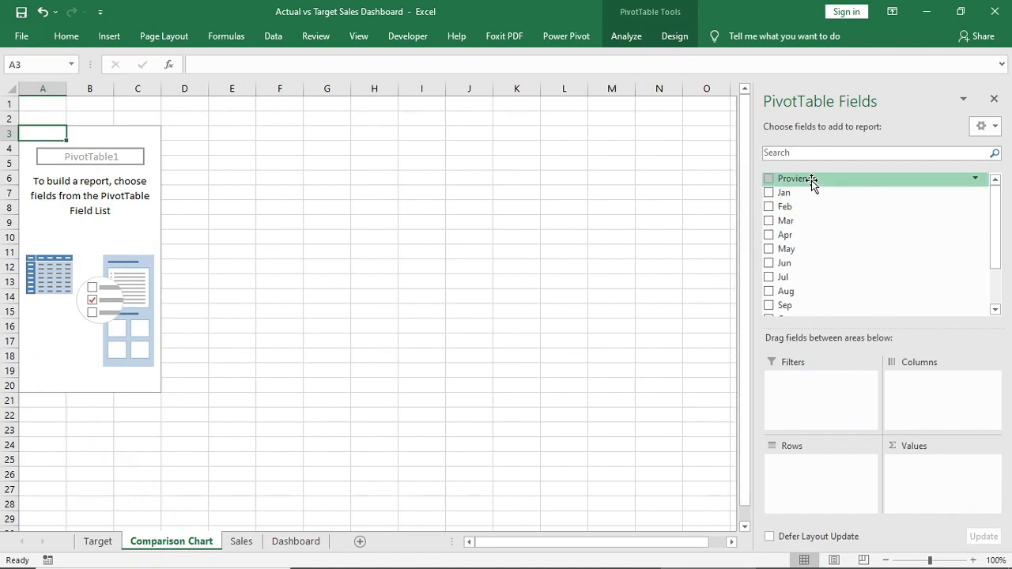
Add Provience as filter, the Jan–Dec month fields as values, and list them down the rows.
left_click(769, 177)
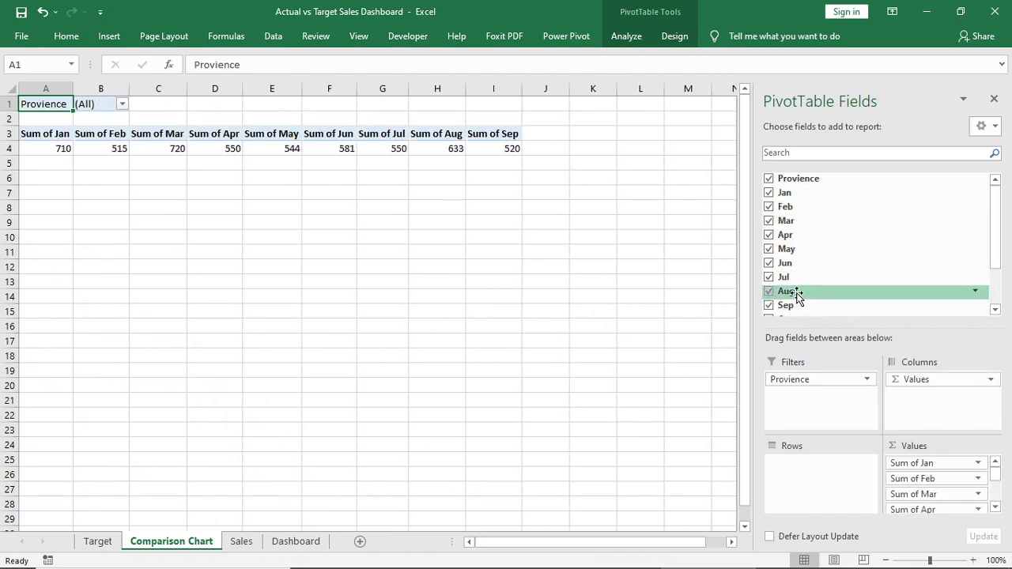
left_click(768, 275)
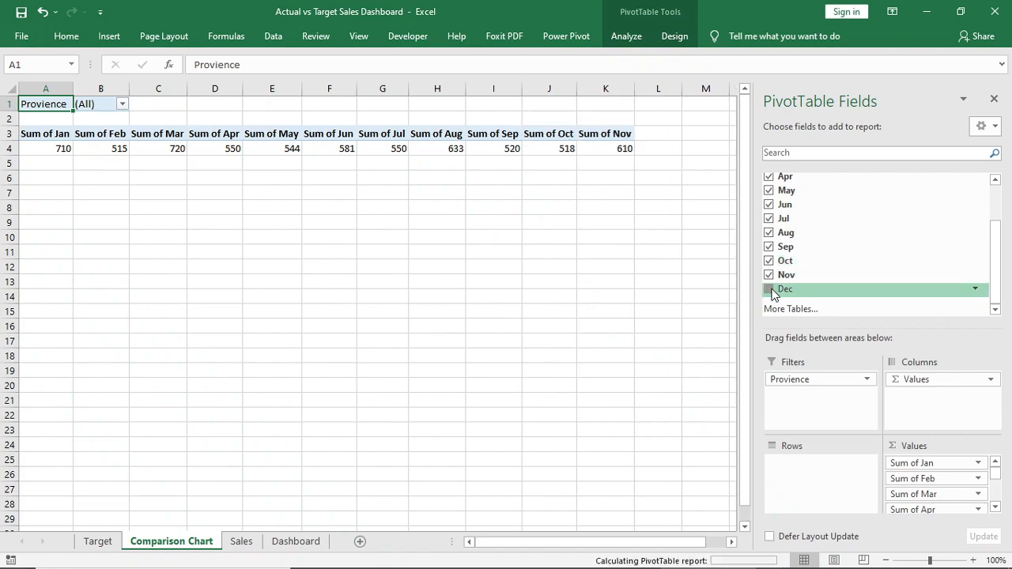
left_click(768, 288)
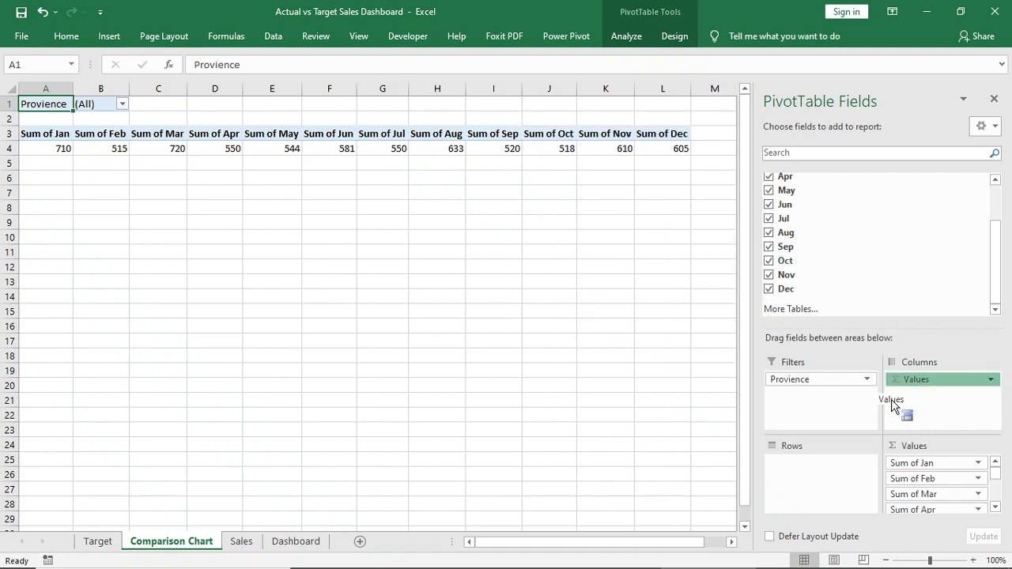
left_click_drag(941, 379, 819, 462)
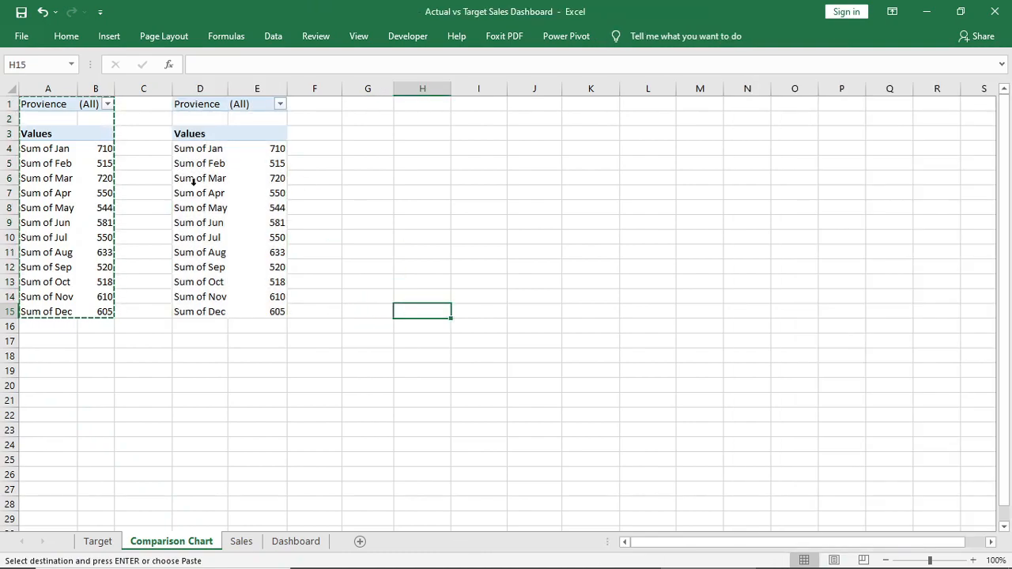
Summarize the copied pivot's month fields by Average instead of Sum, January through October.
right_click(199, 149)
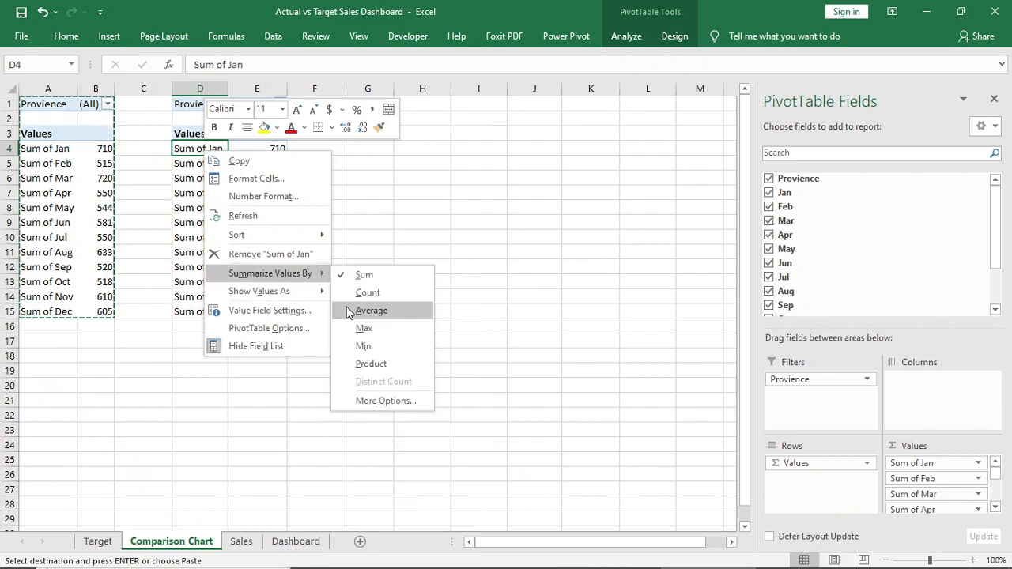
left_click(370, 310)
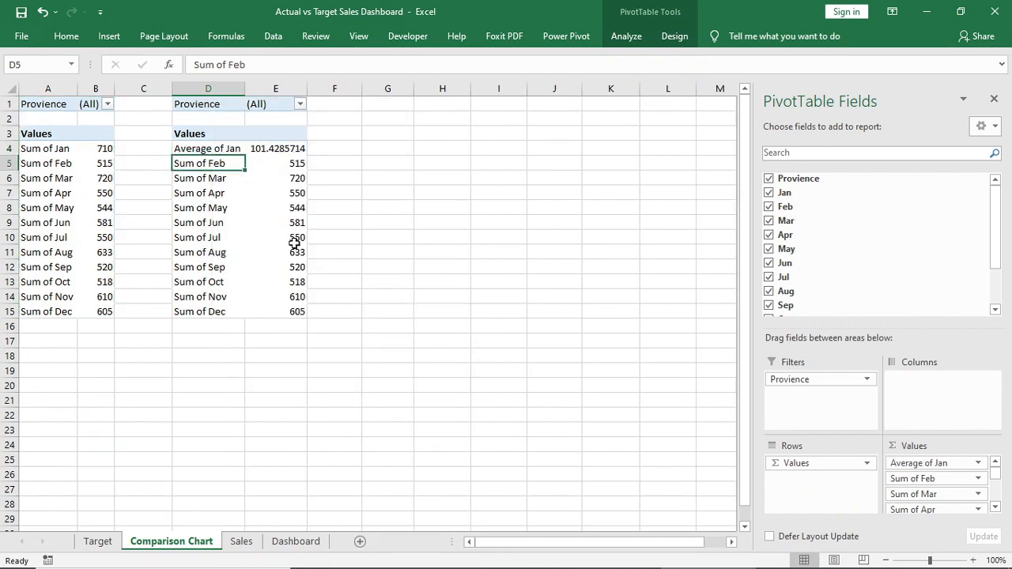
right_click(186, 207)
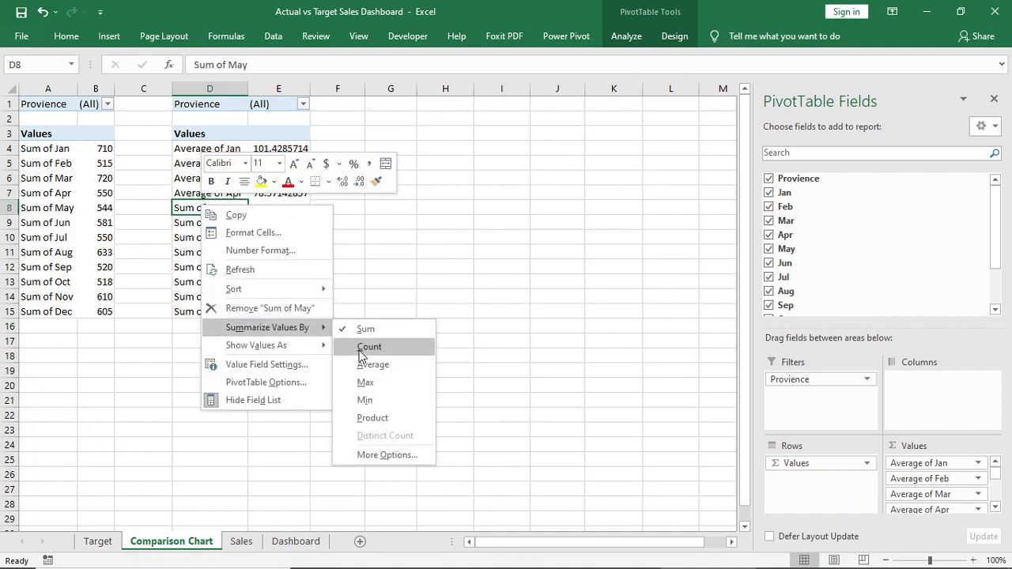
right_click(211, 253)
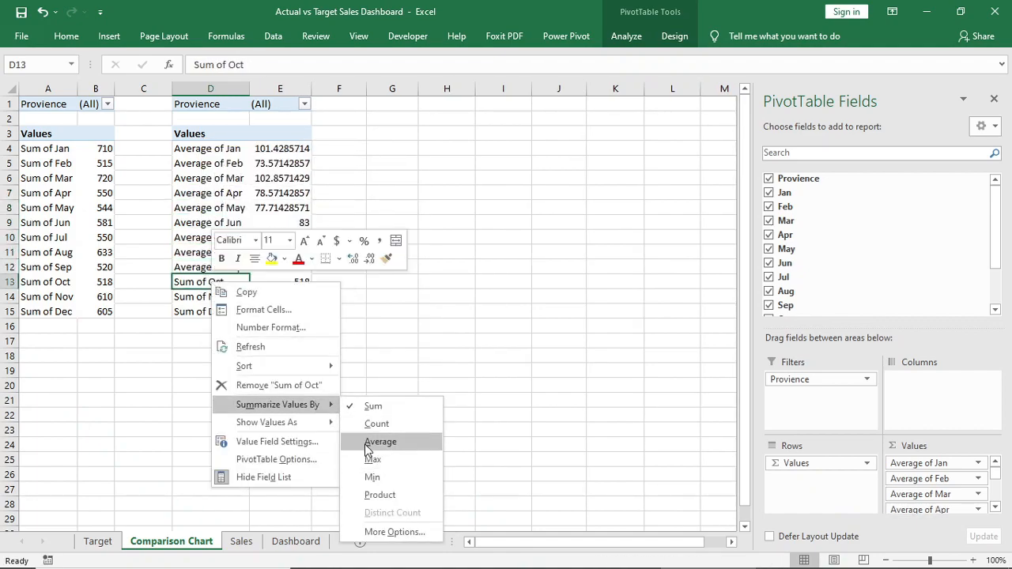
left_click(379, 441)
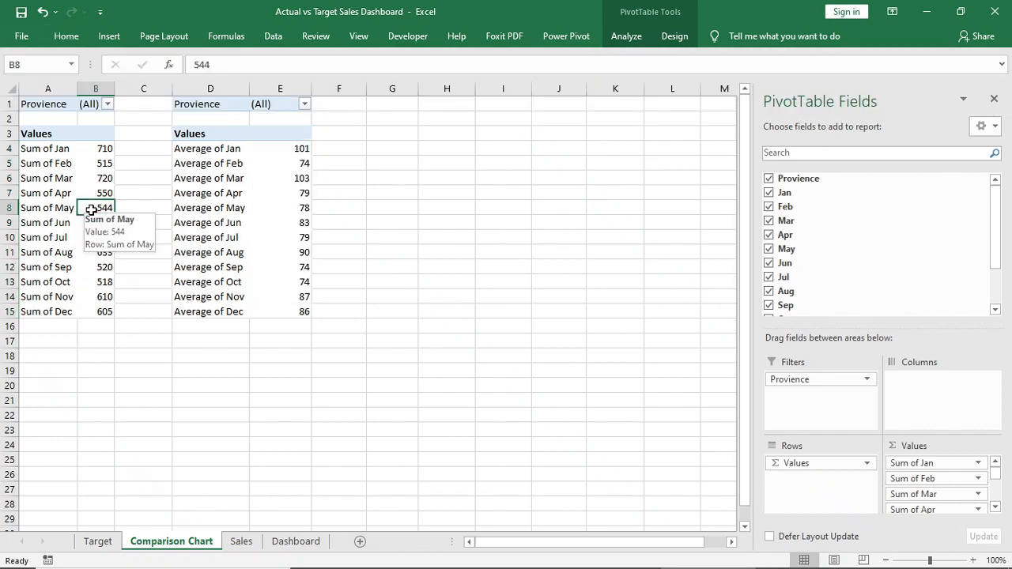
Add a province slicer and filter the first pivot to Al Baha Province.
left_click(108, 35)
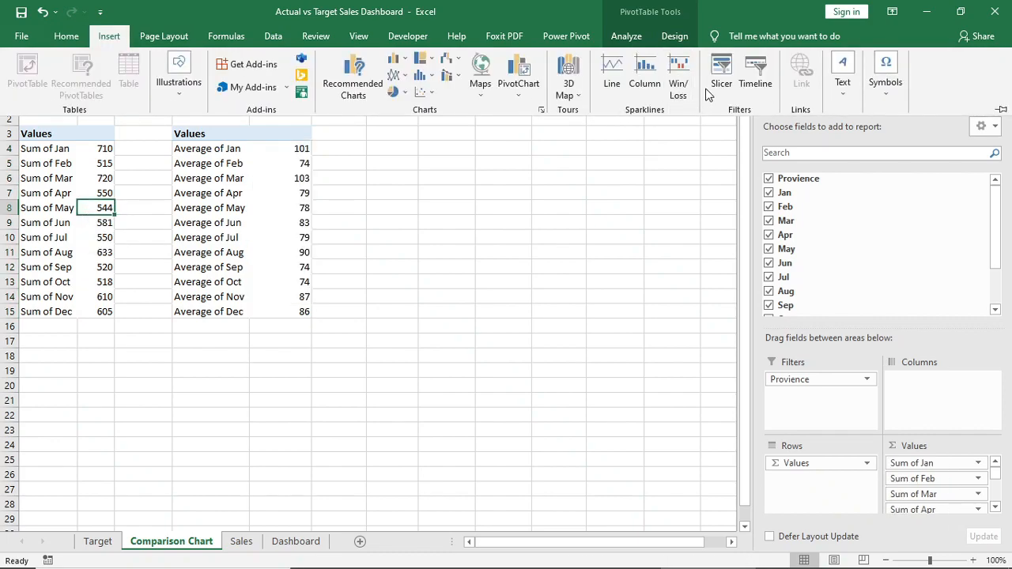
left_click(721, 71)
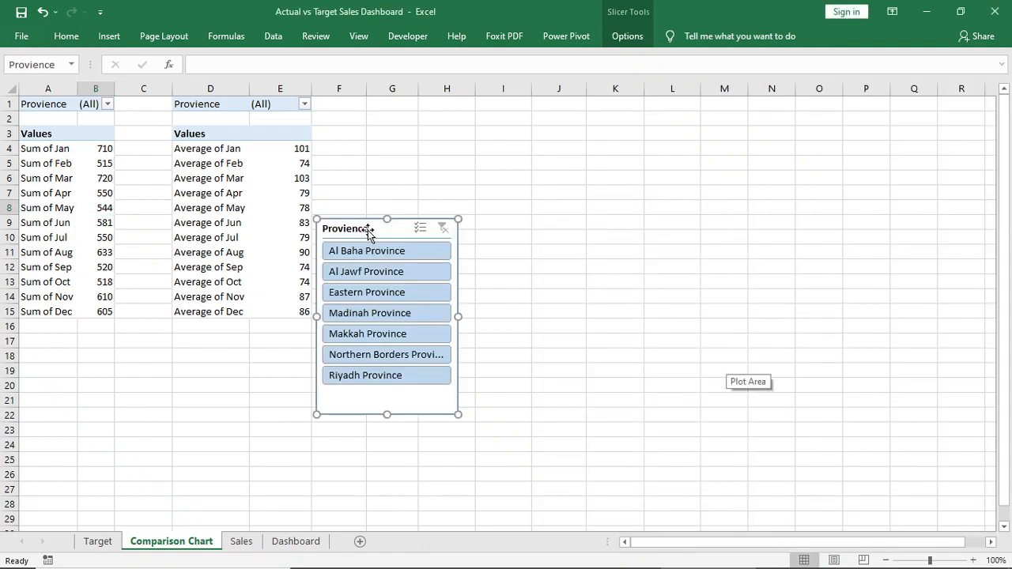
left_click(367, 250)
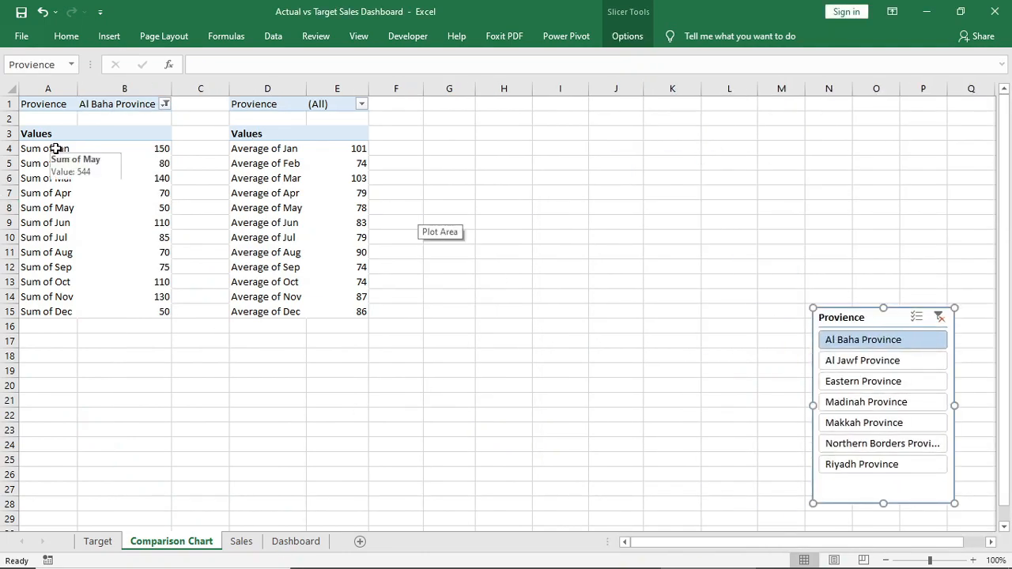
Select the month labels of both the Sum of and Average of pivot tables.
left_click(47, 149)
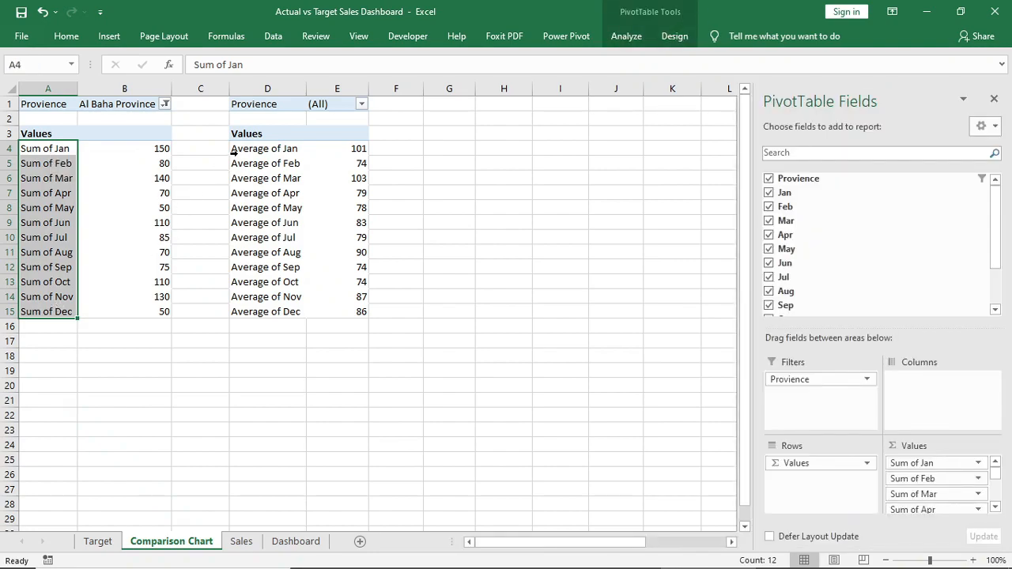
mouse_move(263, 148)
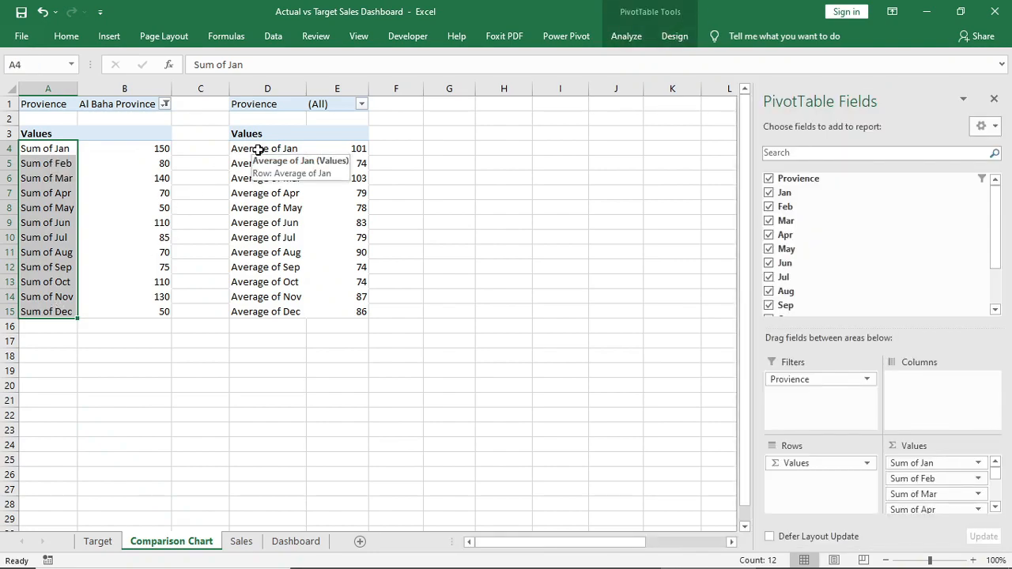
left_click(268, 149)
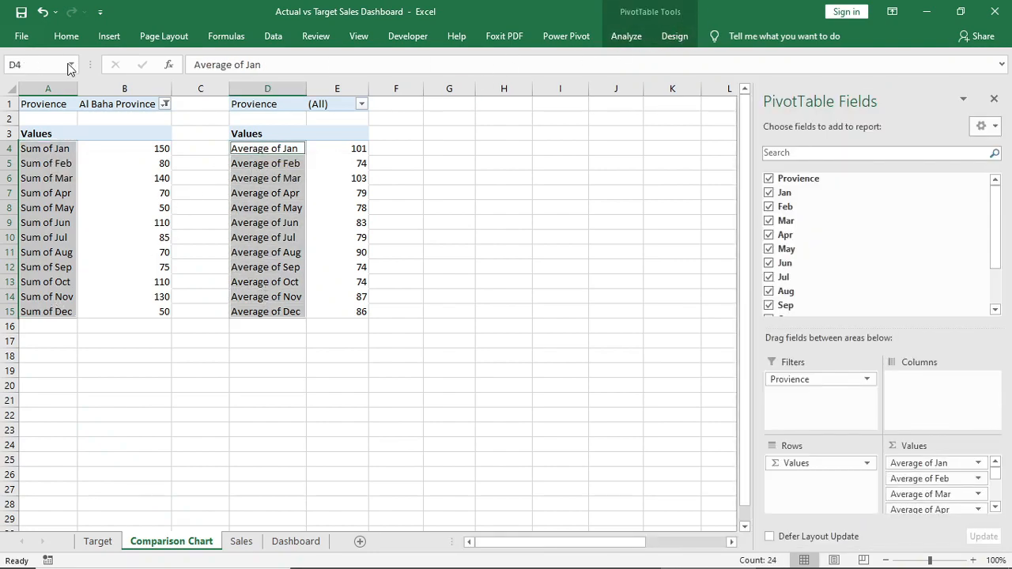
Replace All 'sum of' and 'average of' with nothing in the labels, then close the field list.
left_click(939, 76)
type("s")
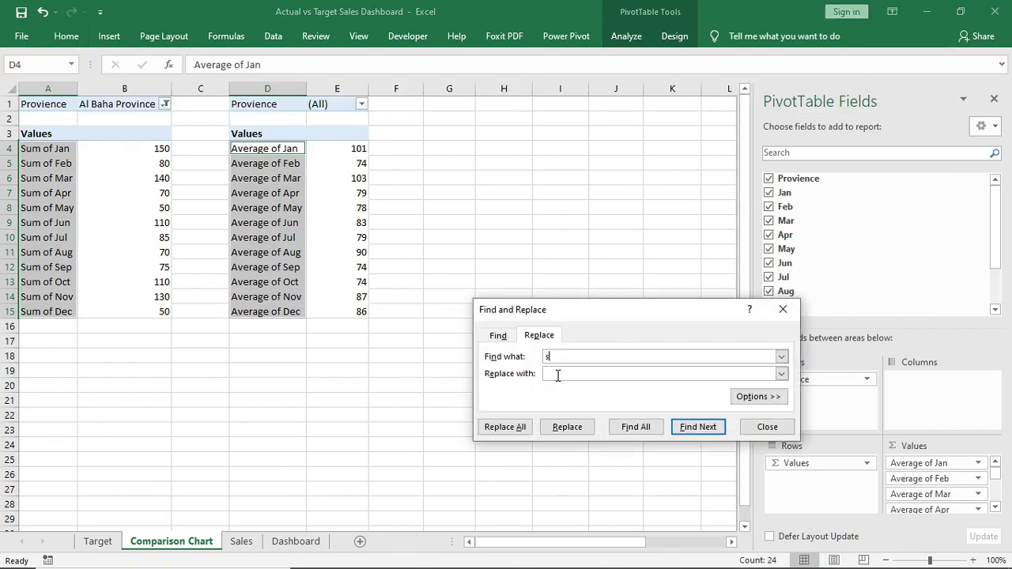
left_click(504, 427)
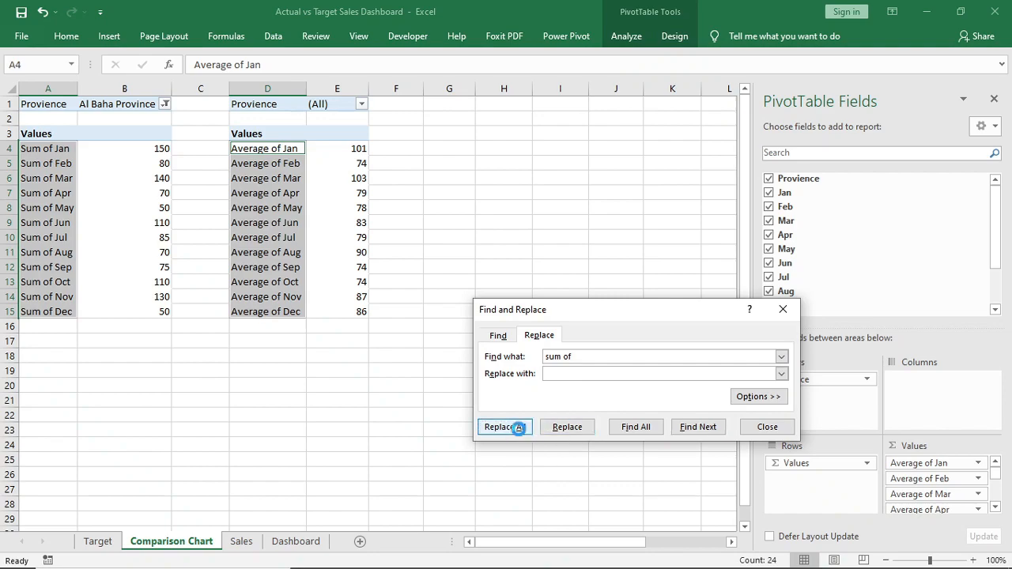
left_click(504, 427)
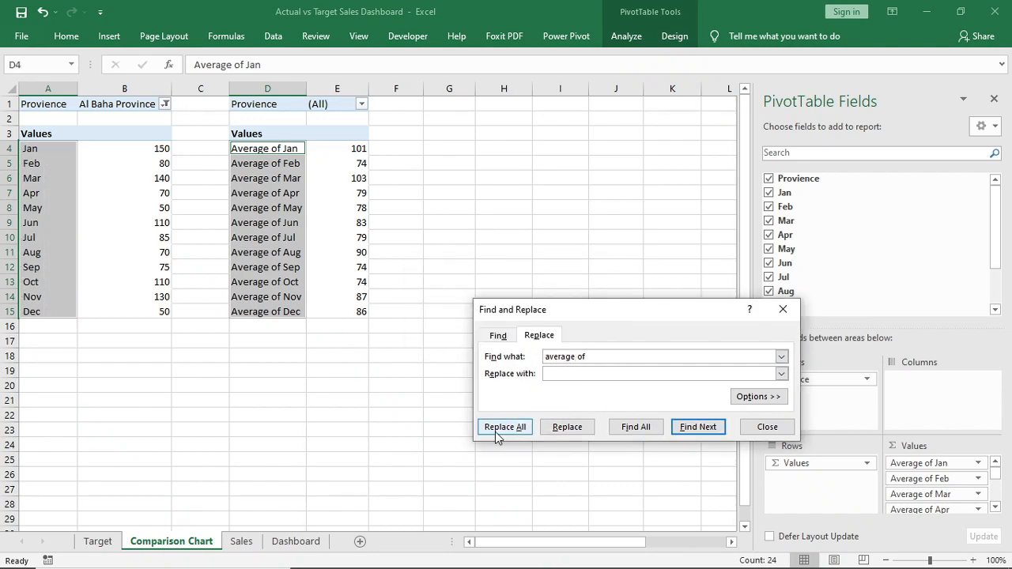
left_click(505, 427)
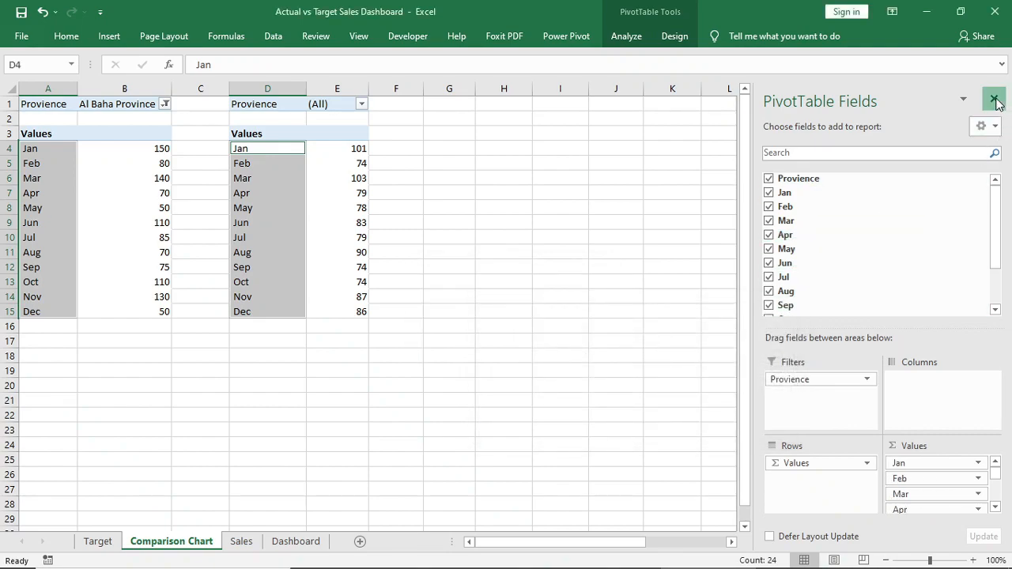
left_click(994, 98)
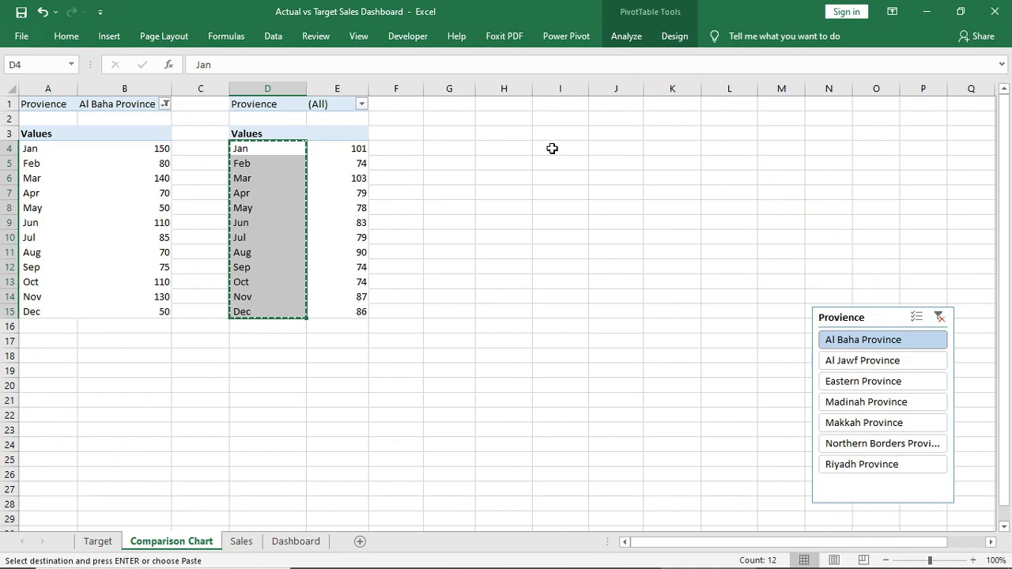
Paste the month names into I4:I15 and add the Average Sales All Region header.
left_click(560, 133)
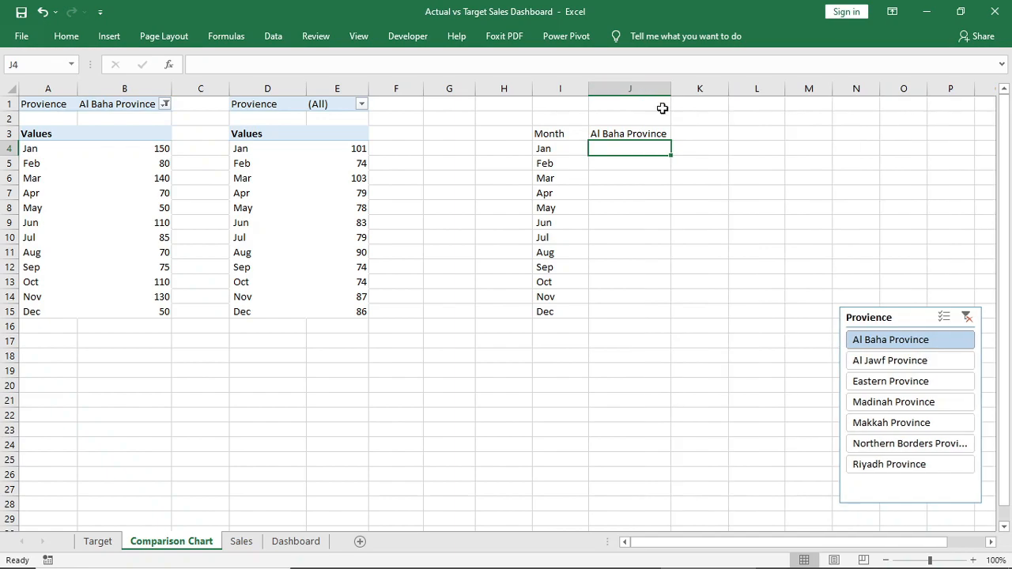
type("Average Sales All Region")
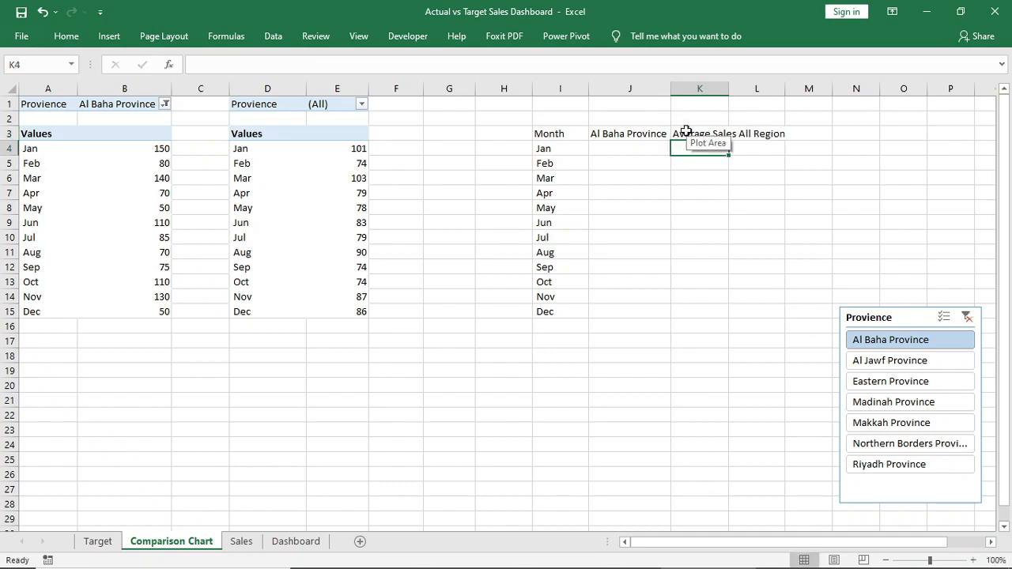
Enter =VLOOKUP(I4,$D:$E,2,0) in K4 to pull the all-region averages from the pivot.
type("=v")
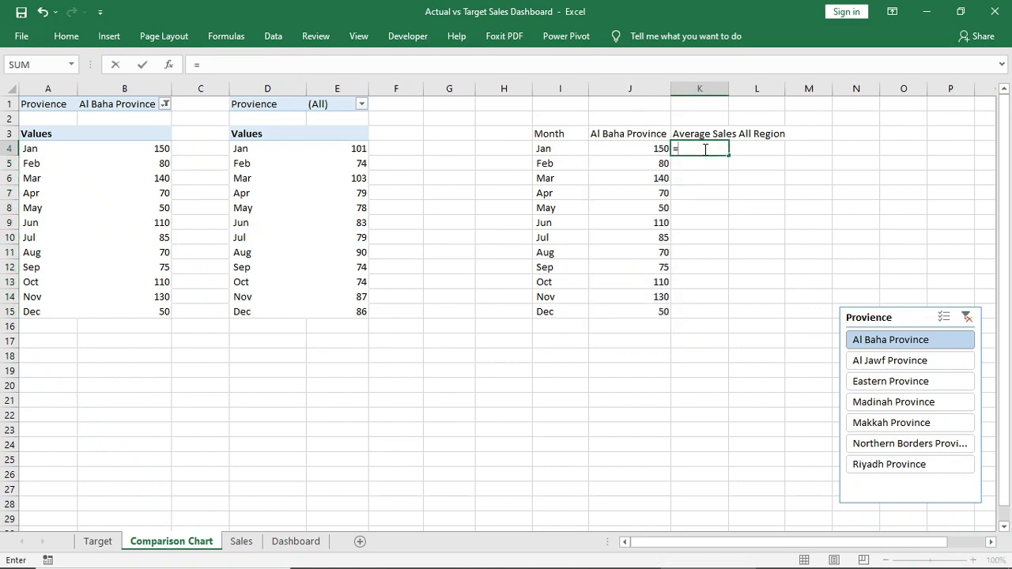
type("VLOOKUP(")
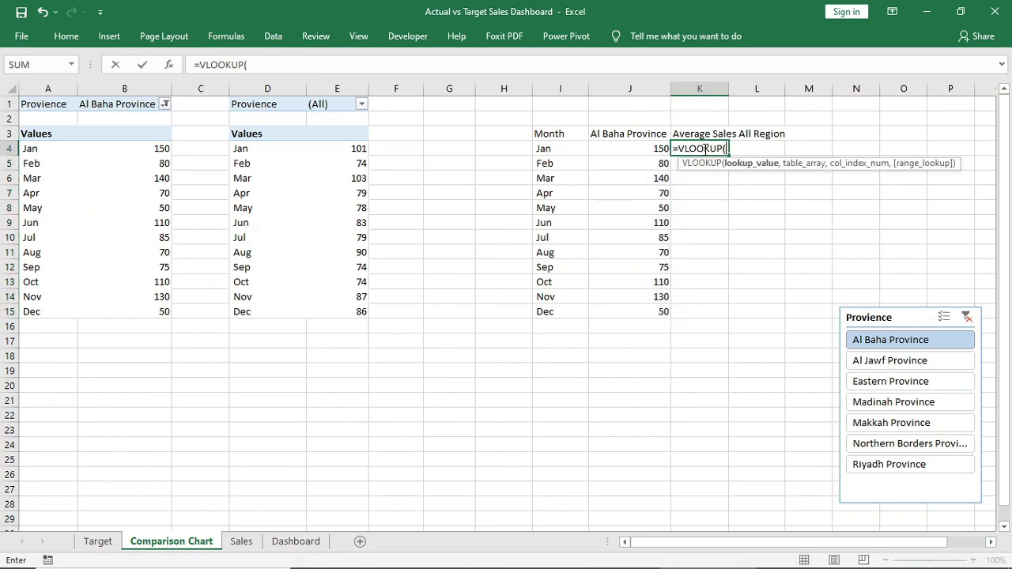
left_click(560, 148)
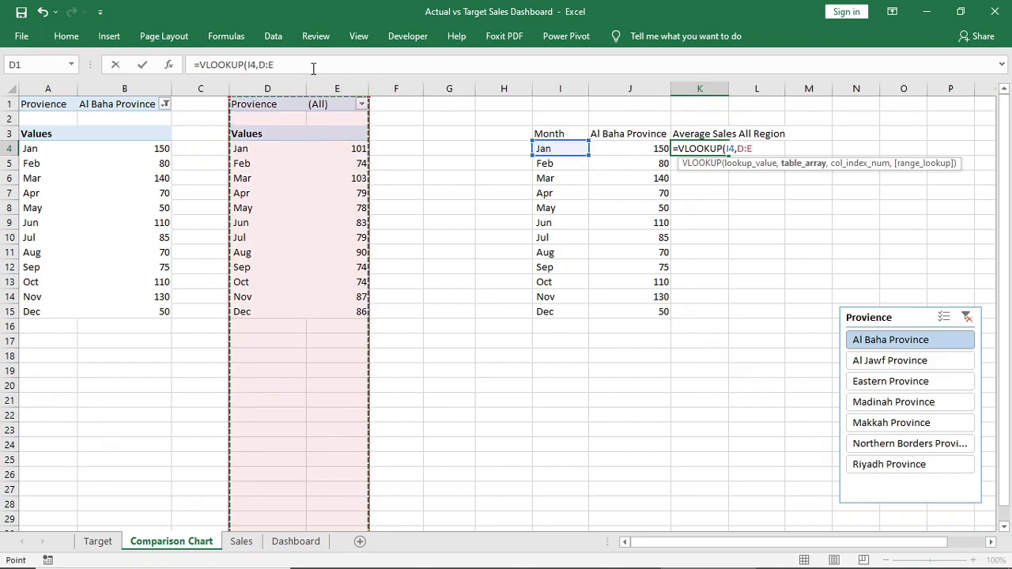
type("$")
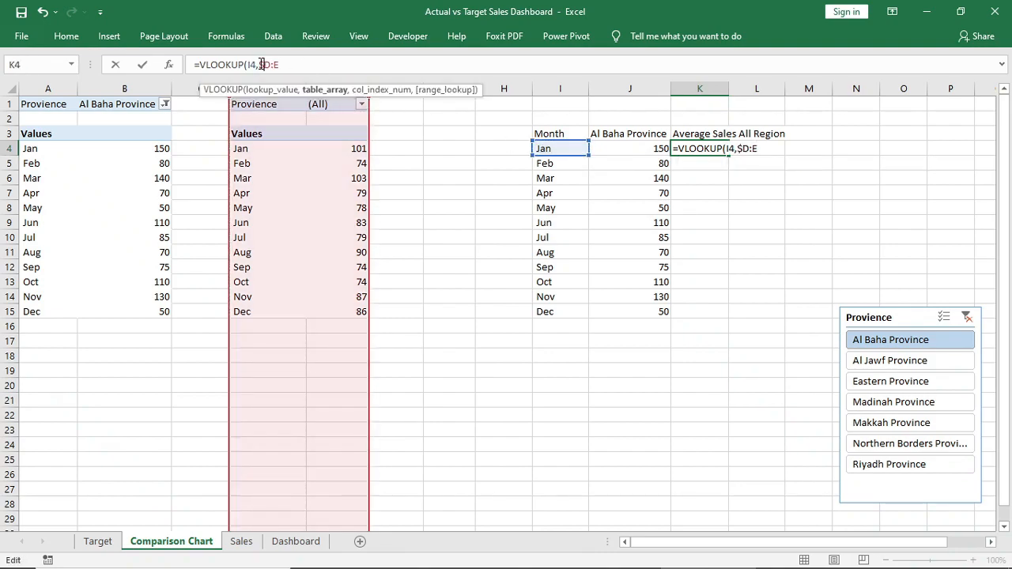
type("$")
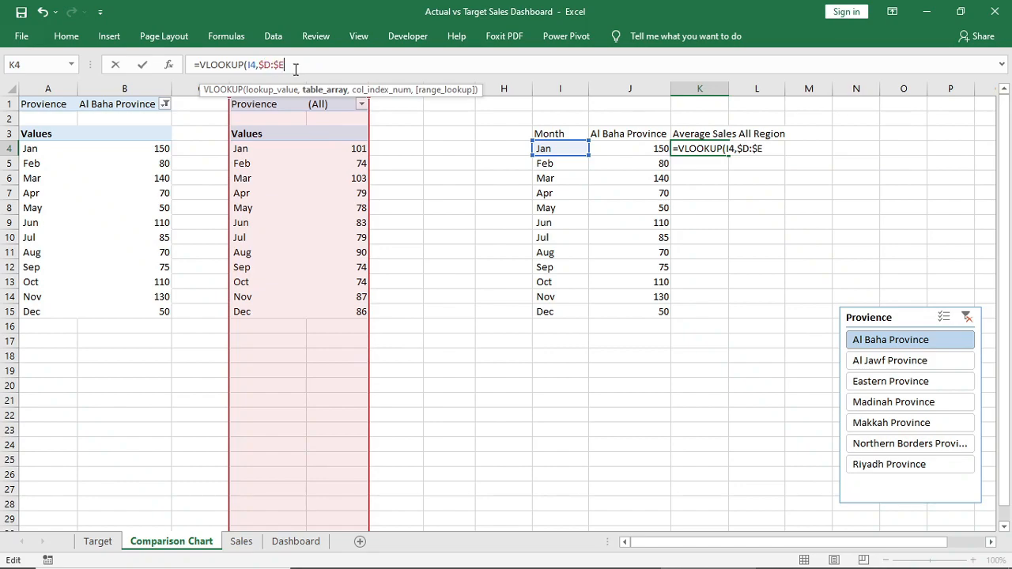
type(",2,")
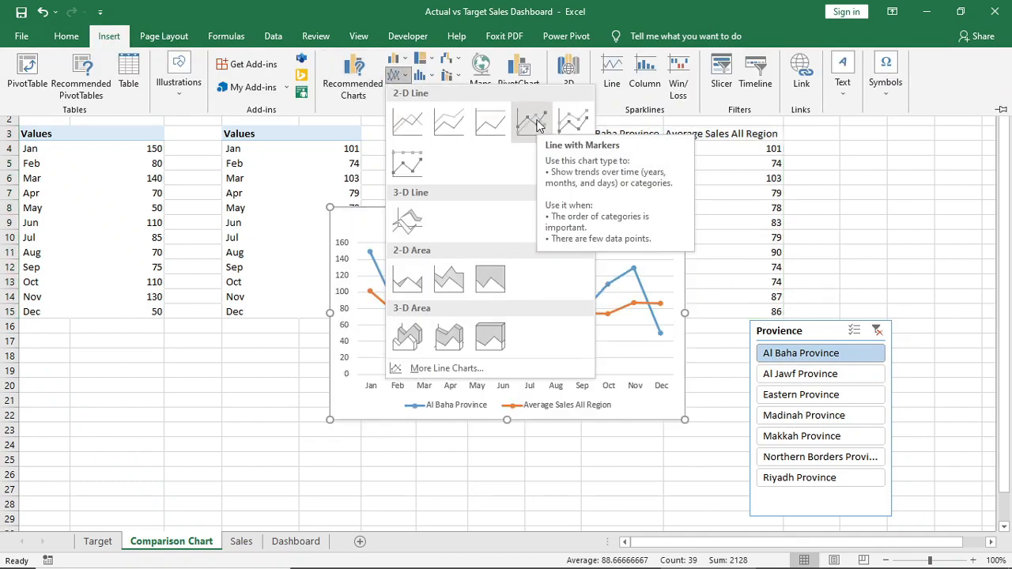
Insert a Line with Markers chart of Al Baha sales against the all-region average.
left_click(532, 121)
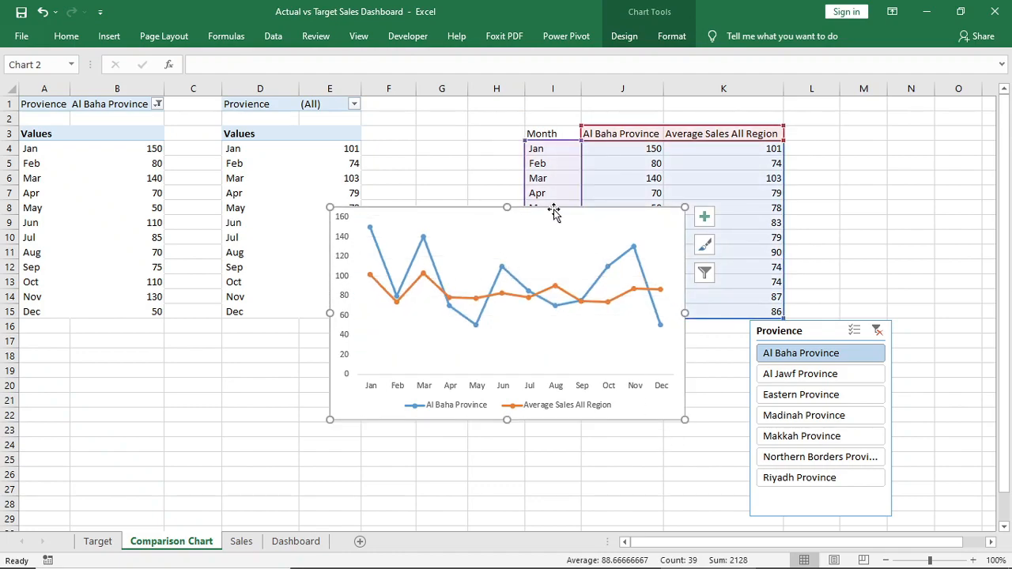
mouse_move(546, 254)
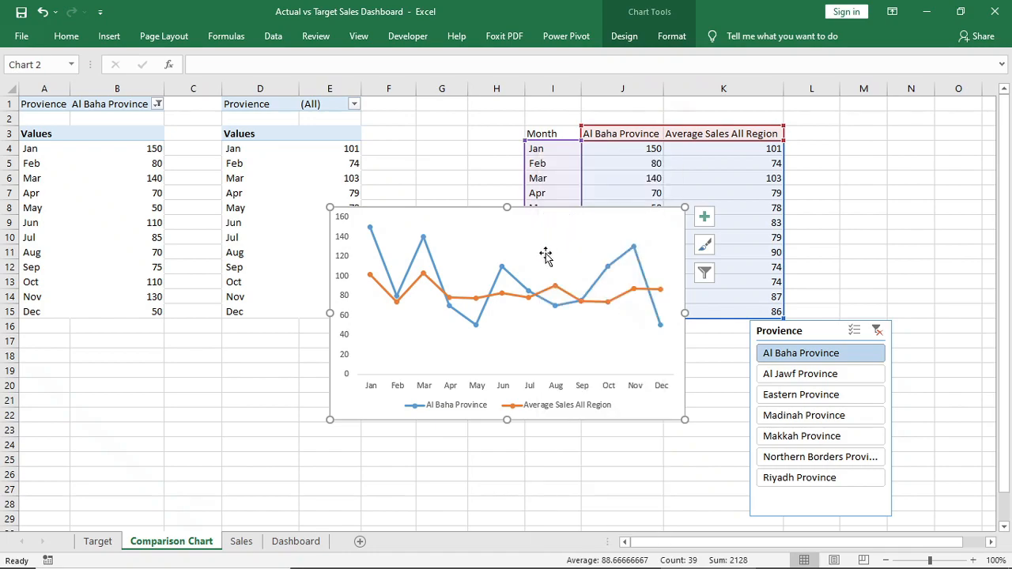
Go to the Dashboard sheet and bring up line formatting for the chart series.
left_click(294, 540)
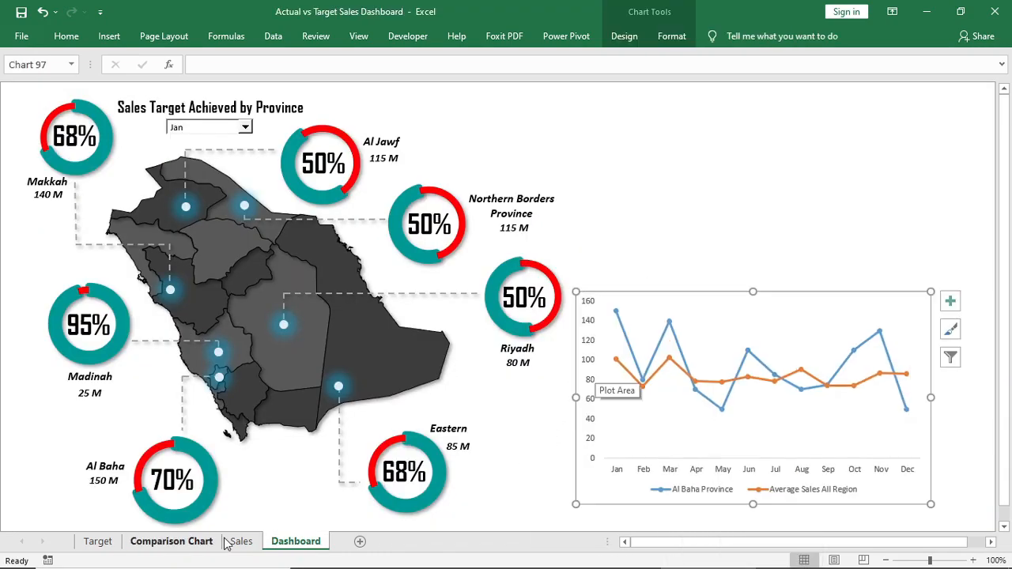
left_click(669, 319)
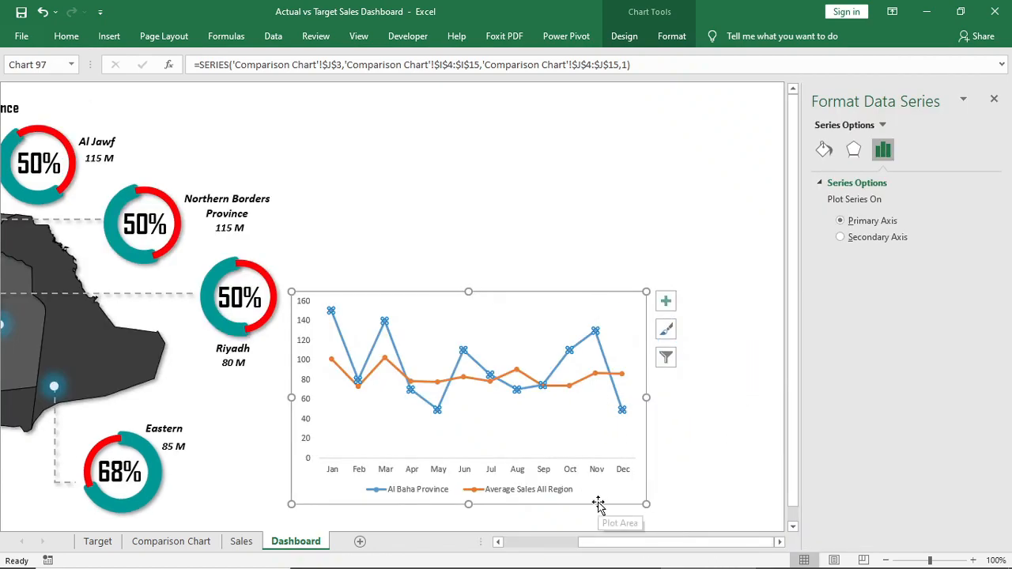
mouse_move(851, 300)
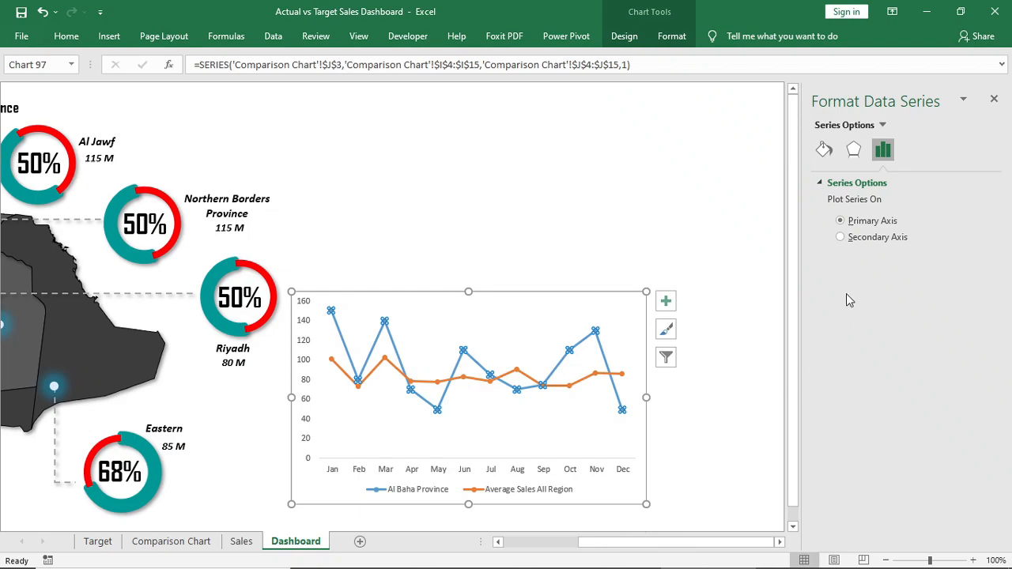
left_click(823, 149)
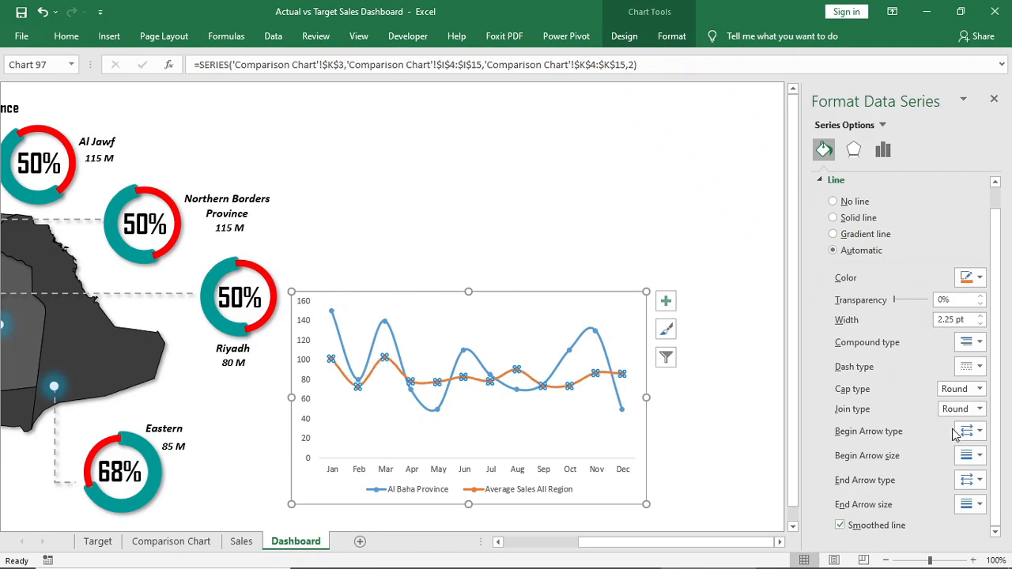
Colour the average sales line black and adjust the marker fill options.
left_click(978, 278)
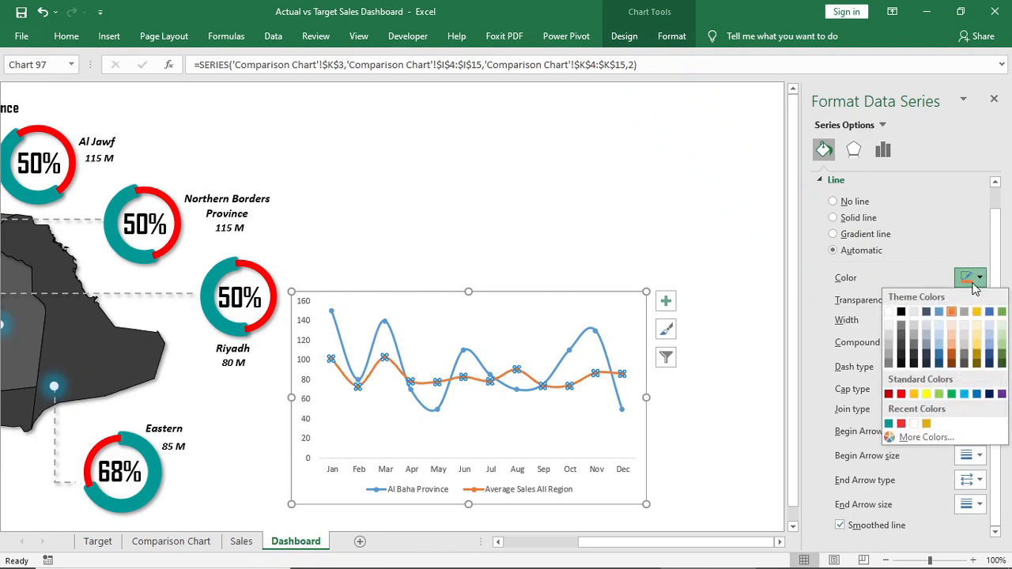
left_click(902, 310)
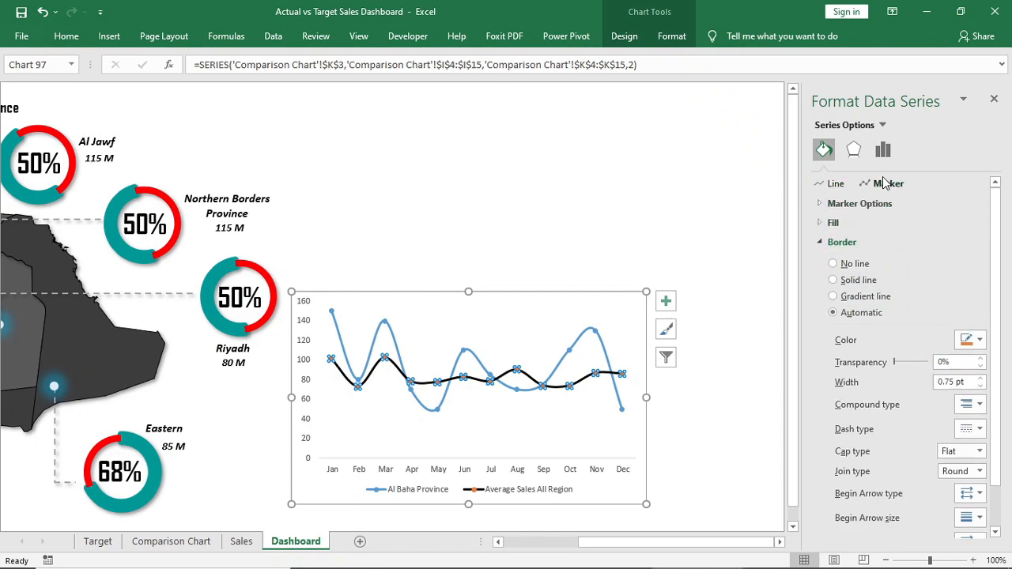
left_click(980, 338)
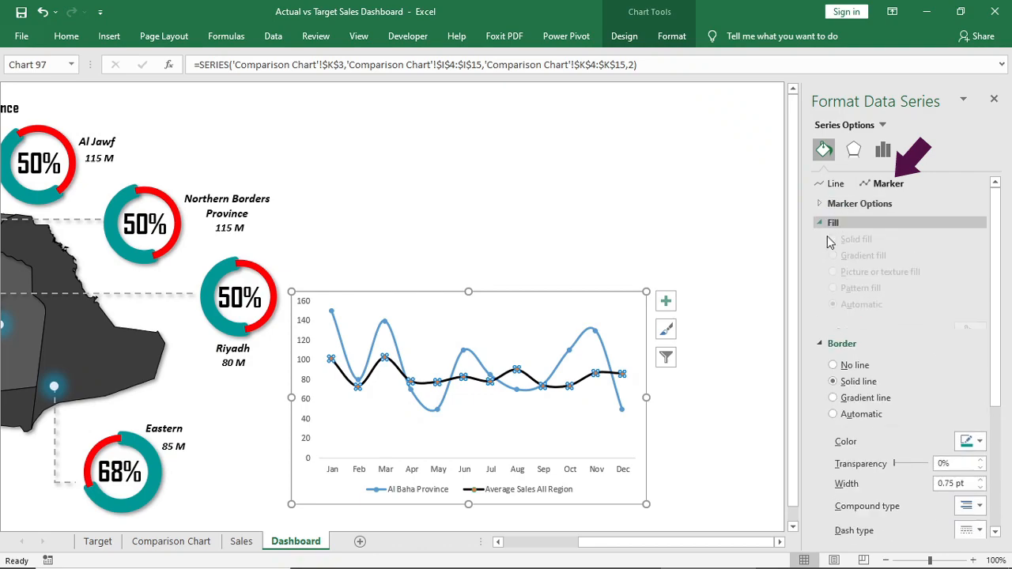
left_click(979, 352)
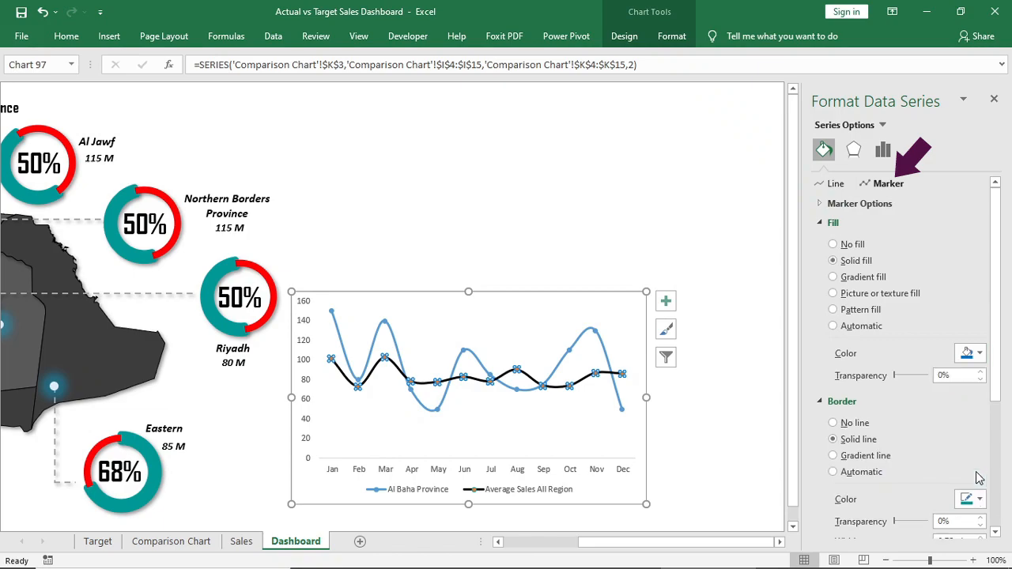
left_click(835, 183)
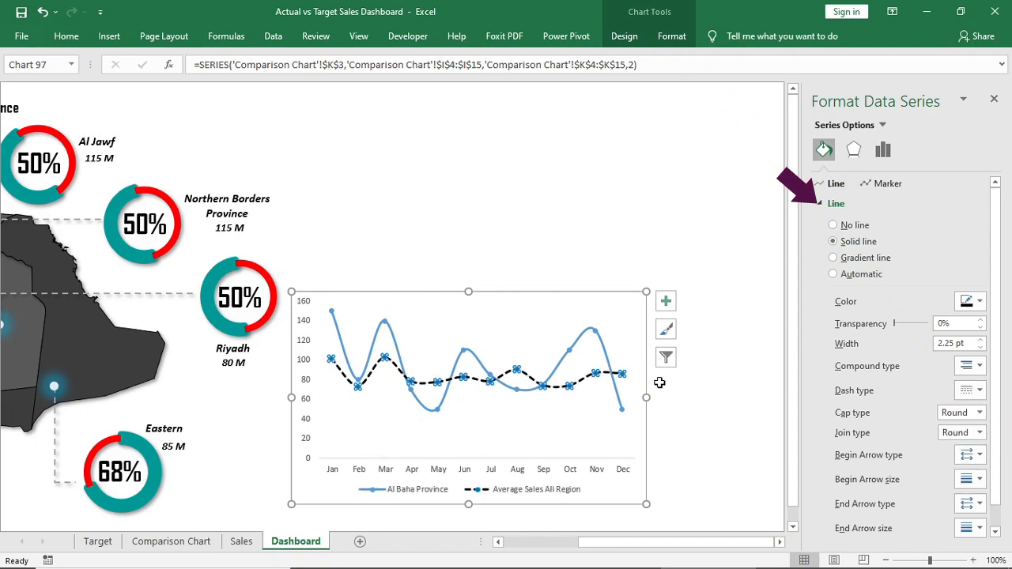
Give the Al Baha line a 90° gradient with green and red stops dragged to the middle.
left_click(832, 274)
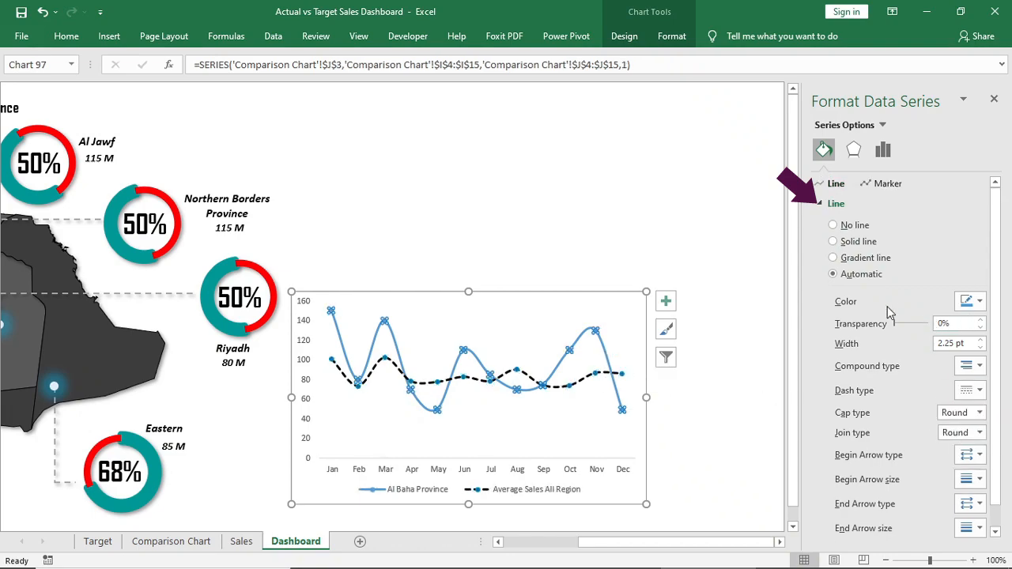
left_click(831, 256)
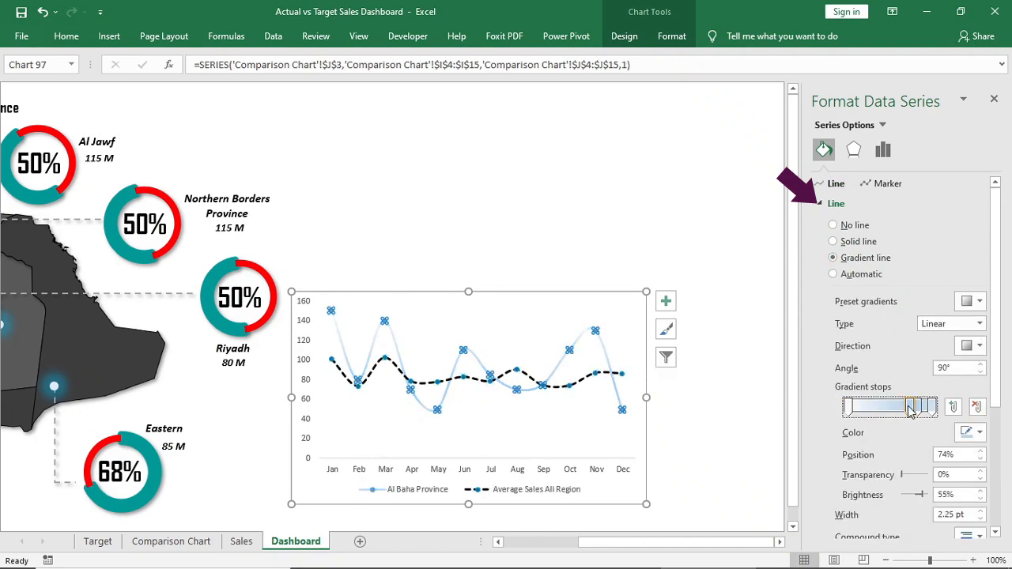
left_click(971, 433)
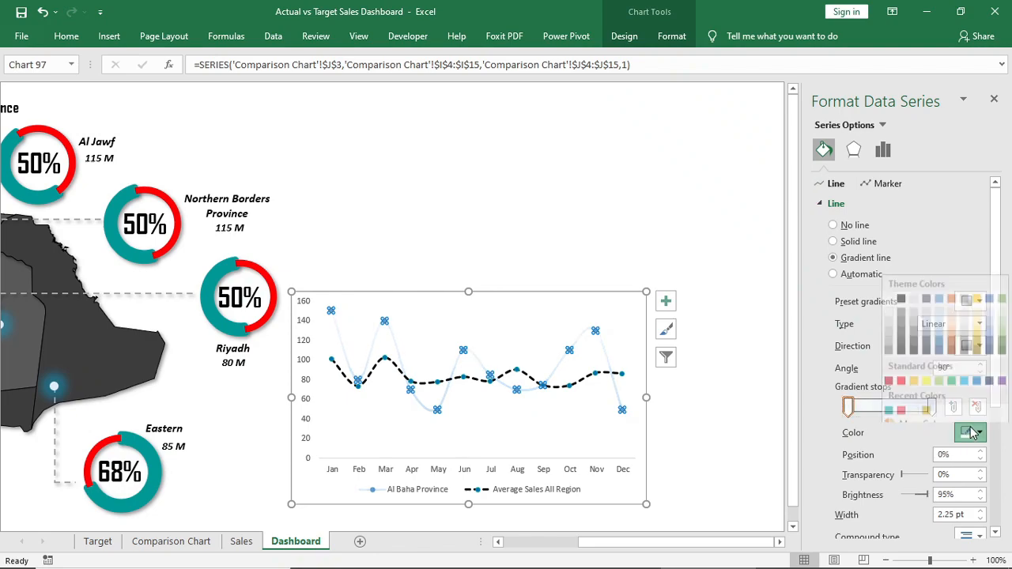
left_click(971, 434)
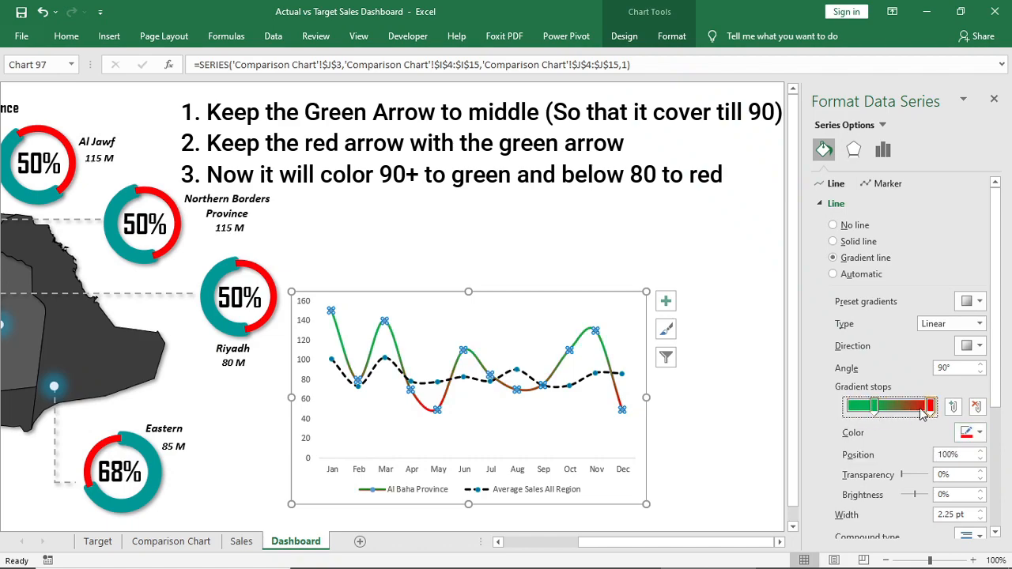
left_click_drag(930, 405, 902, 405)
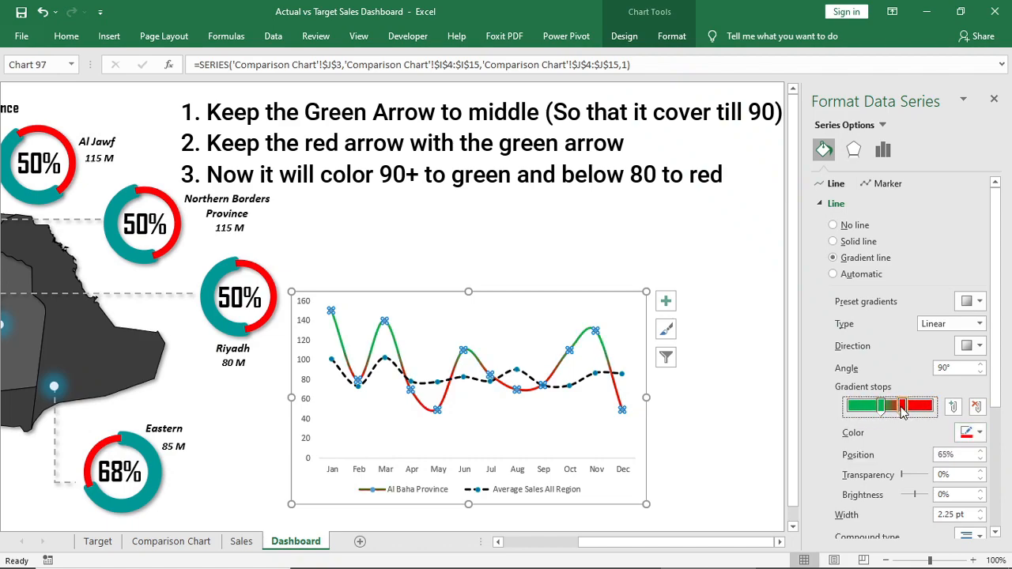
left_click_drag(905, 406, 892, 407)
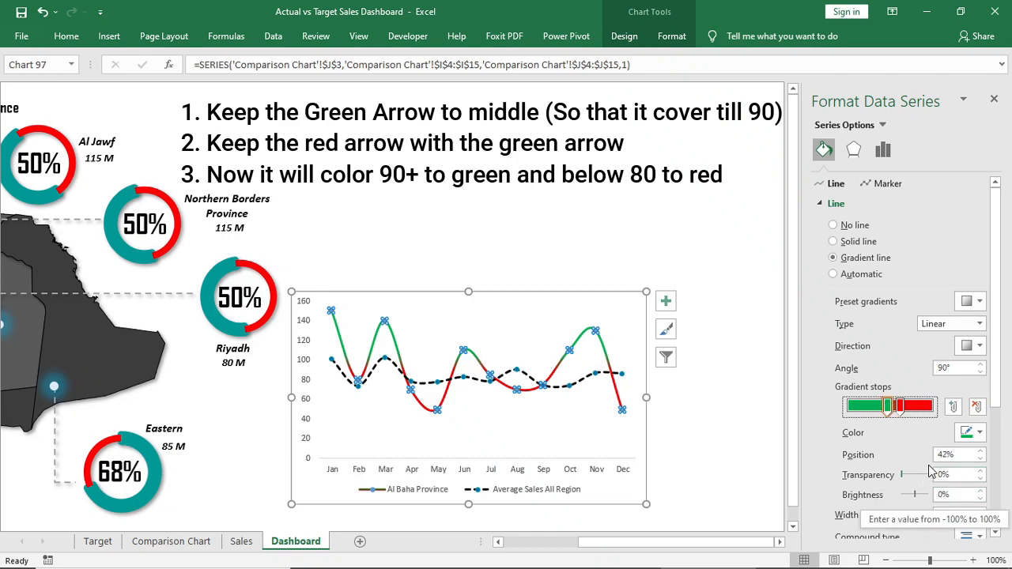
scroll("down", 3)
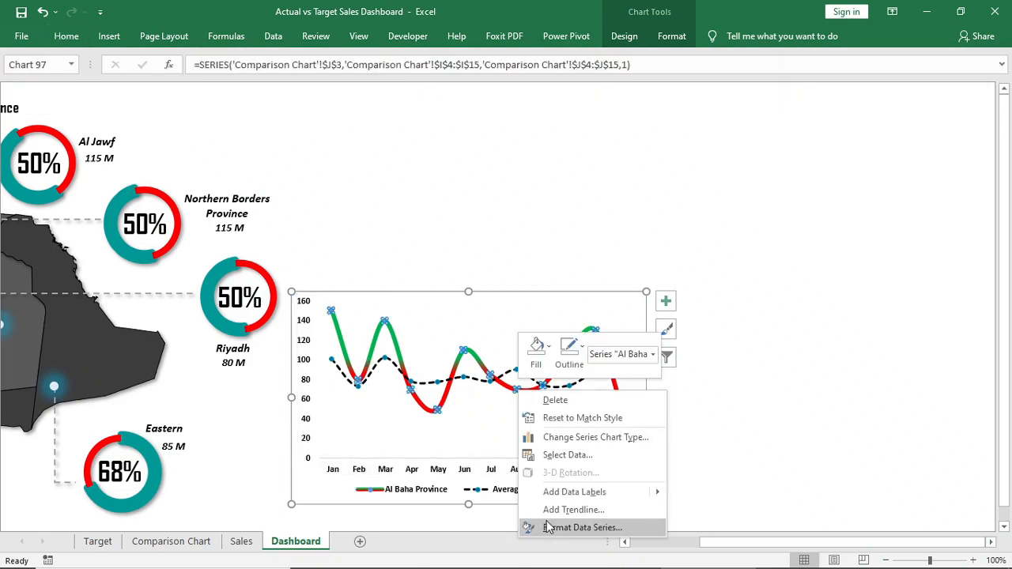
Close the series formatting pane and set the chart's Shape Outline to No Outline.
left_click(582, 528)
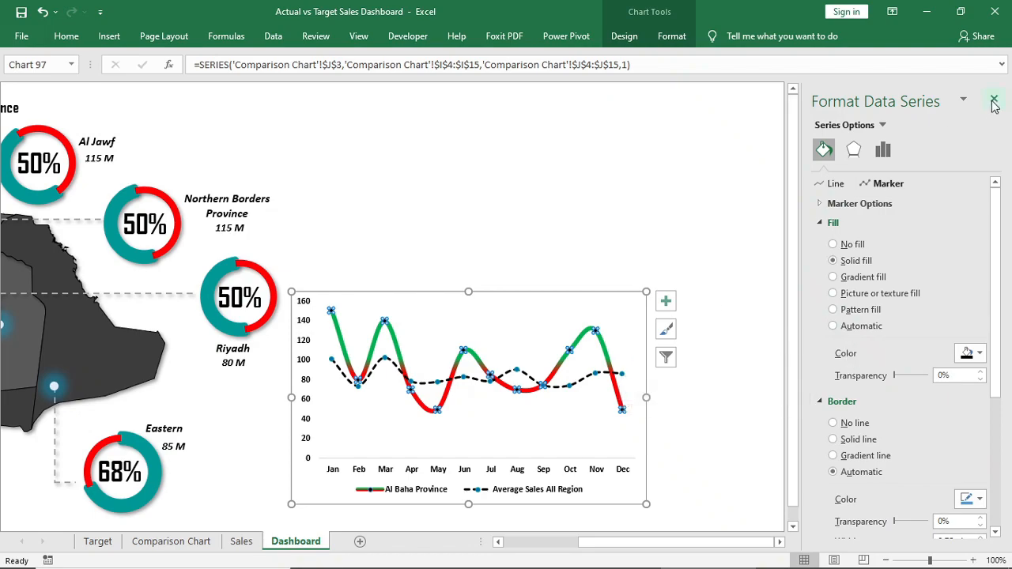
left_click(995, 102)
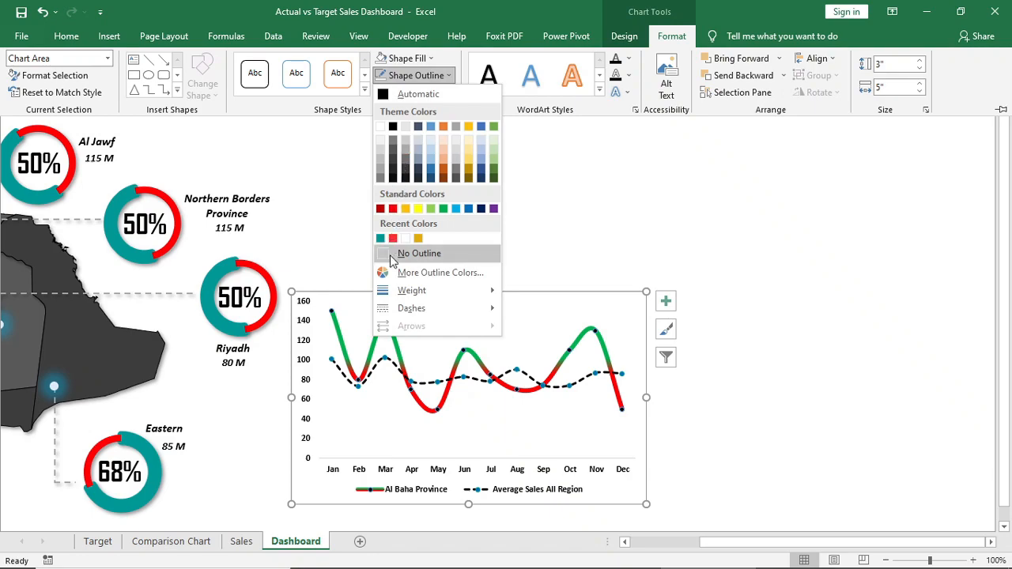
left_click(401, 57)
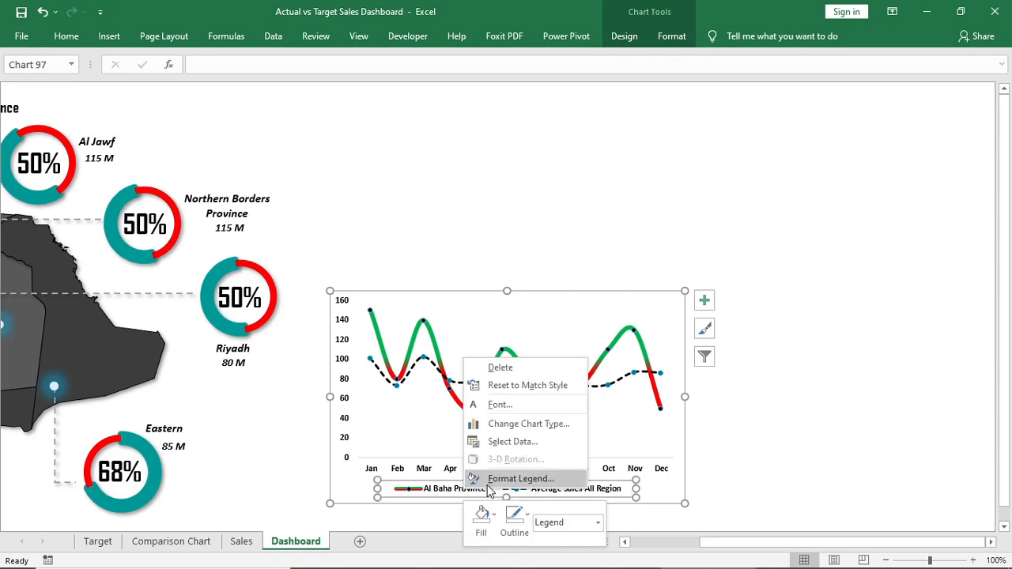
Move the chart legend to the top.
left_click(520, 478)
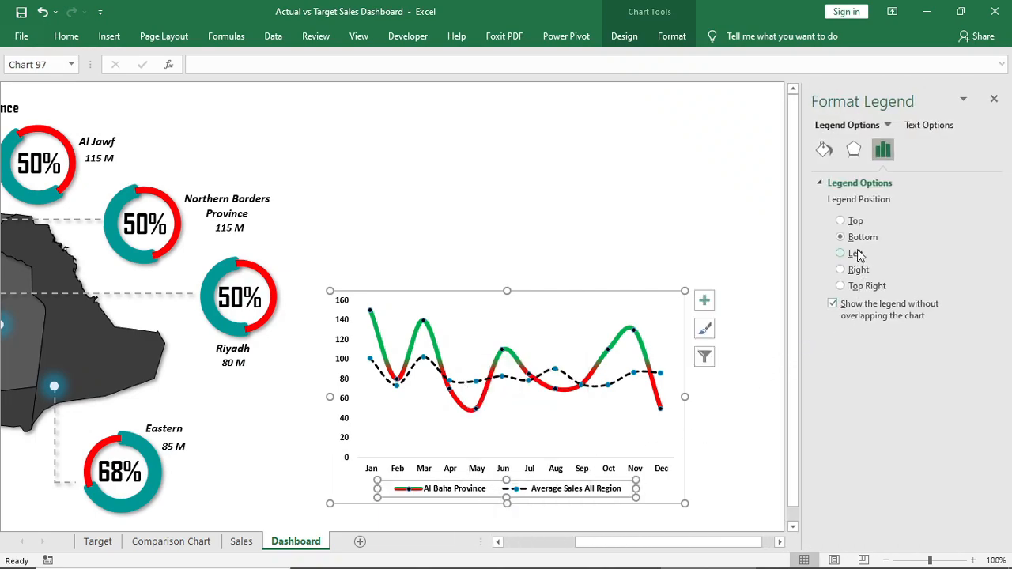
left_click(840, 221)
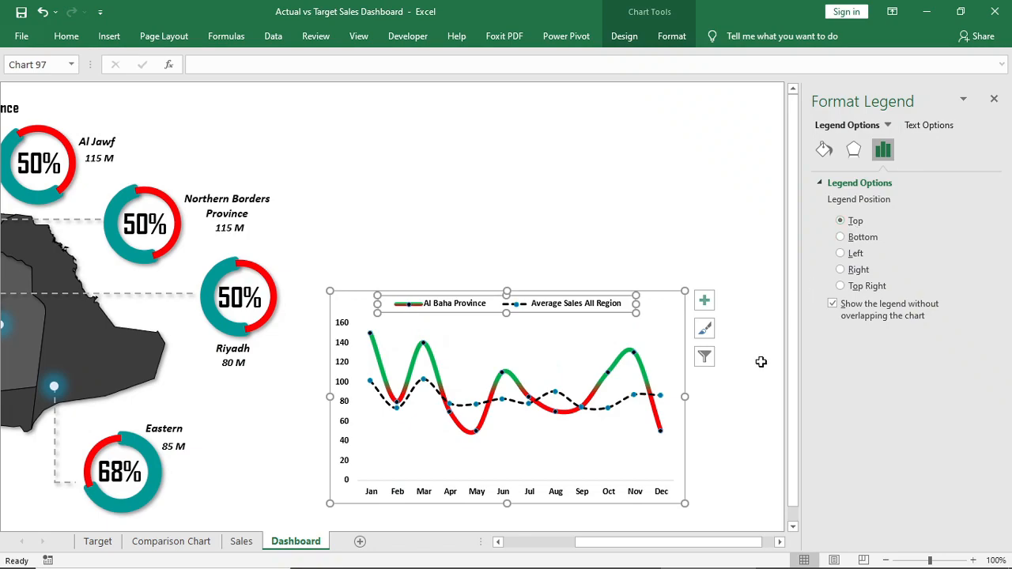
Give the vertical axis the number format code 0"M" for an M suffix.
left_click(342, 395)
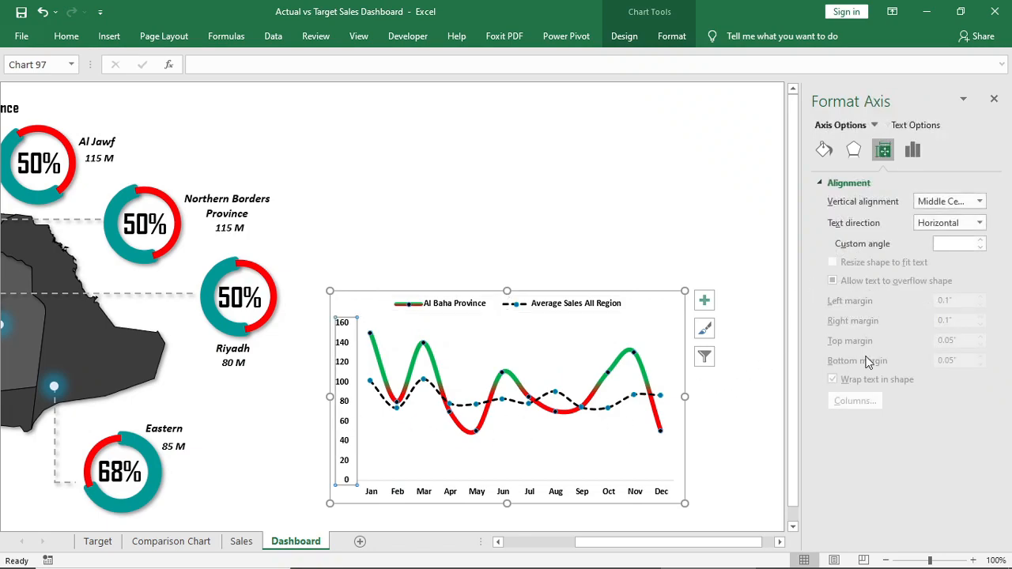
left_click(913, 149)
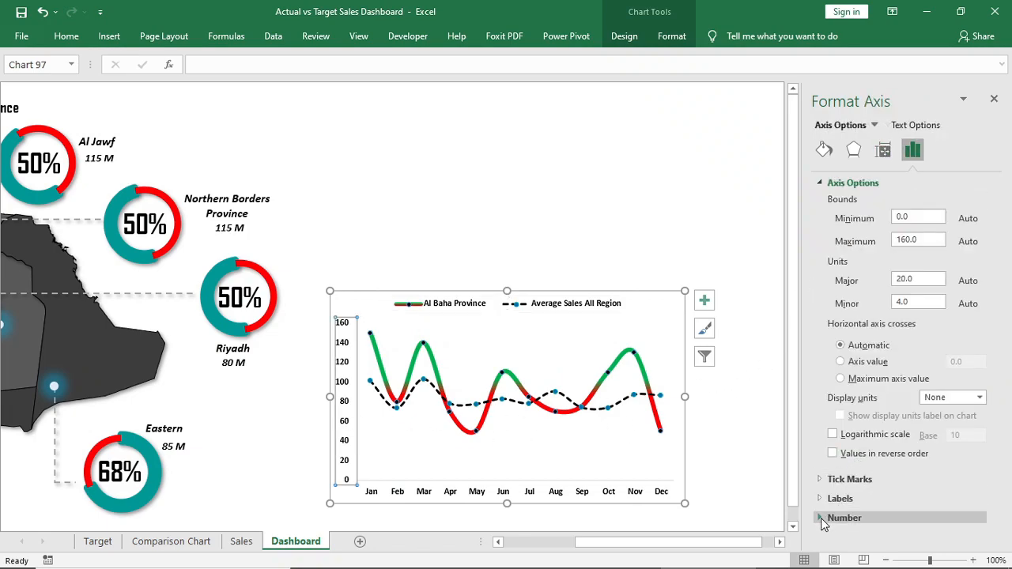
left_click(845, 517)
type("0 \"M\"")
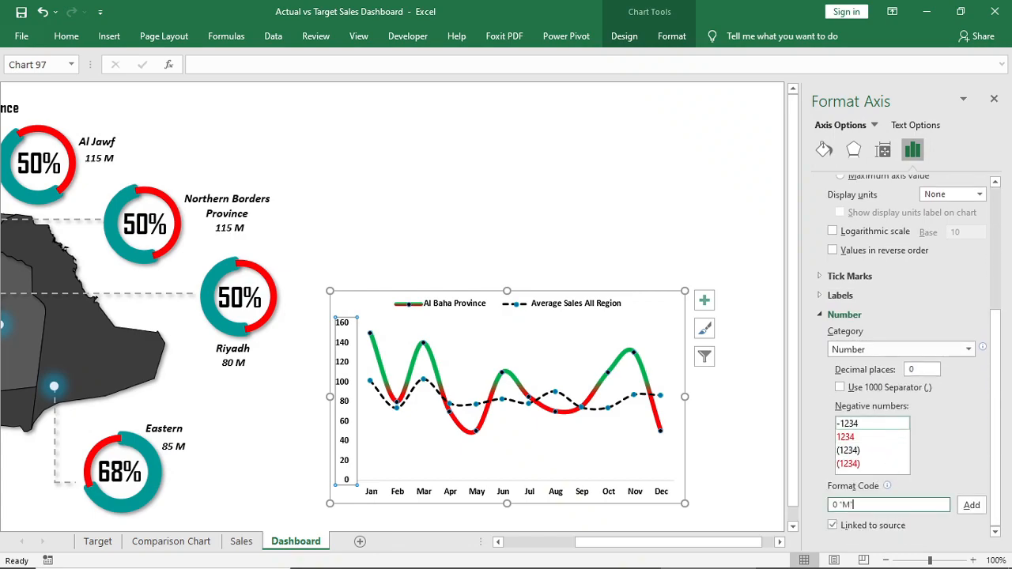
left_click(971, 506)
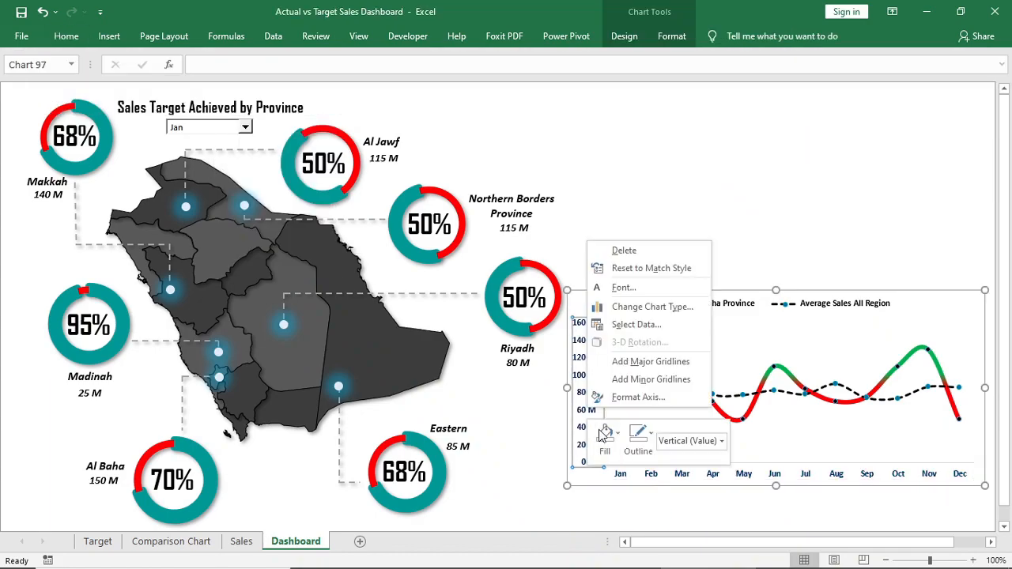
Remove the axis tick marks, move its labels to the right, and add a Province slicer under the chart.
left_click(639, 397)
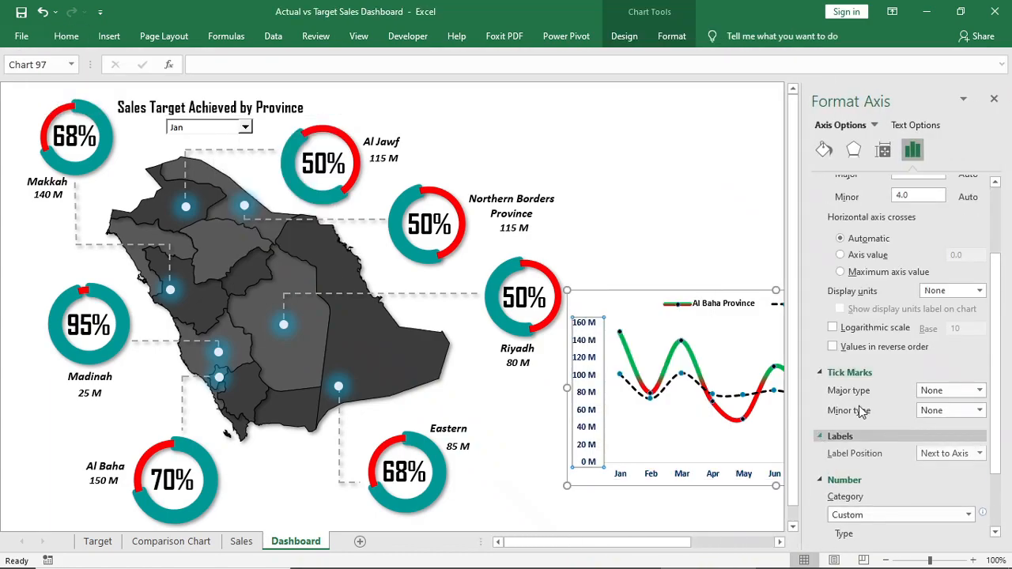
left_click(977, 417)
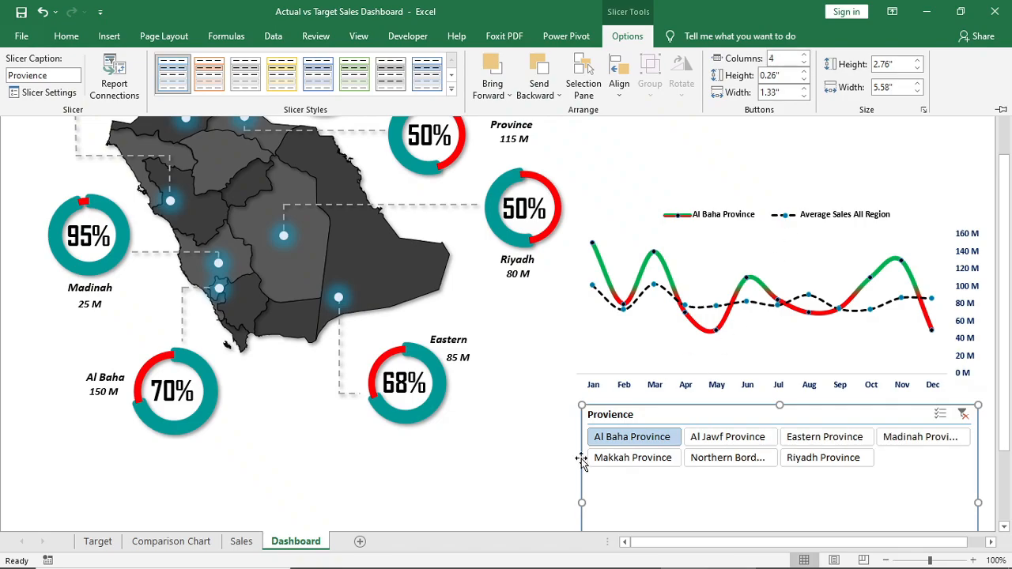
left_click(109, 35)
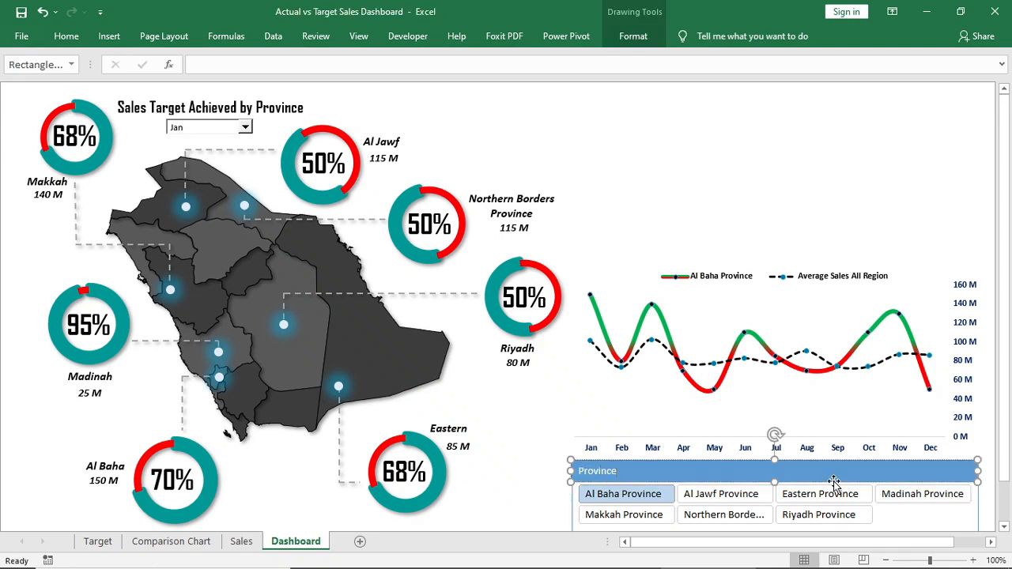
Give the slicer's Province header a diagonal teal-to-red gradient fill.
left_click(66, 34)
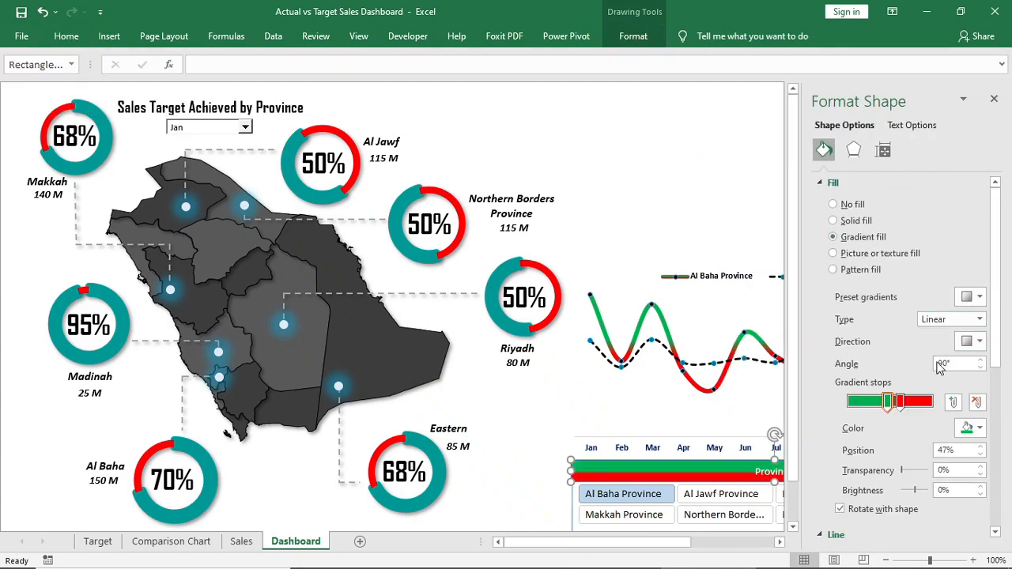
left_click(971, 341)
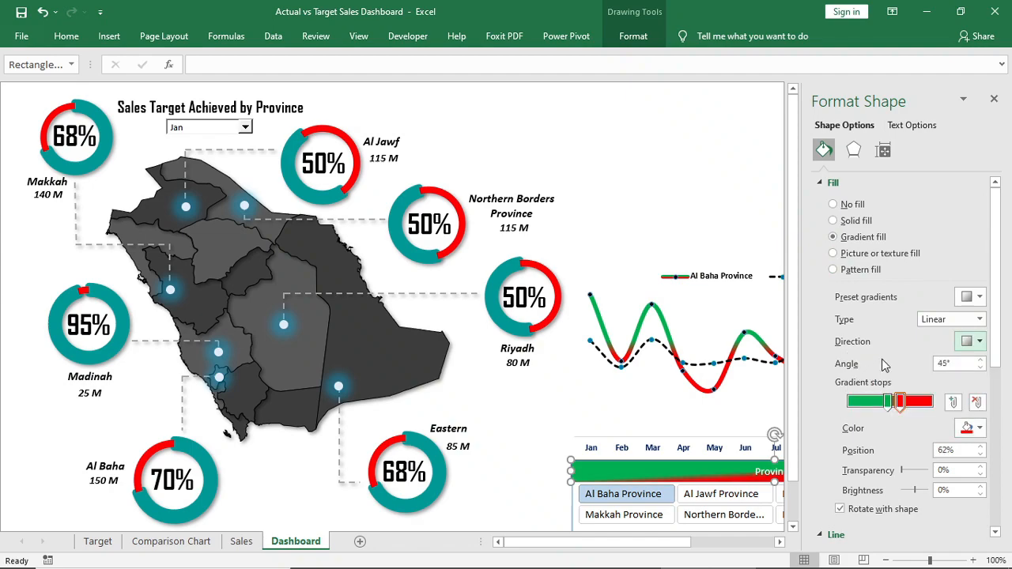
left_click(979, 426)
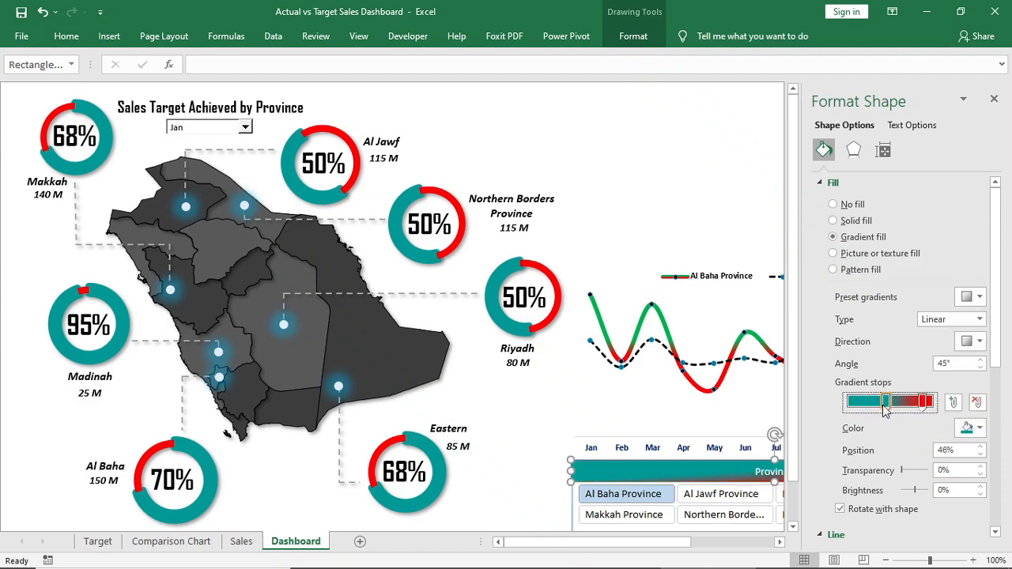
left_click_drag(884, 402, 860, 402)
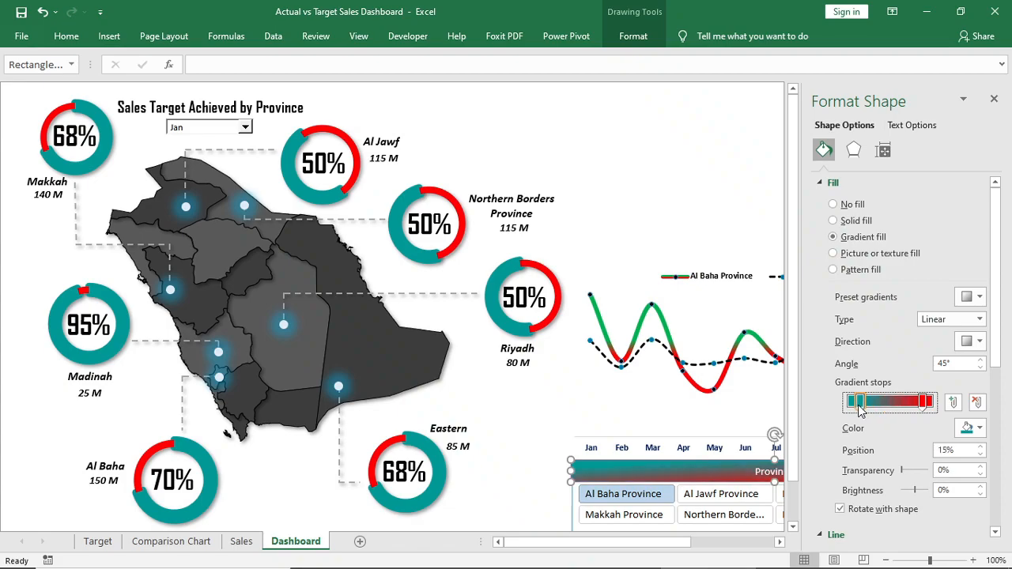
left_click(993, 98)
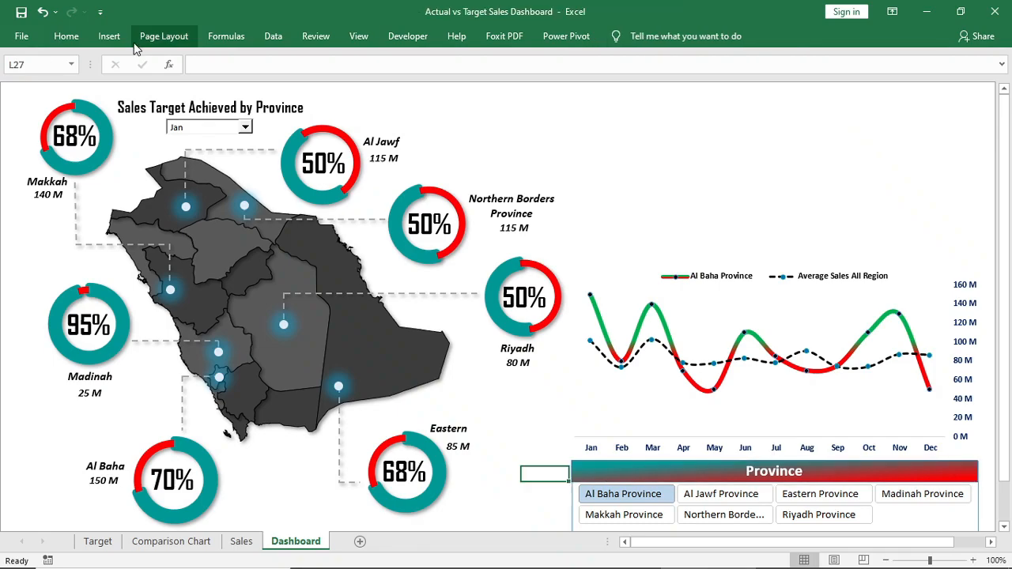
Add four rounded rectangle cards above the chart and gradient-fill the first one.
left_click(109, 35)
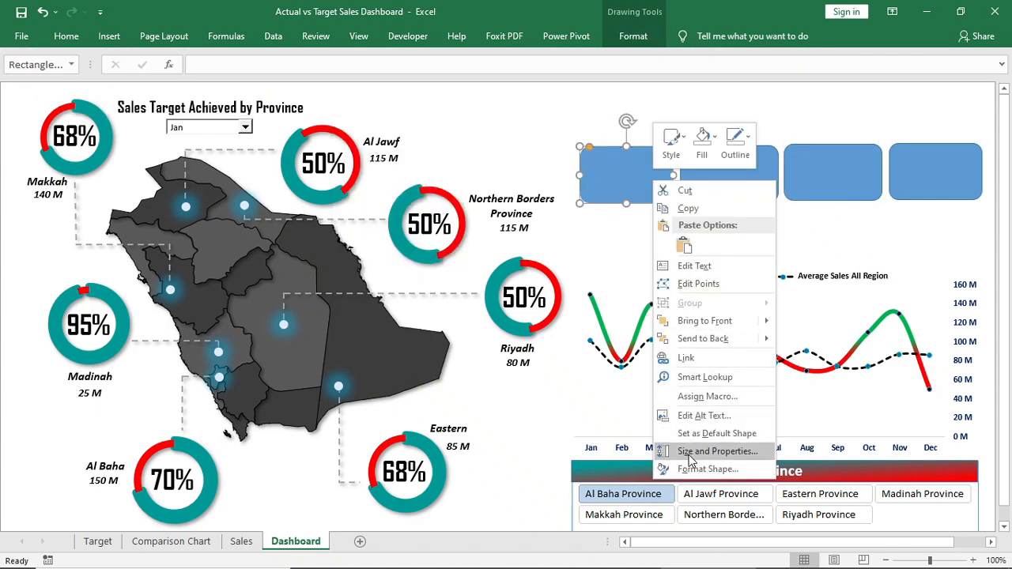
left_click(707, 468)
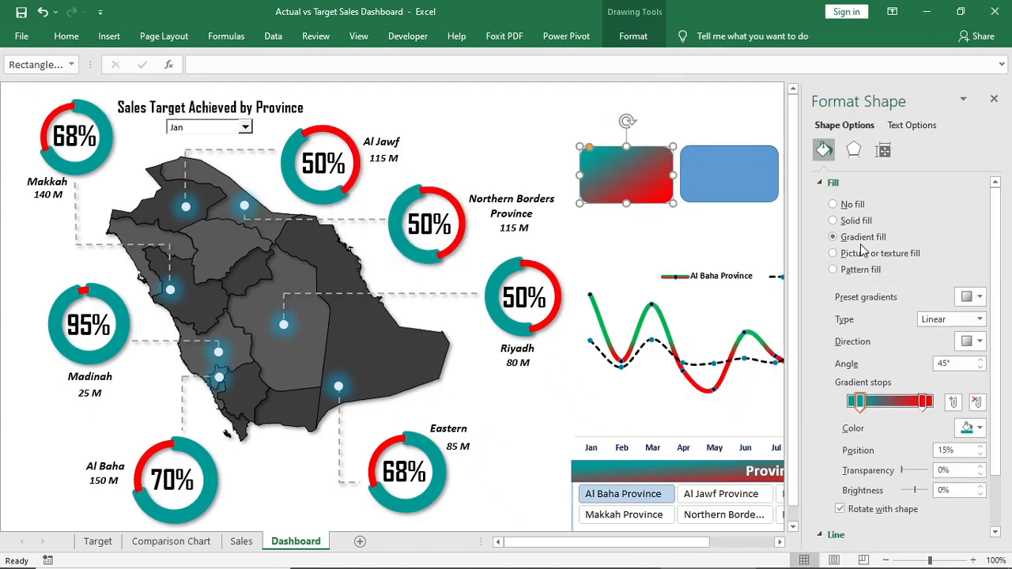
left_click_drag(860, 402, 864, 401)
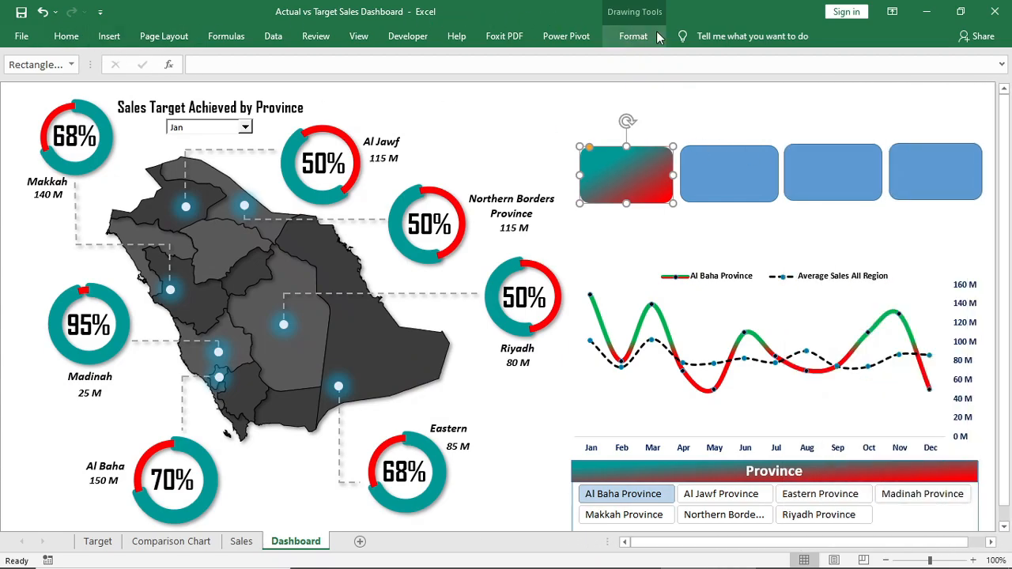
Apply the gradient to all cards and label them Total Sale, Max Sale, Lowest Sale, 70%+ Target Achieved in bold italic.
left_click(632, 35)
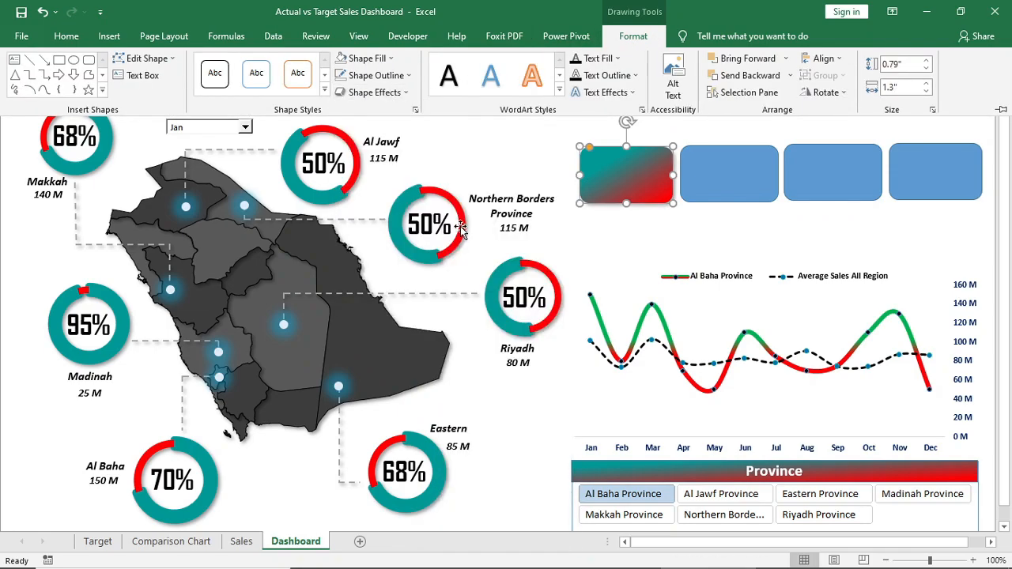
left_click(66, 35)
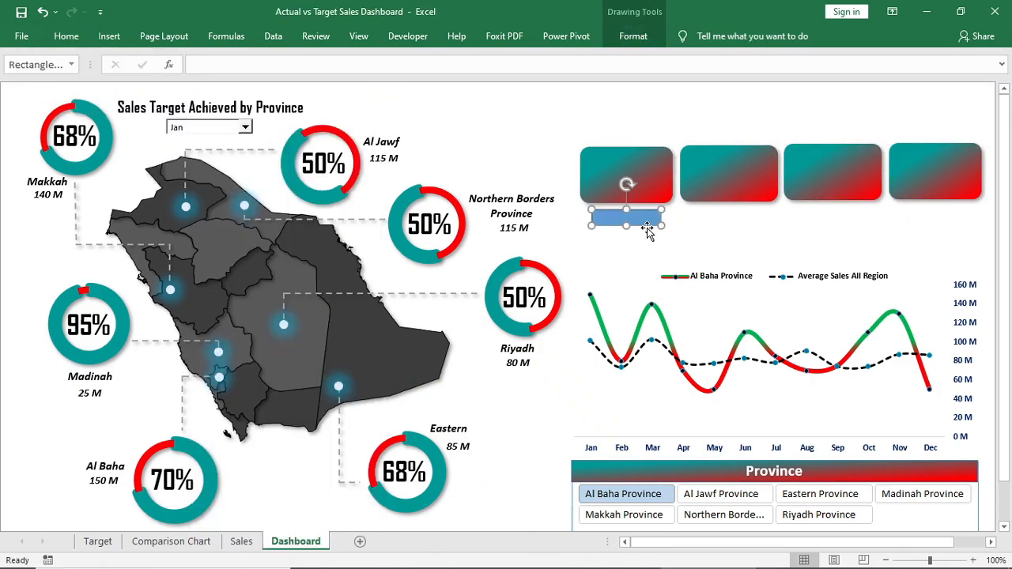
type("Total Sale")
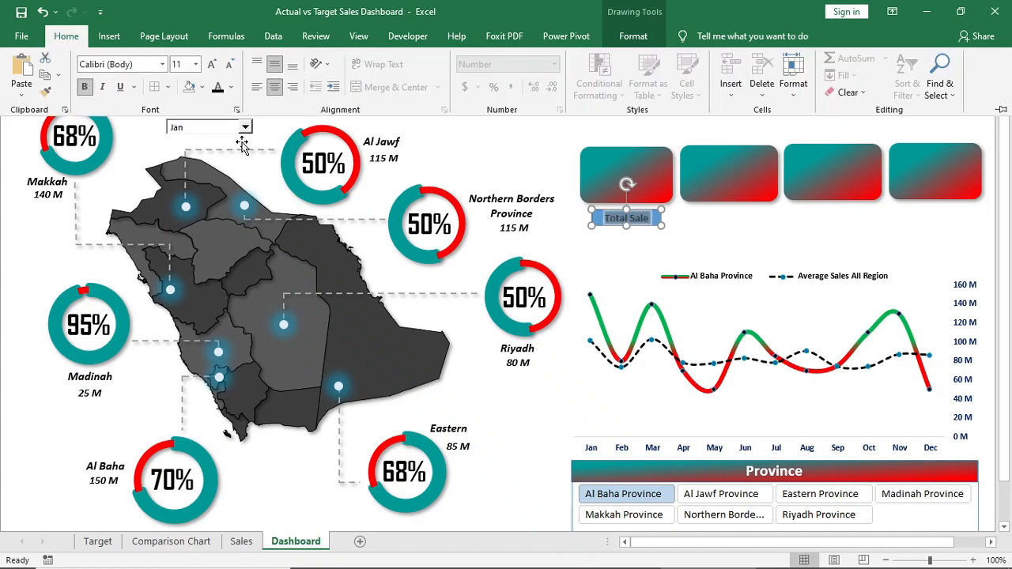
left_click(632, 35)
type("70%+ Tar")
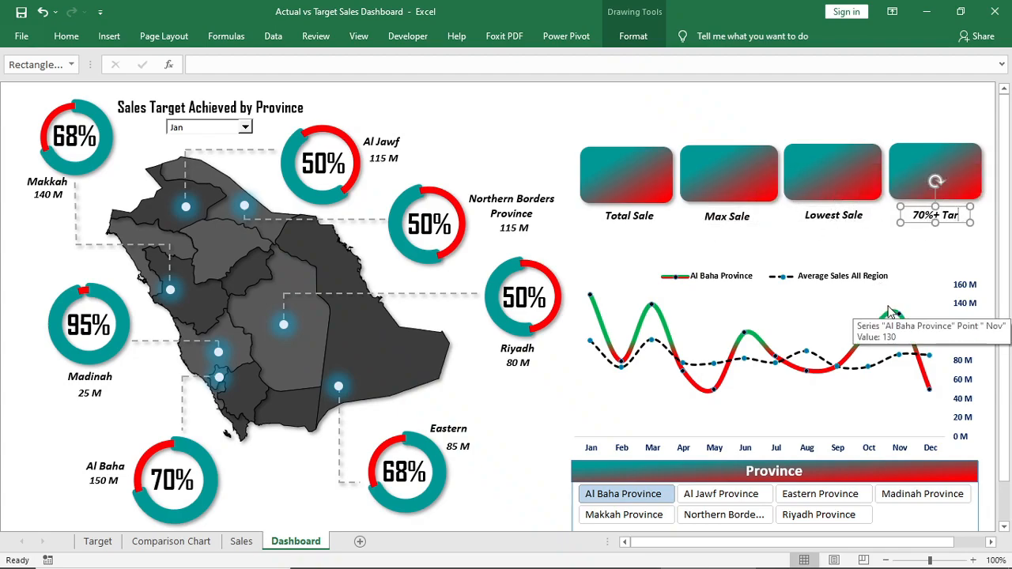
left_click(626, 174)
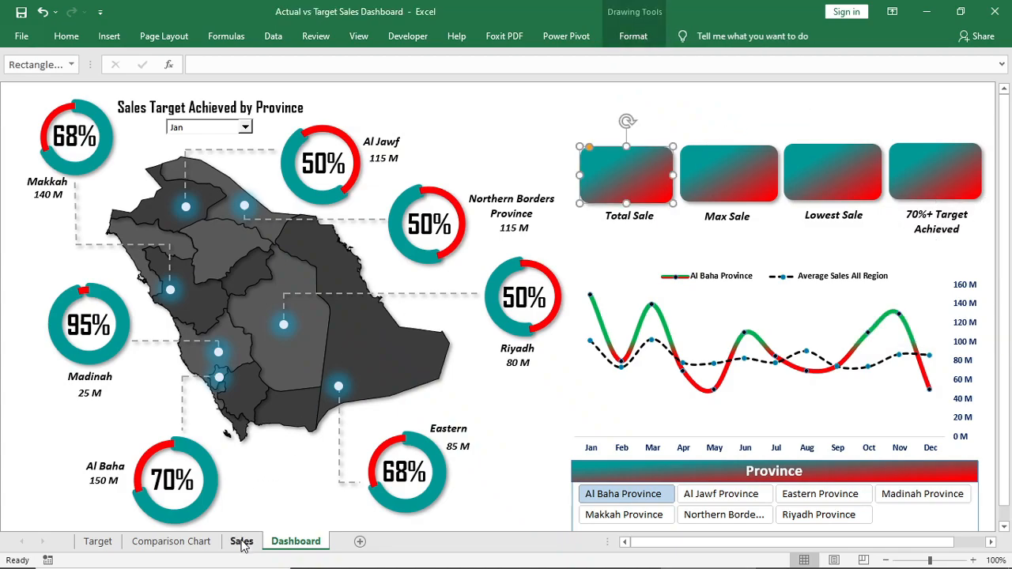
On the Sales sheet compute SUM, MAX and MIN of province sales B17:B23 in H17:J17.
left_click(240, 541)
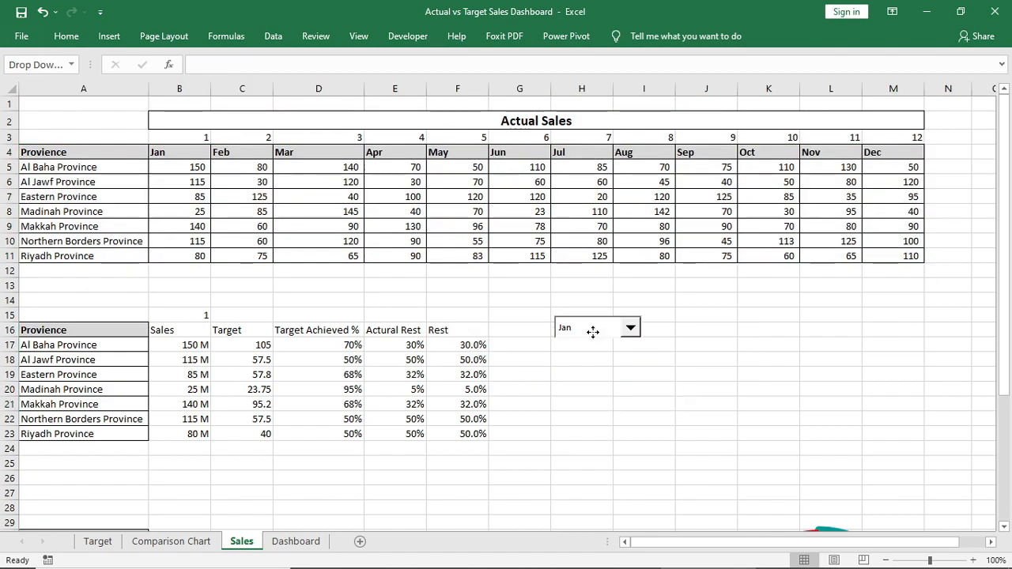
type("Total Sale")
left_click(769, 331)
type("70")
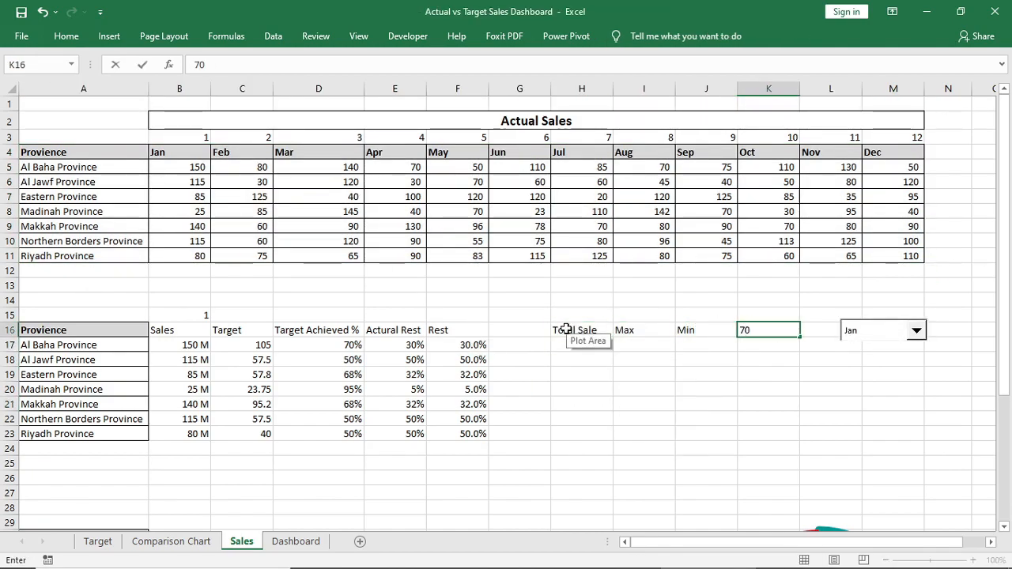
left_click(582, 345)
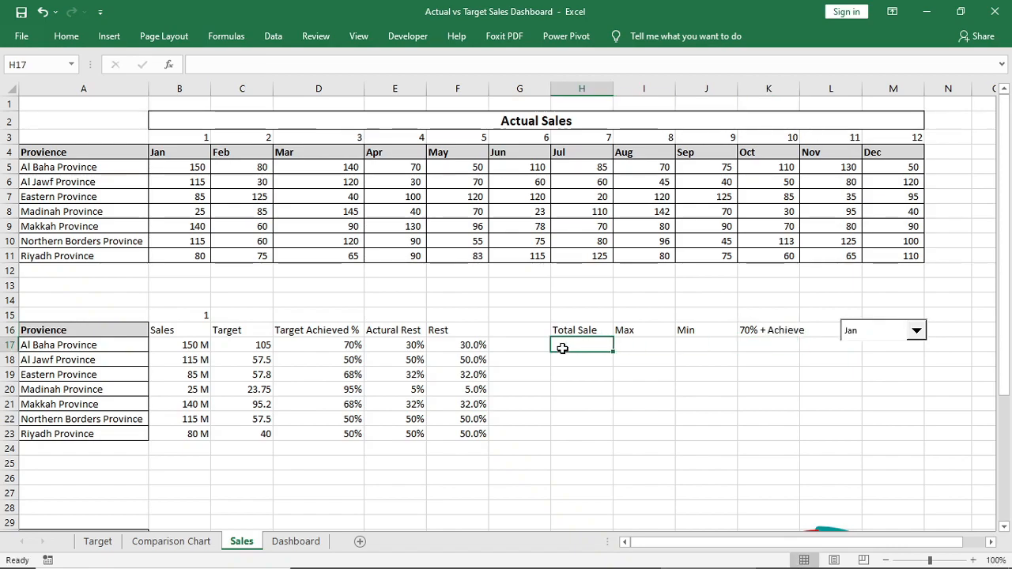
type("=")
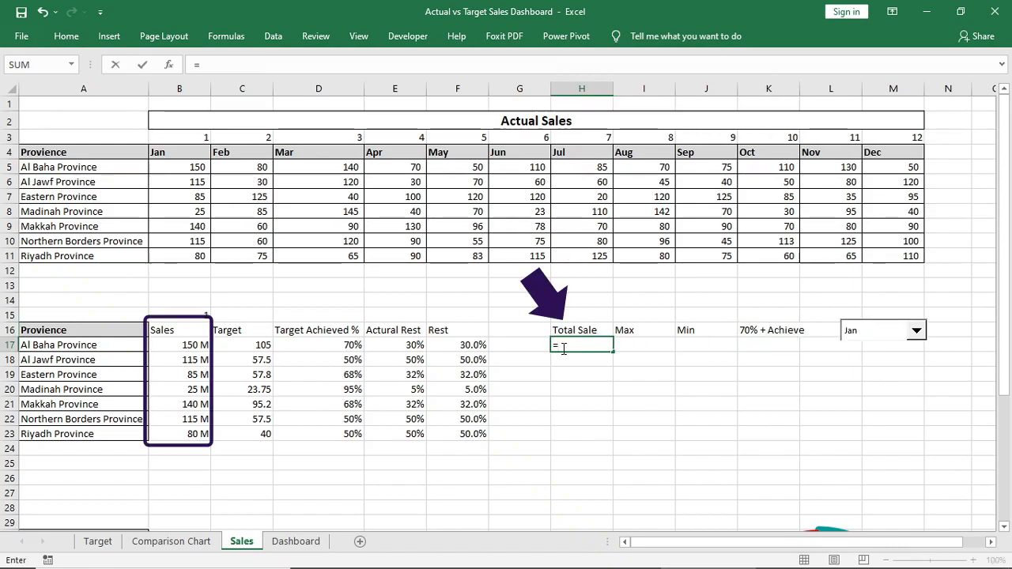
type("SUM(")
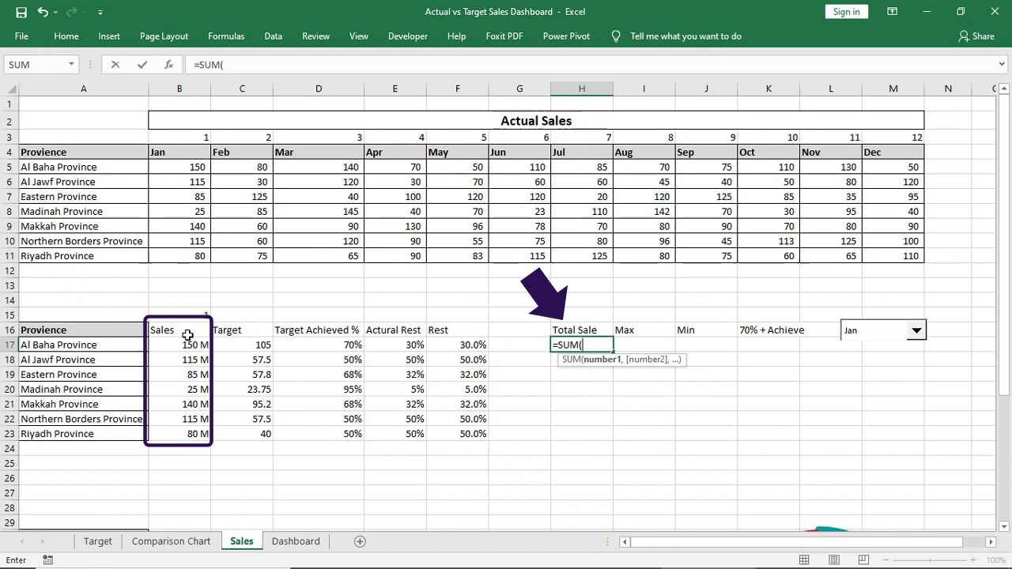
left_click_drag(186, 345, 184, 433)
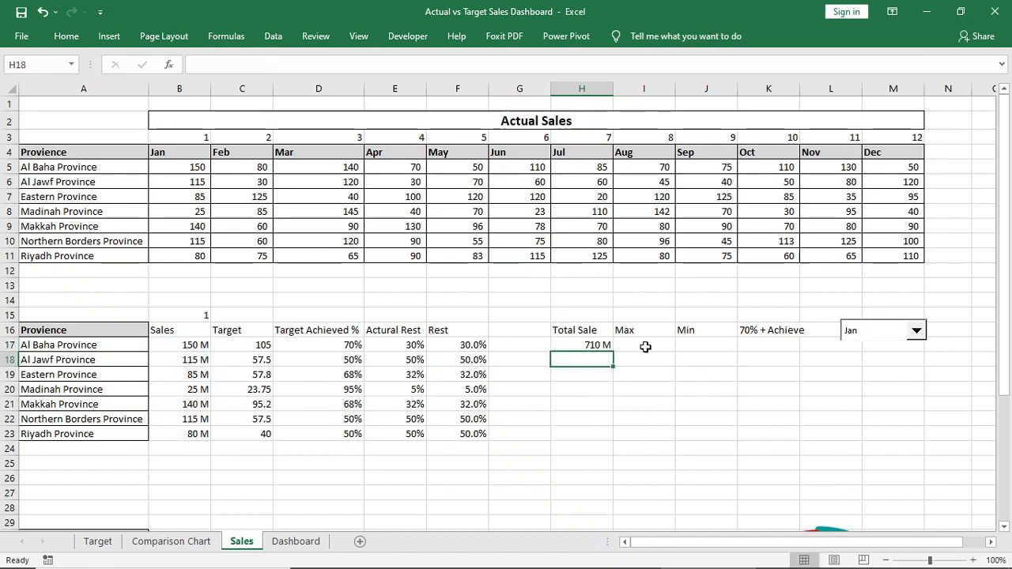
type("=ma")
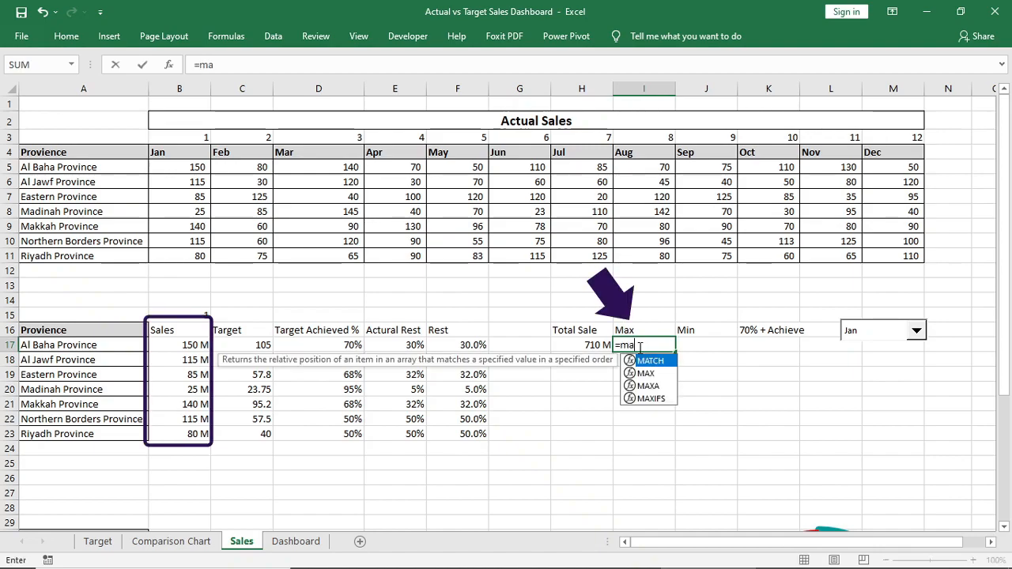
left_click_drag(179, 345, 179, 419)
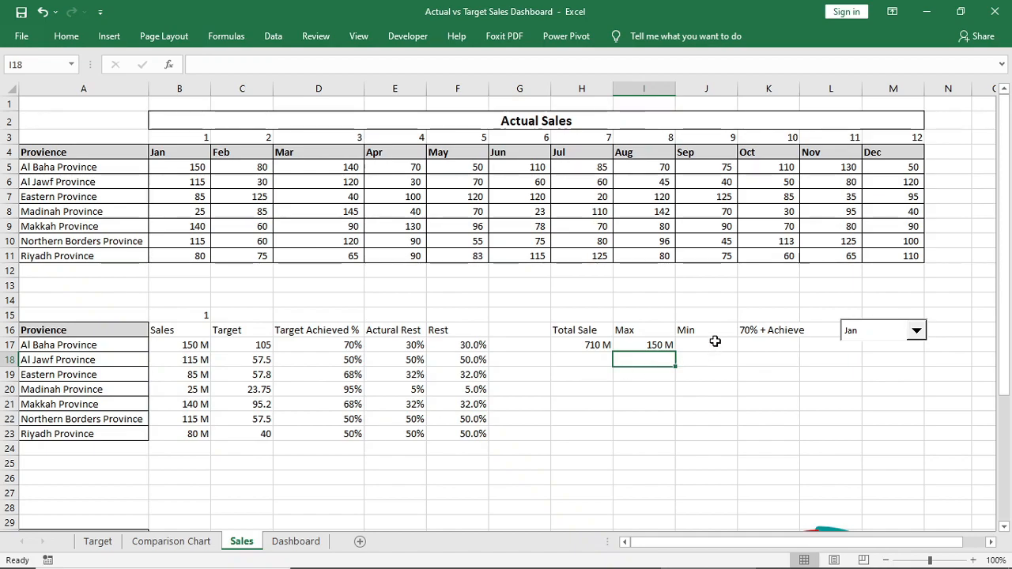
type("=MIN(")
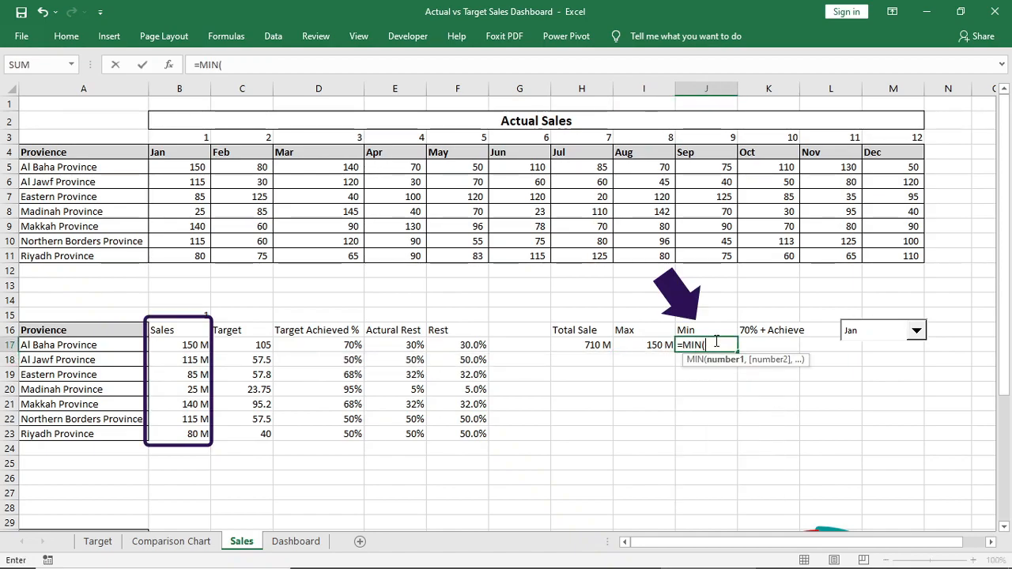
left_click_drag(178, 345, 178, 434)
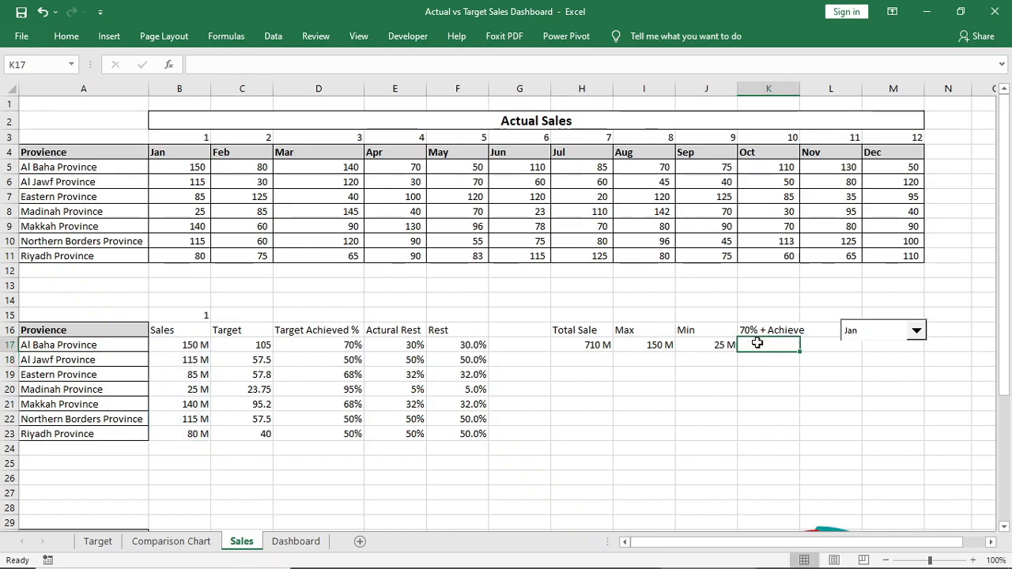
Count provinces at 70% or more of target with =COUNTIF(D17:D23,">=70%") in K17.
type("=co")
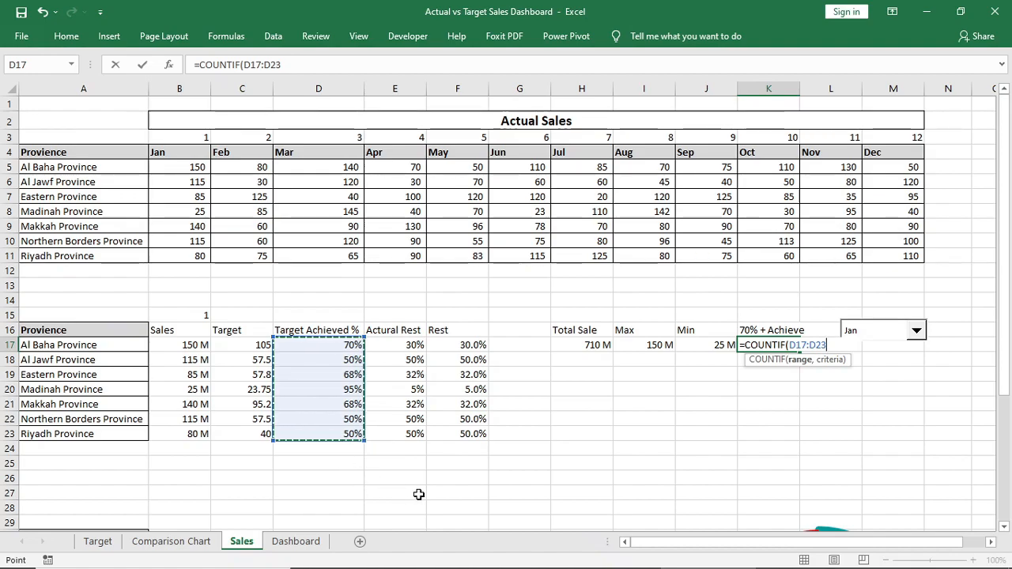
type(",")
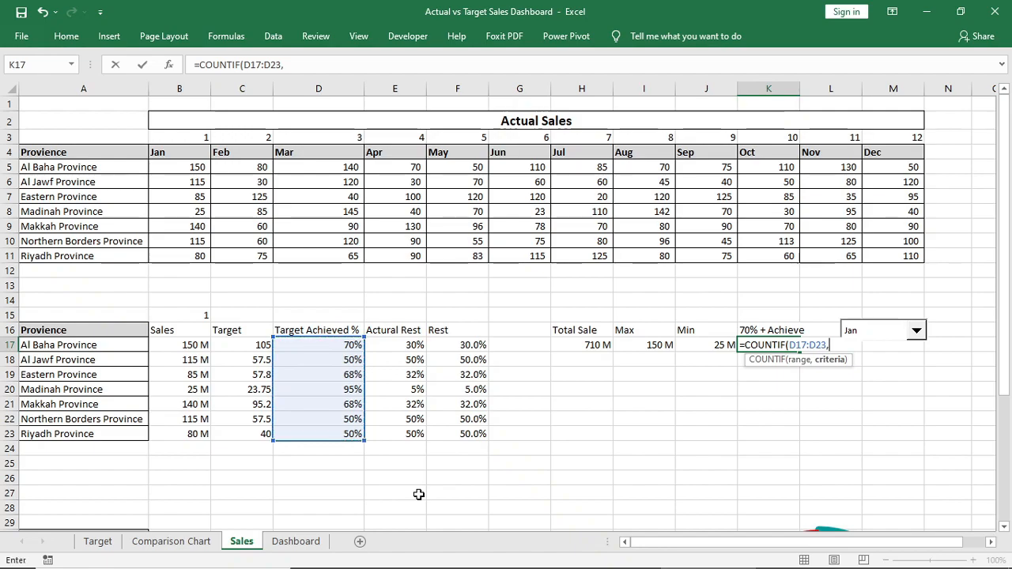
type("\">")
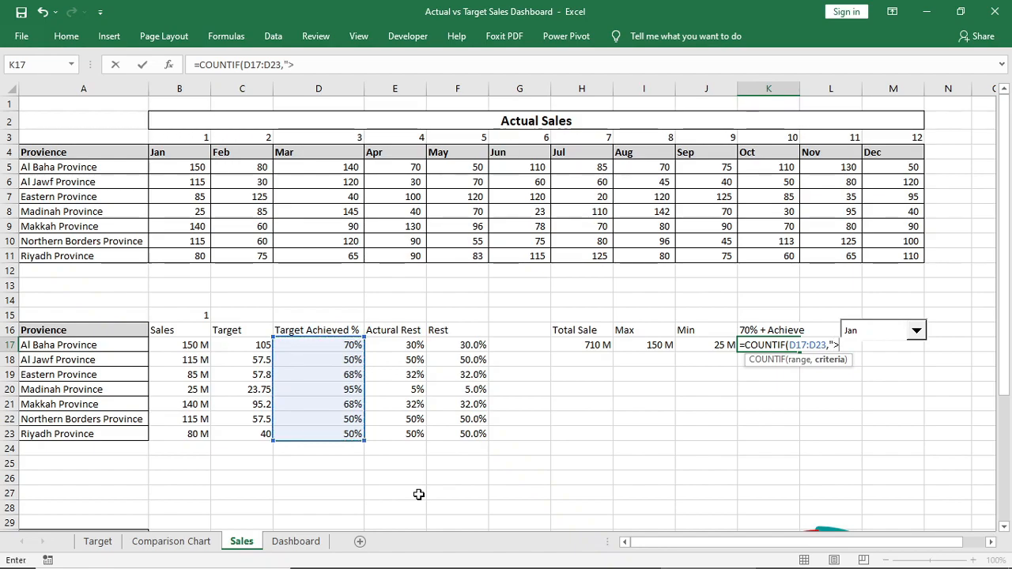
type("=70%")
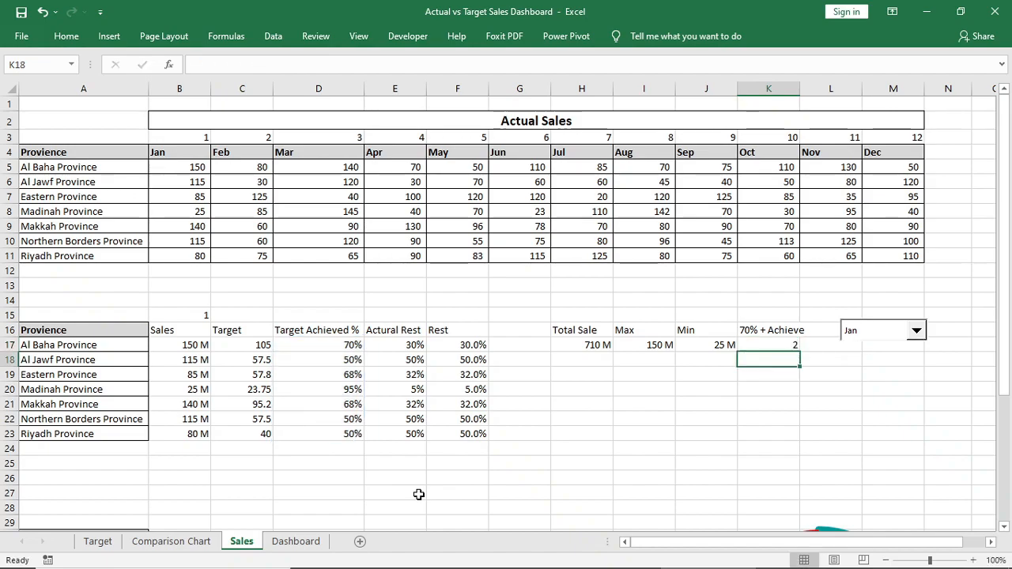
left_click(294, 541)
type("=")
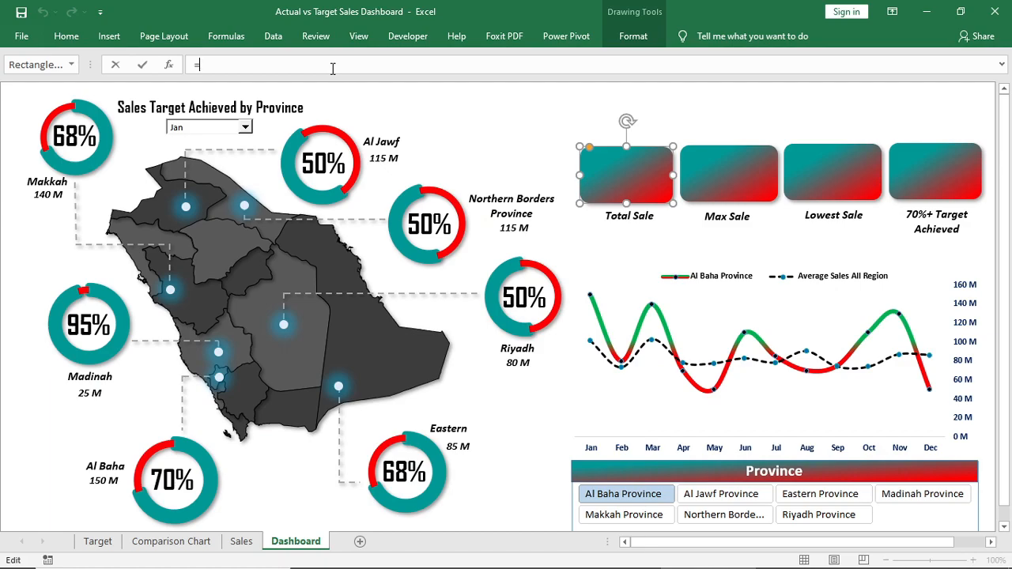
Link the Total, Max and Lowest Sale cards to Sales!H17, I17, J17 to show 710 M, 150 M, 25 M.
left_click(241, 541)
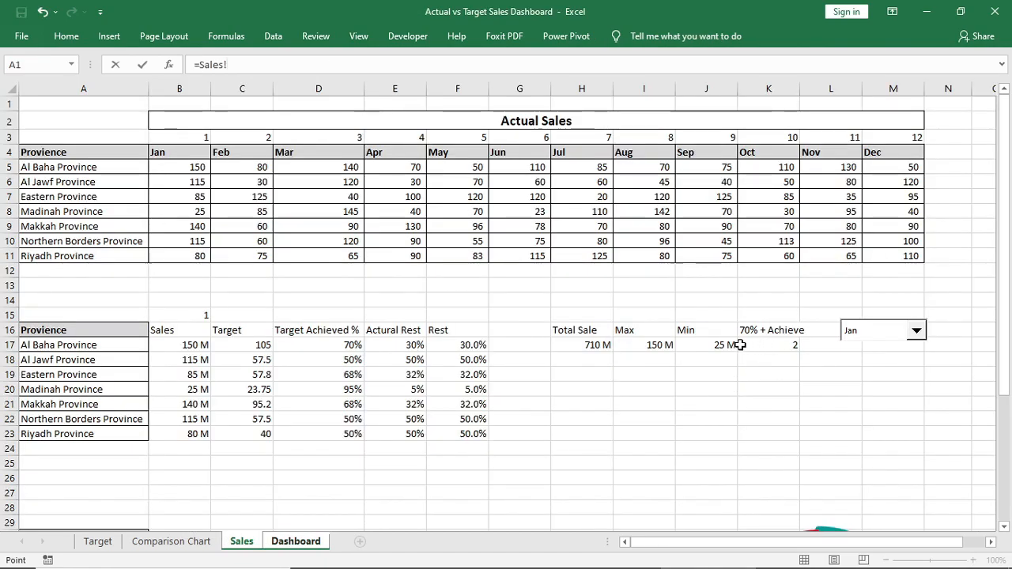
left_click(296, 541)
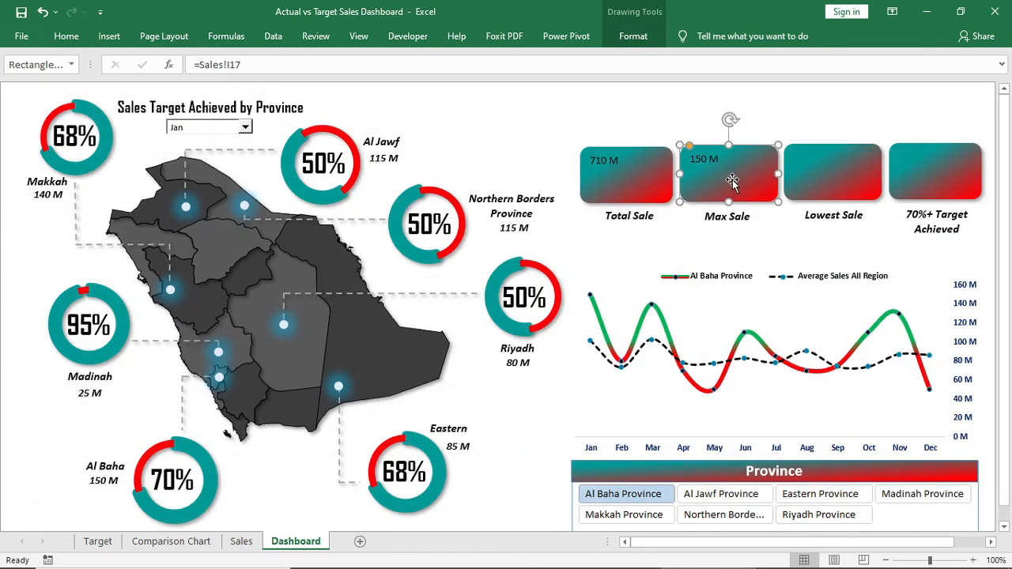
left_click(832, 172)
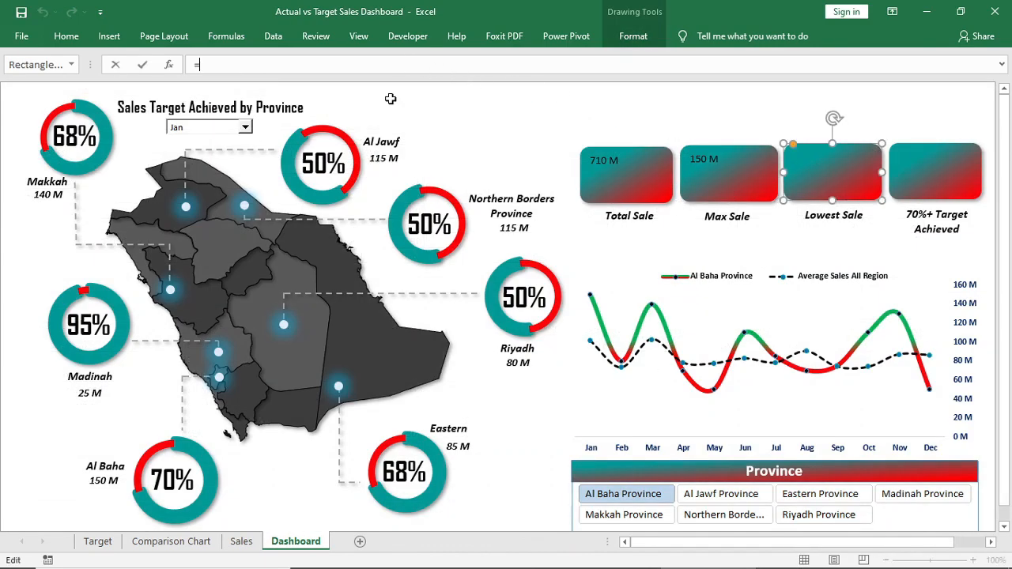
left_click(241, 540)
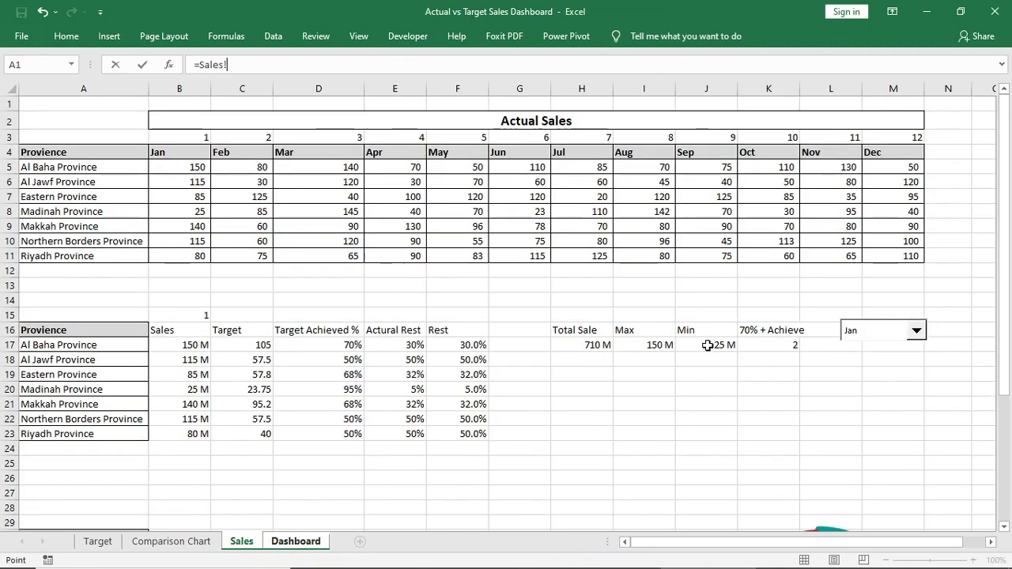
left_click(295, 541)
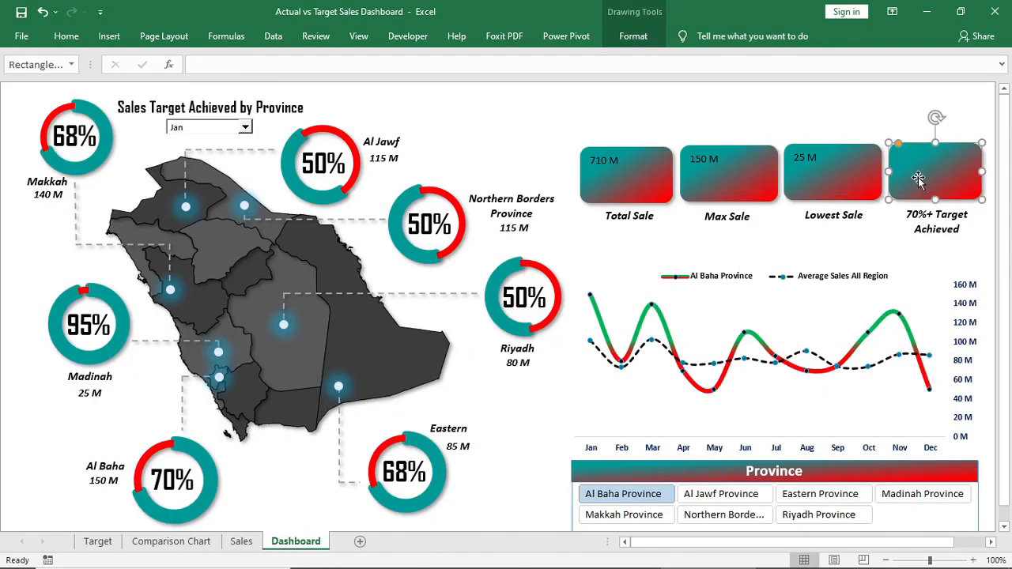
left_click(240, 541)
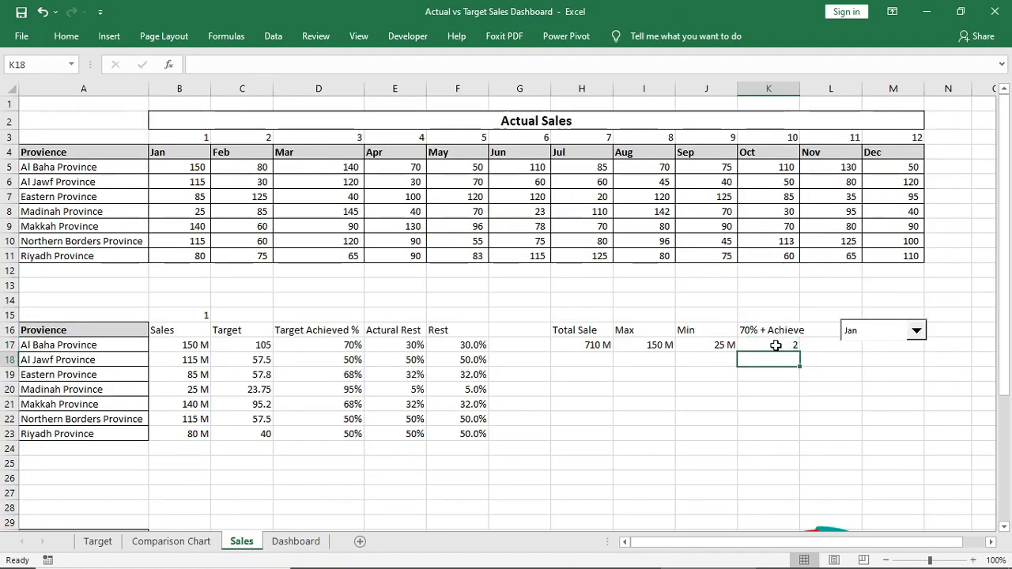
Give K17 a custom number format 0 "Province" so the count reads 2 Province.
right_click(769, 345)
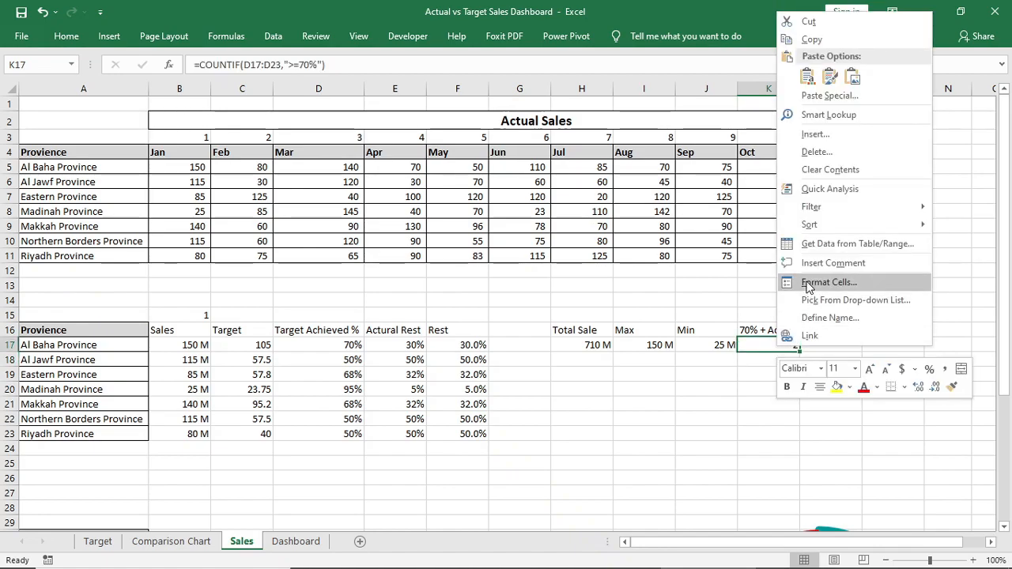
left_click(828, 282)
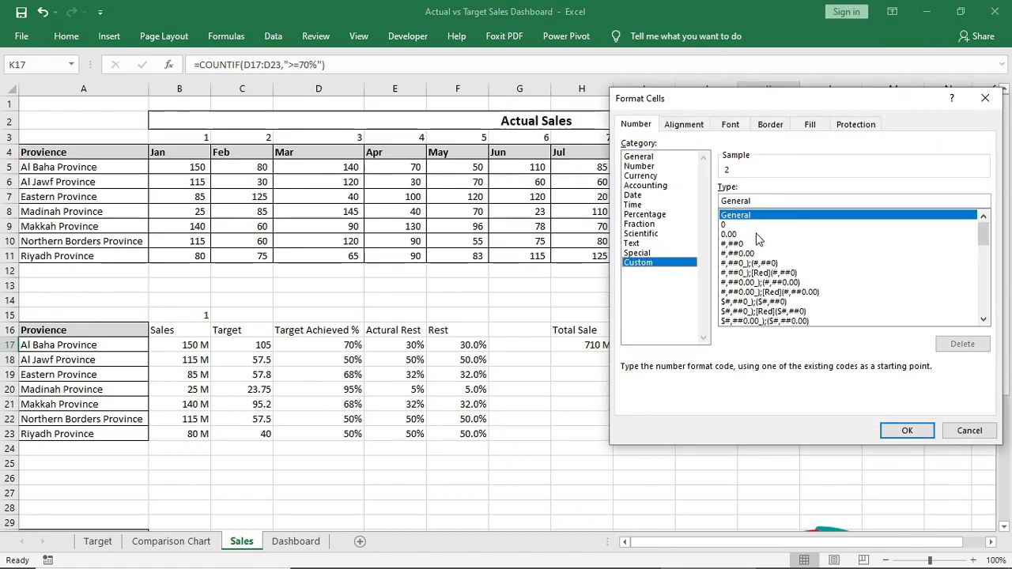
type("0")
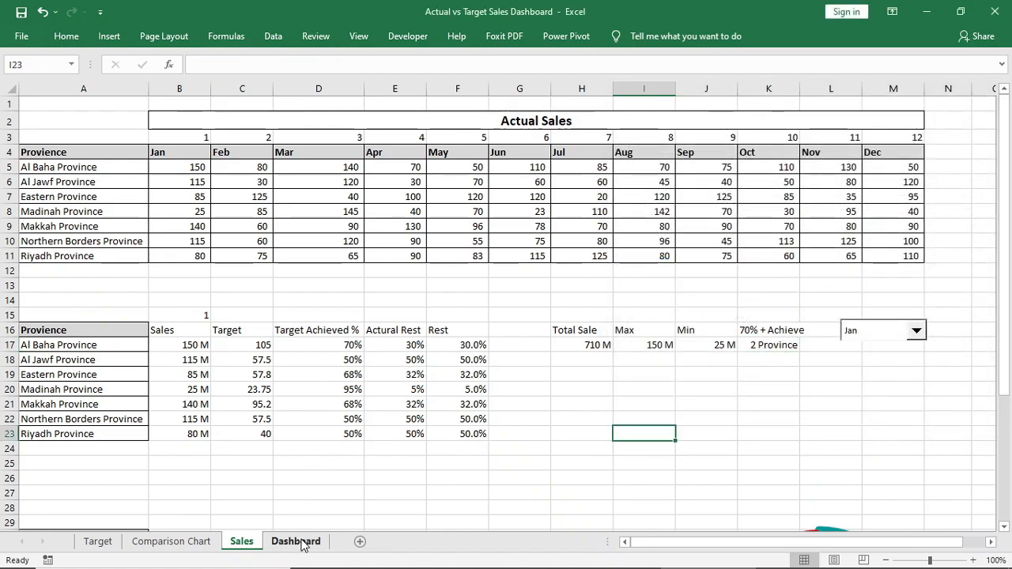
Link the 70%+ card to Sales!K17 and make all card values large, bold and centred.
left_click(296, 540)
type("=")
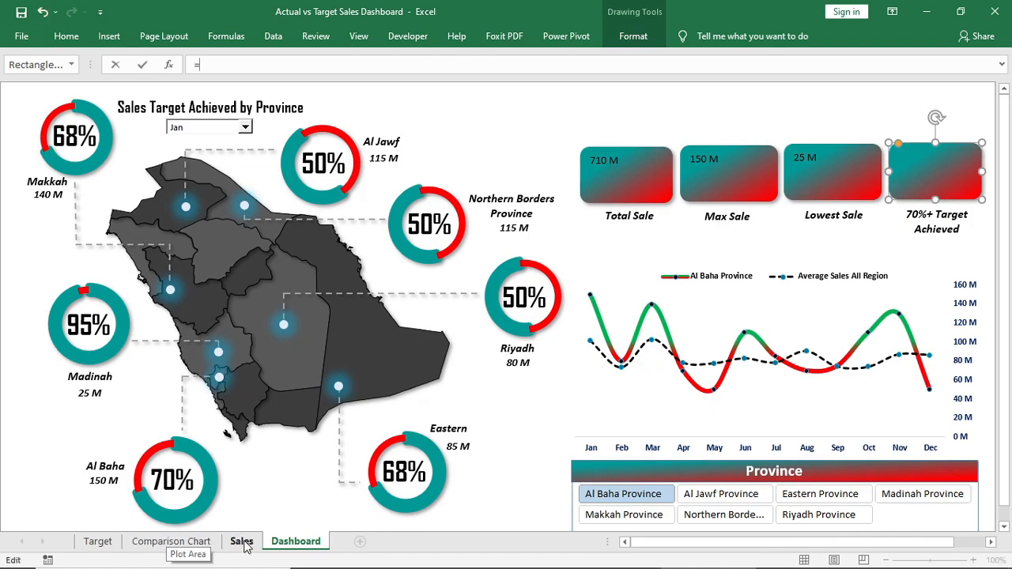
left_click(240, 541)
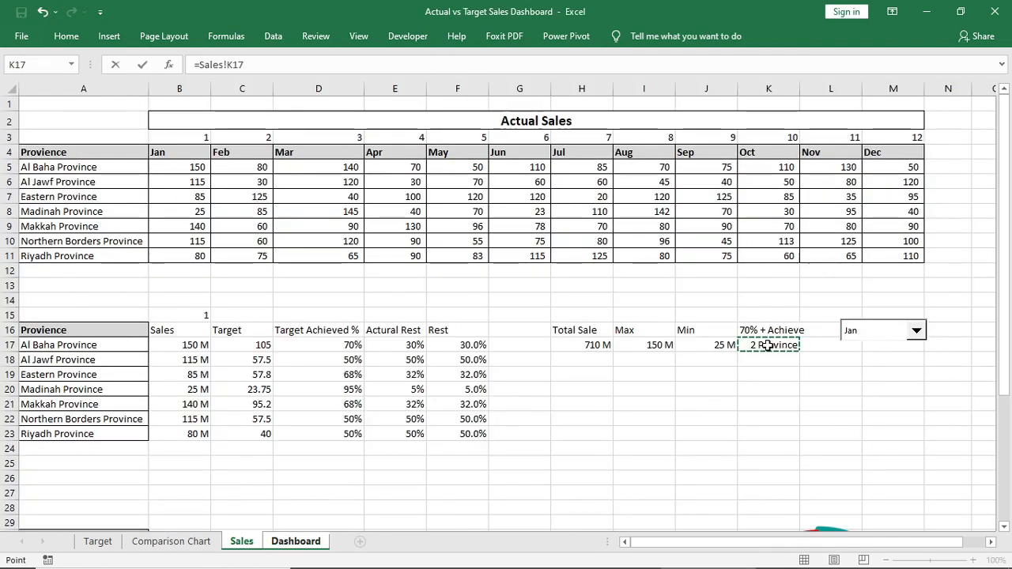
left_click(294, 541)
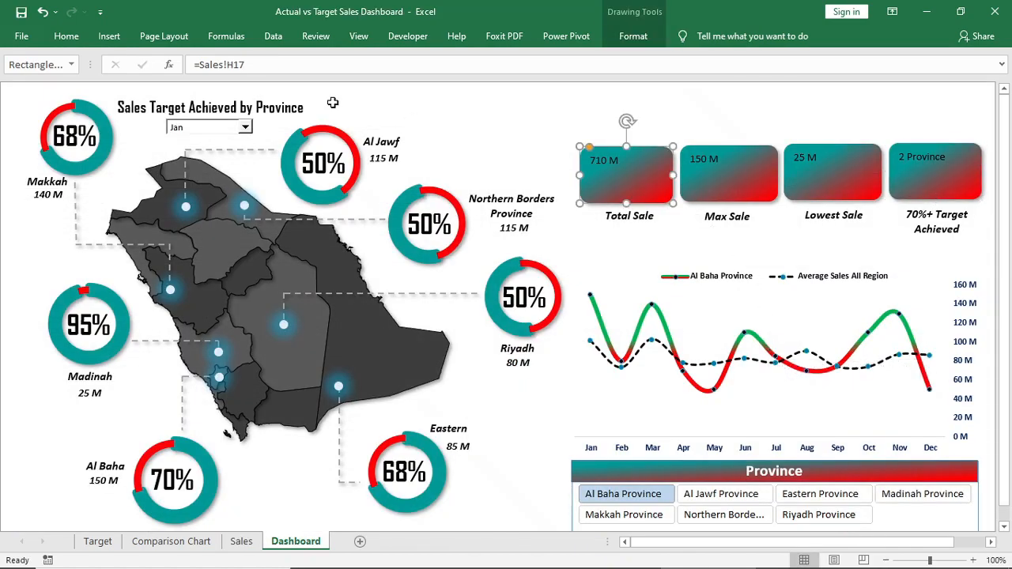
left_click(67, 35)
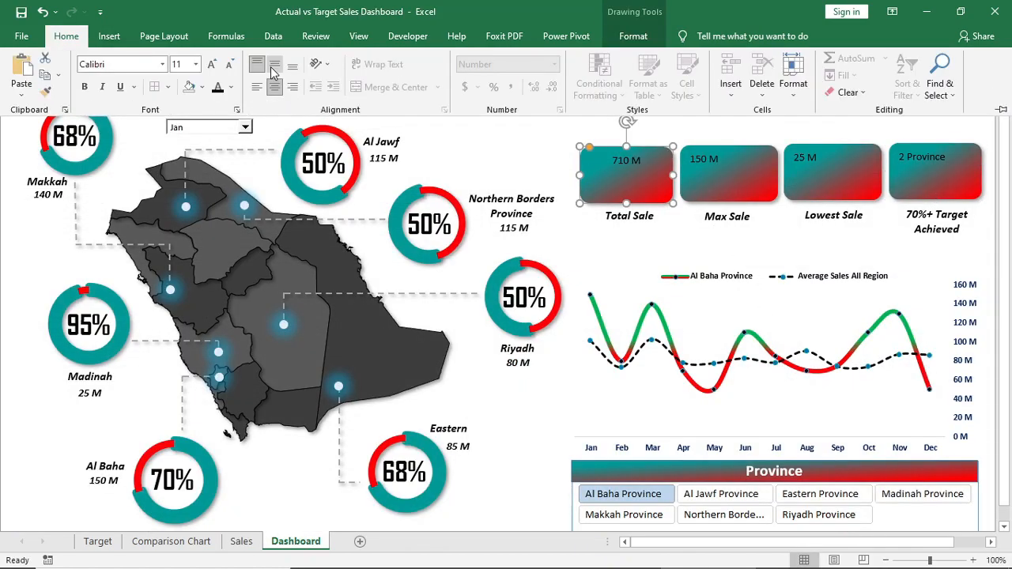
left_click(231, 87)
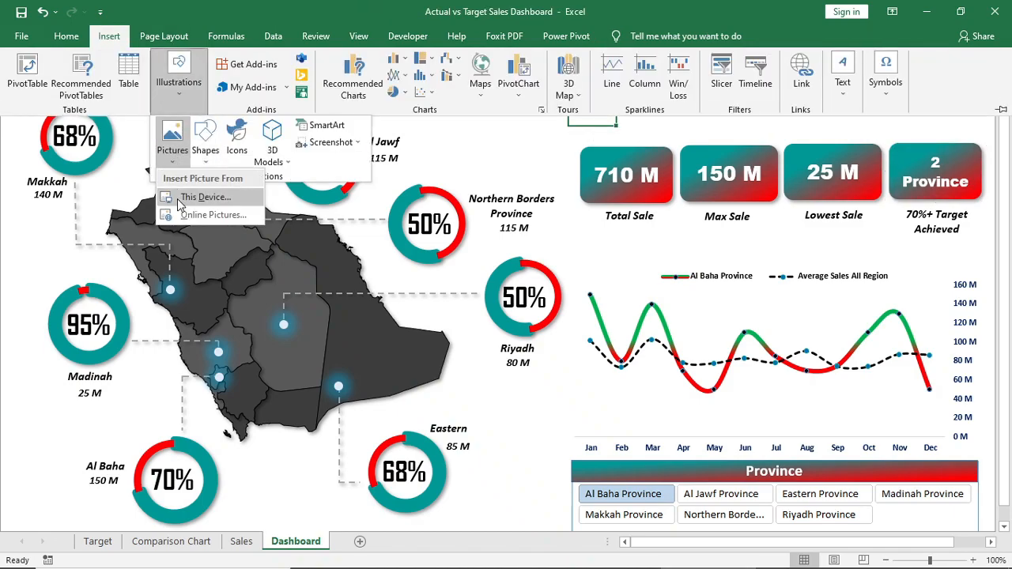
Insert the logo picture and an ABC Oil Ltd. Sales Dashboard title text box above the cards.
left_click(206, 196)
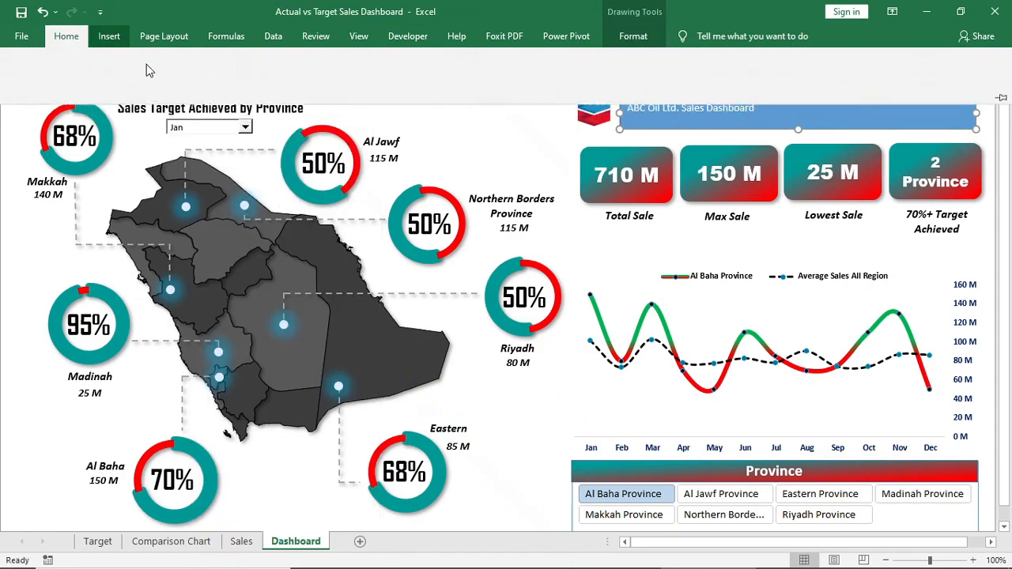
left_click(797, 114)
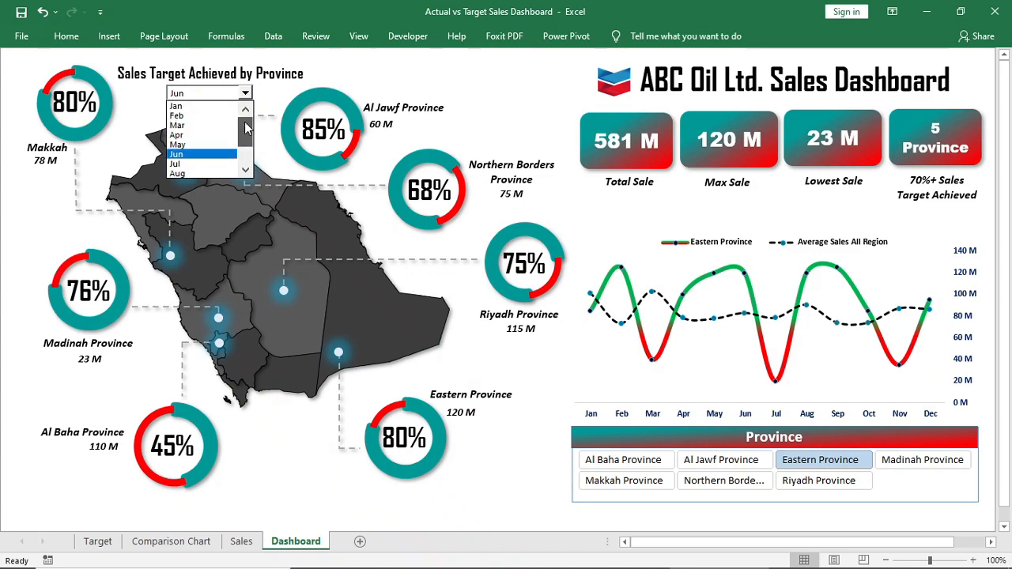
Switch the dashboard month drop-down to Sep so cards, map and chart refresh.
left_click(177, 173)
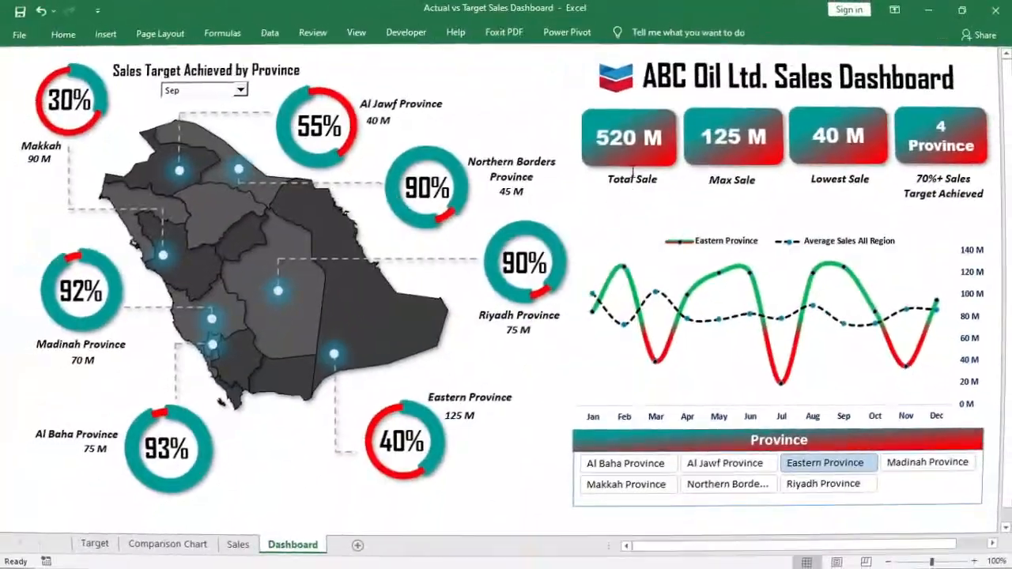